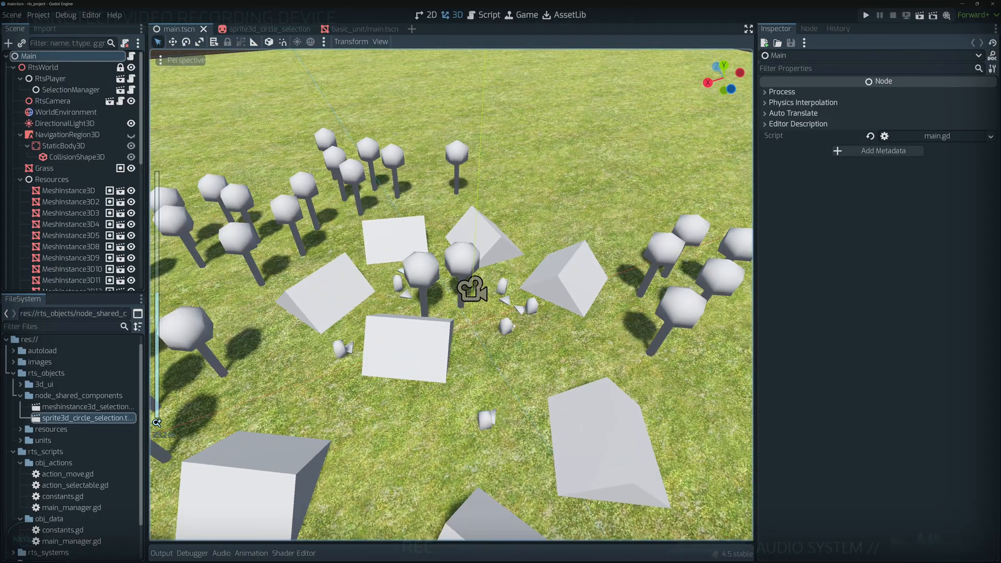
Run the RTS main scene to test the units, then stop the game.
click(866, 15)
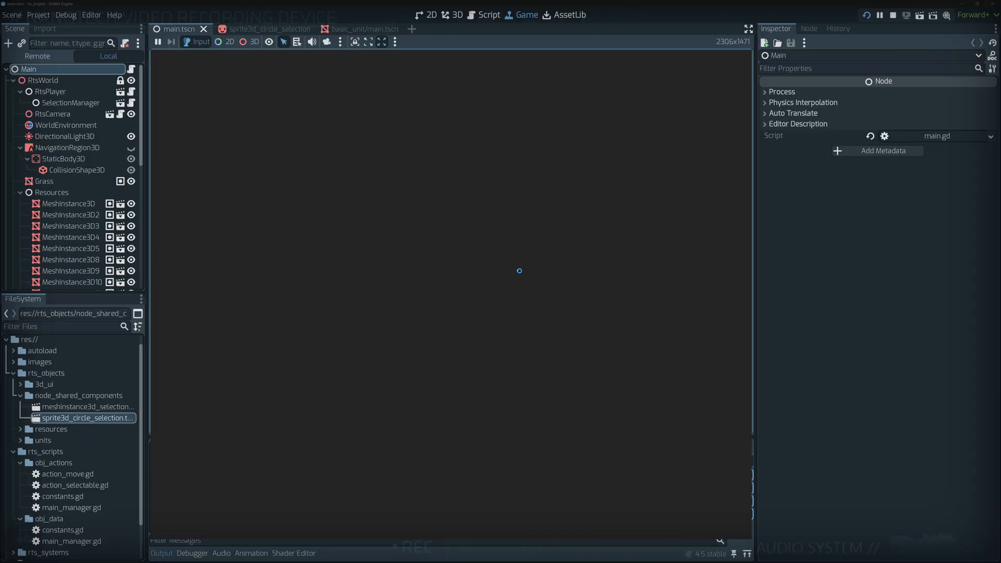
click(171, 42)
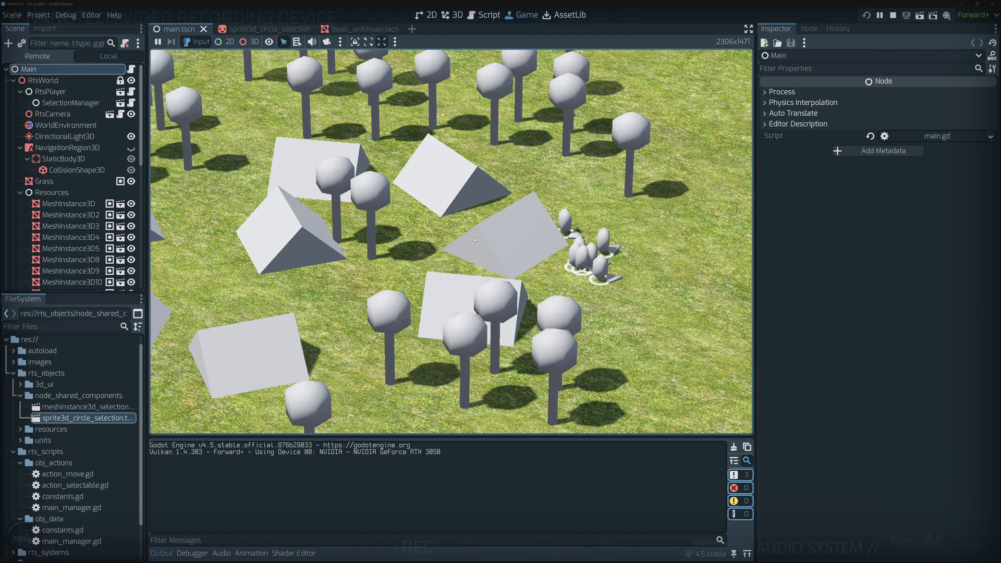
click(892, 15)
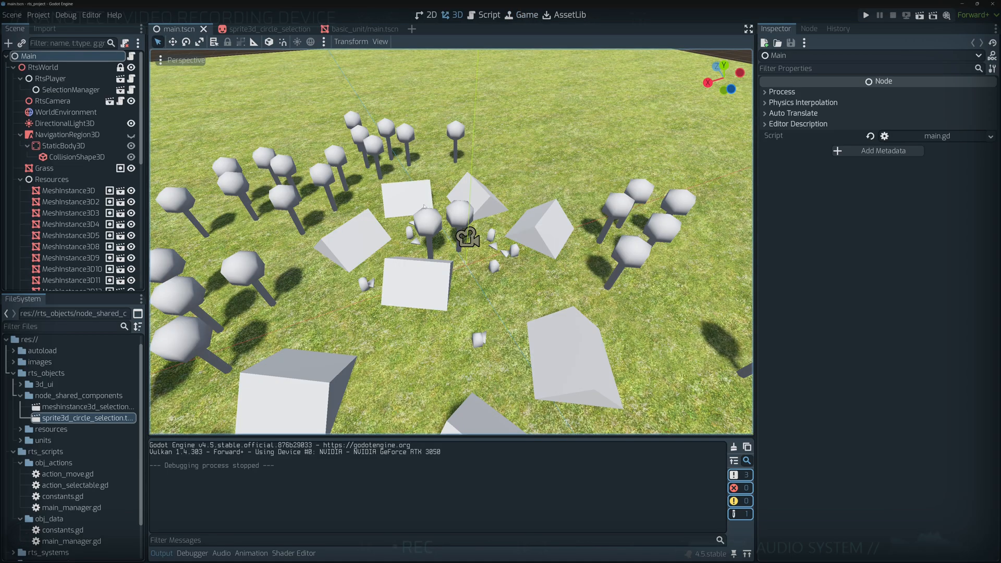
Open basic_unit/main.gd from its scene and scroll through its delegating methods.
click(353, 29)
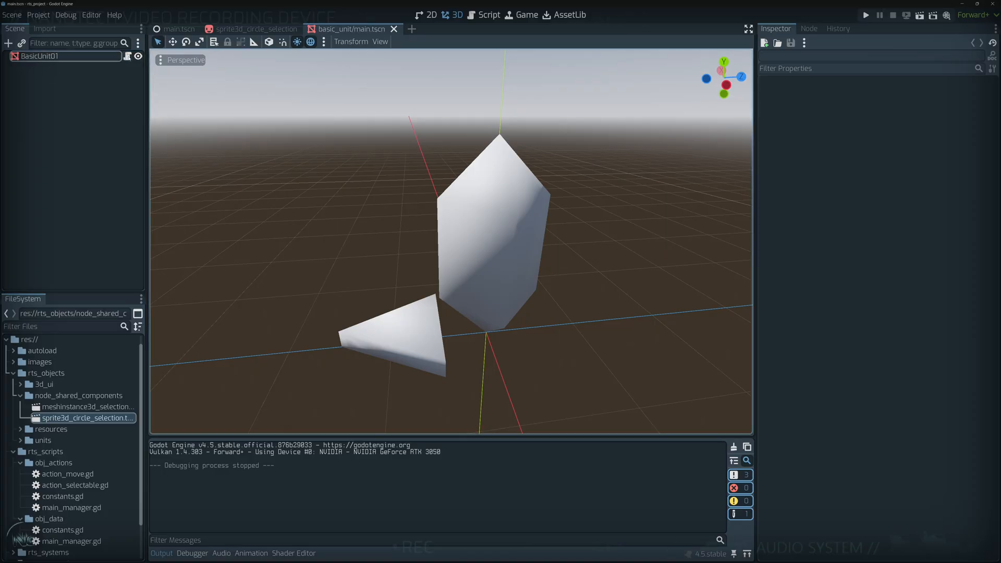
click(490, 14)
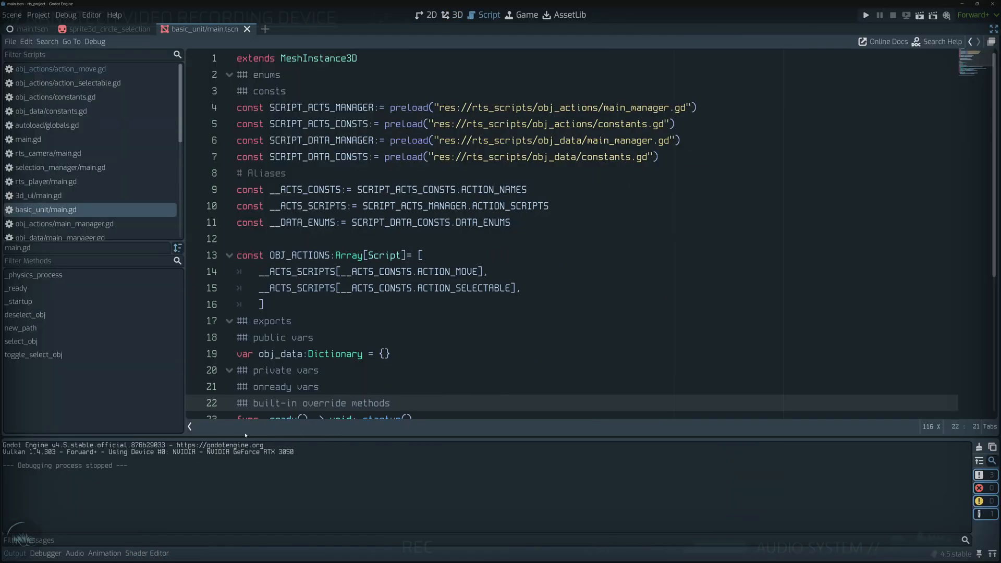
scroll(down, 3)
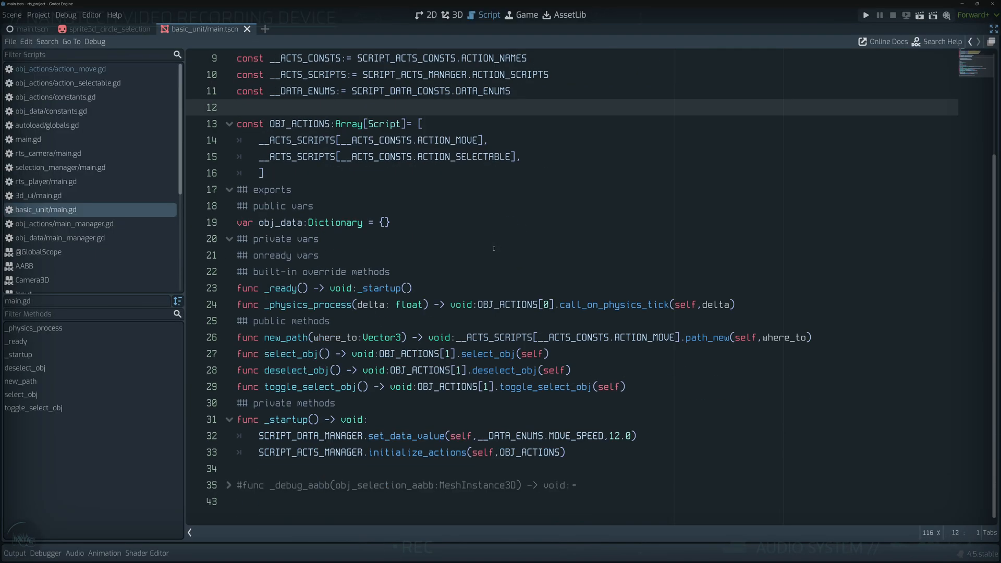
scroll(up, 3)
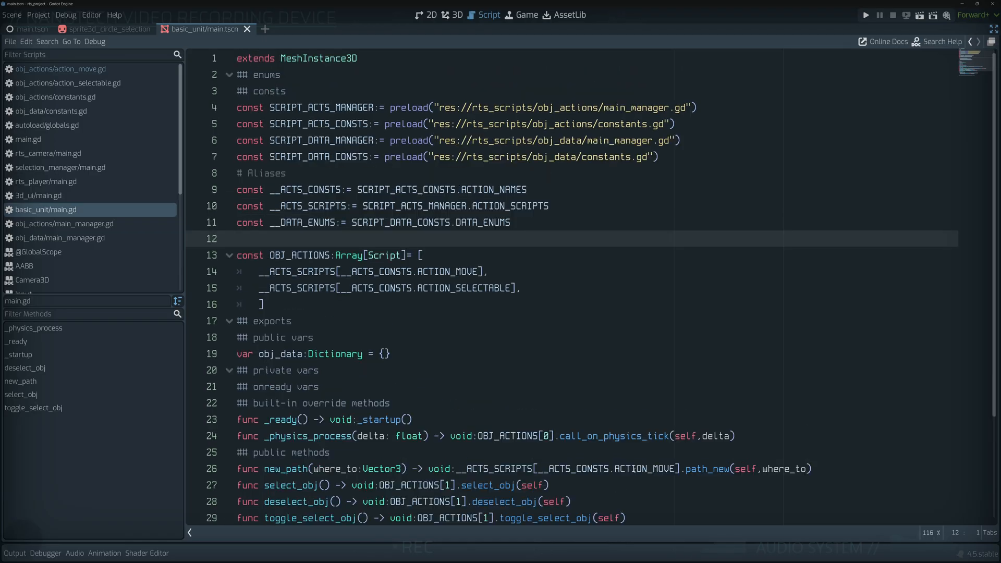
scroll(down, 3)
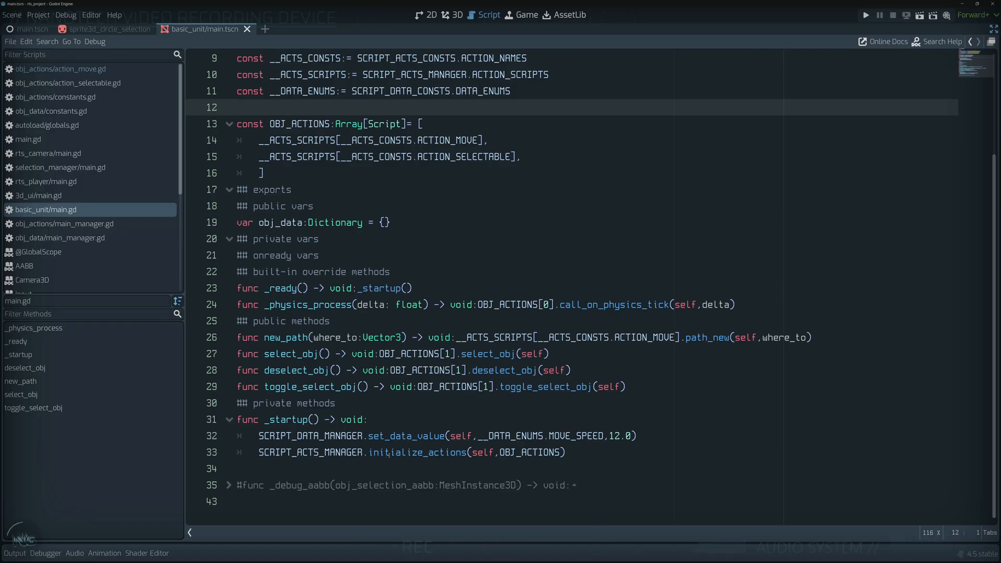
scroll(up, 3)
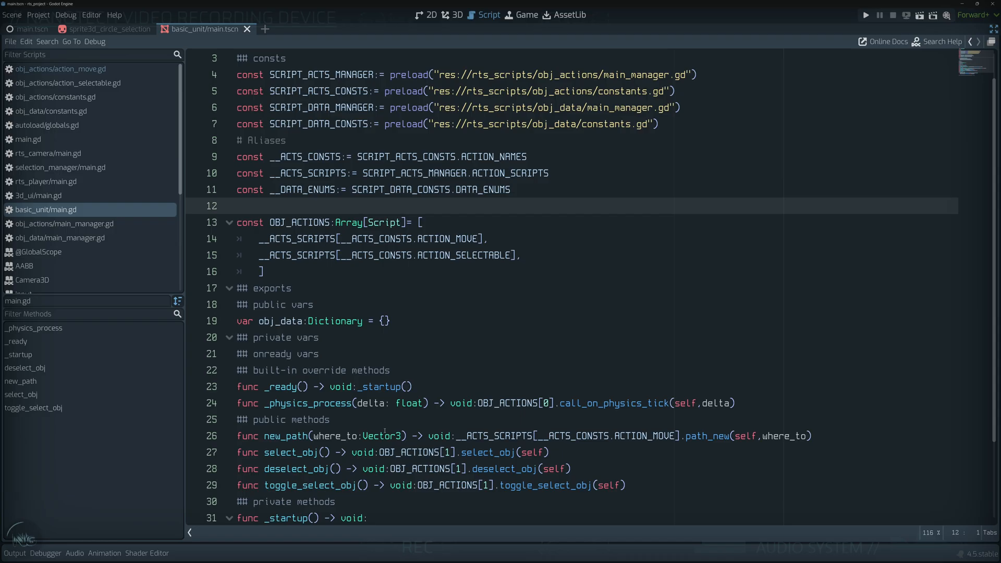
scroll(up, 3)
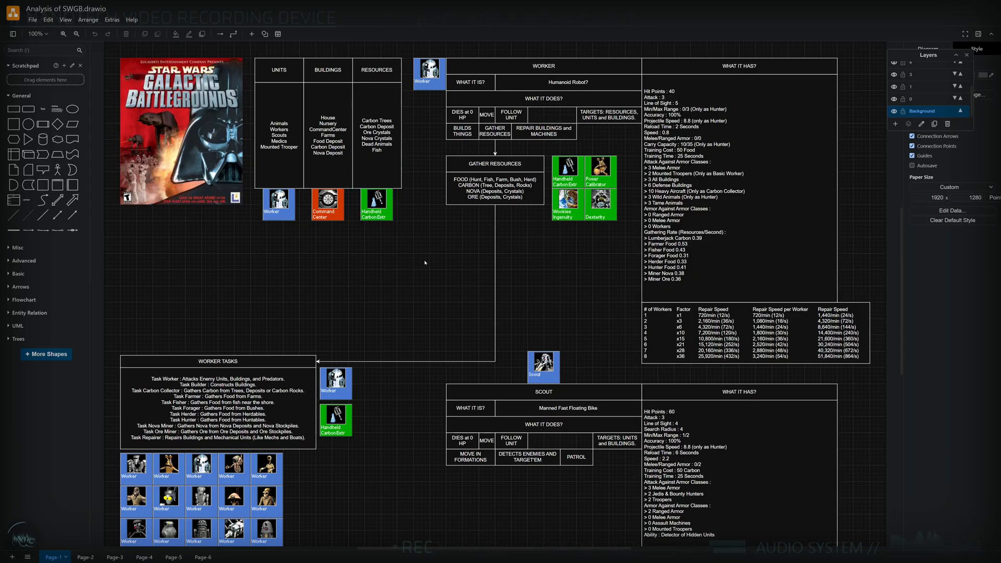
mouse_move(430, 252)
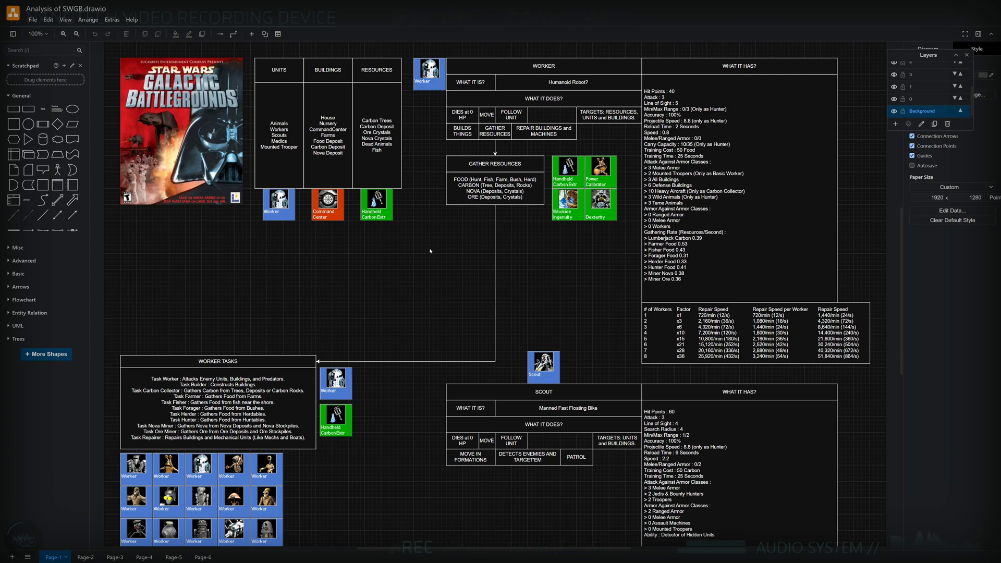
mouse_move(371, 269)
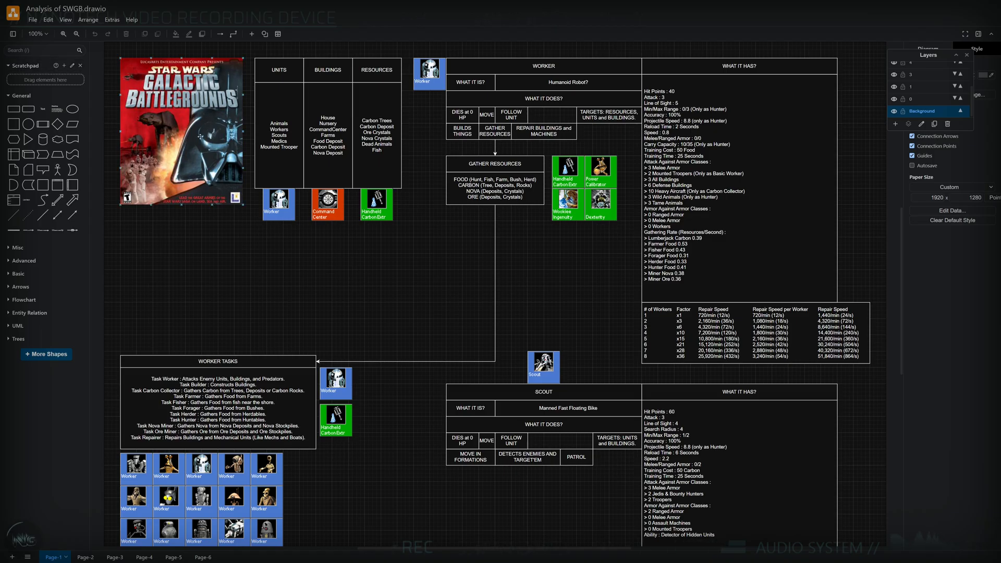
Step through Page-2, Page-3 and later diagram pages toward the Rts Final Unit overview.
click(83, 557)
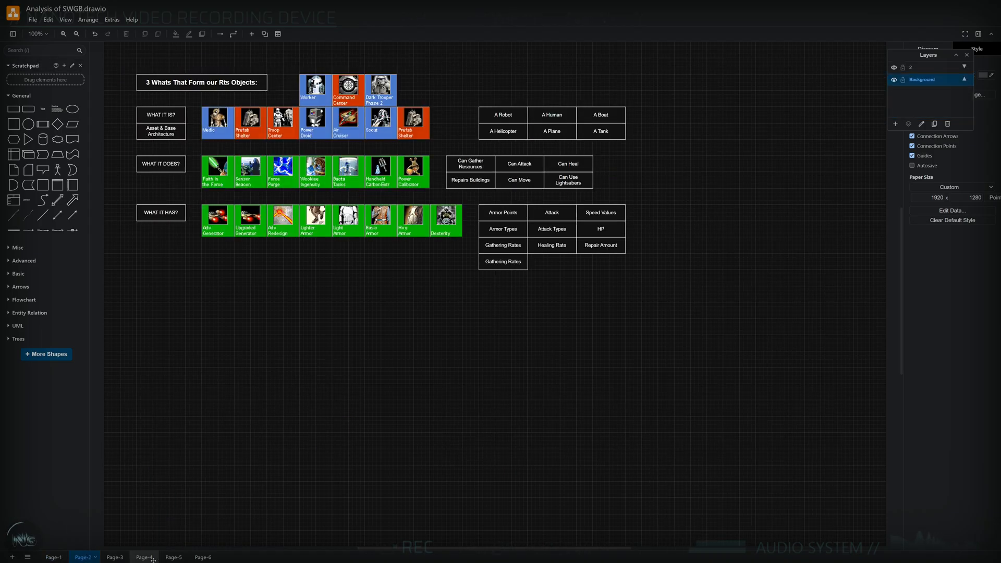
click(113, 557)
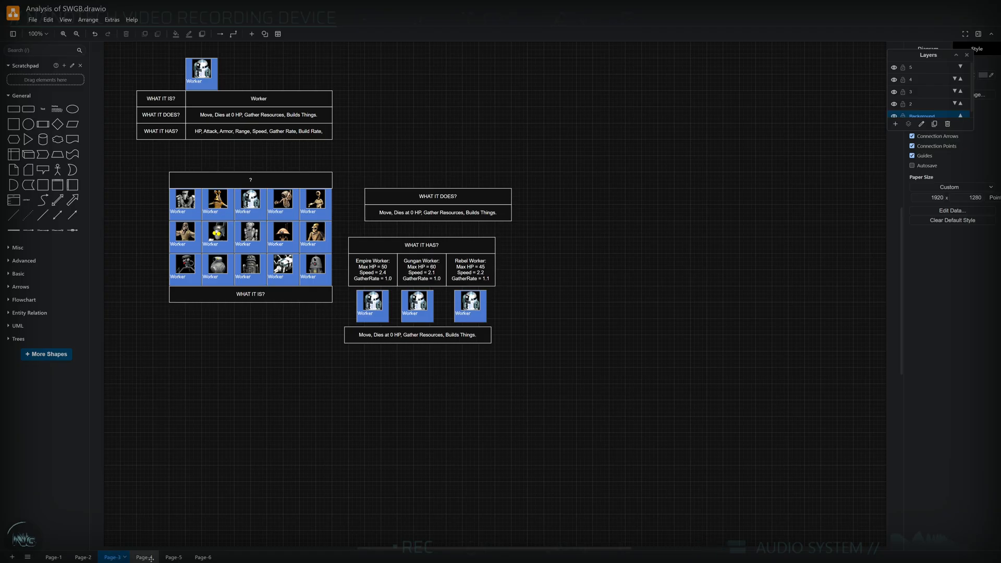
click(200, 557)
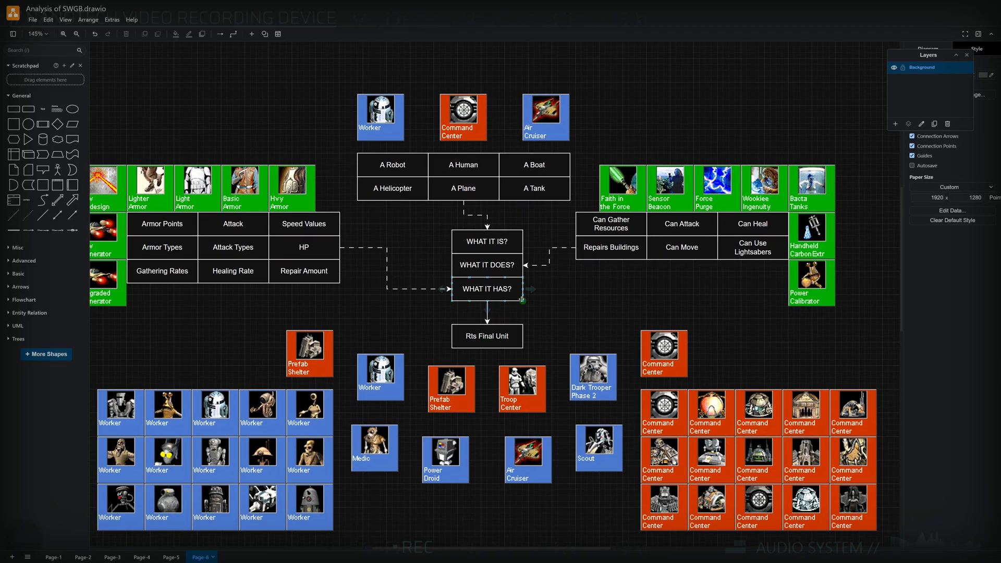
scroll(down, 3)
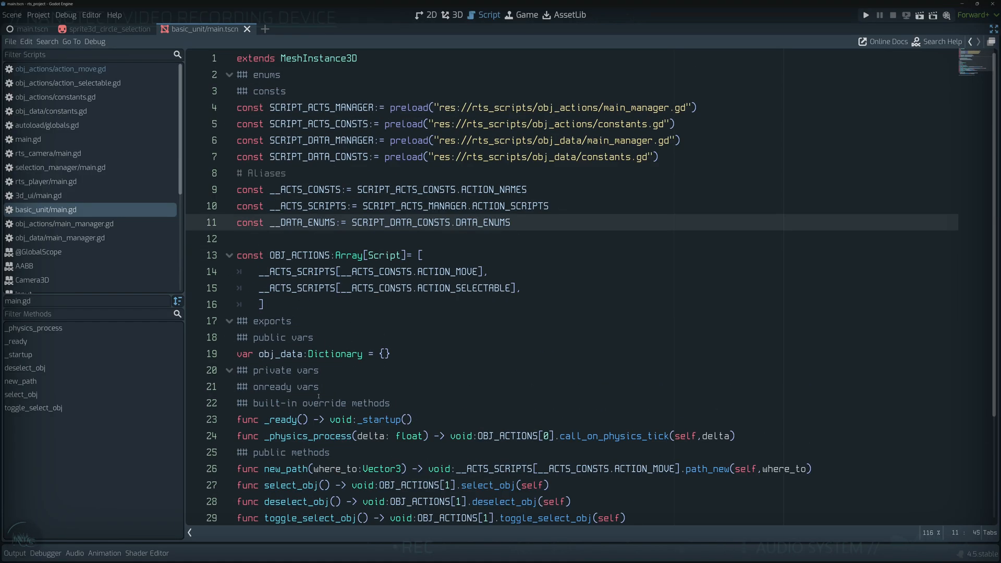
scroll(down, 3)
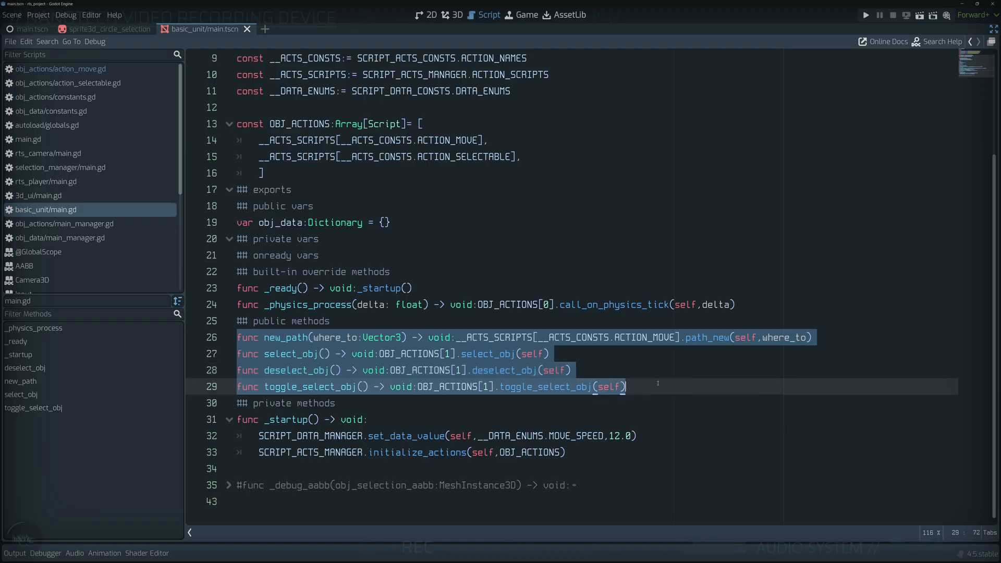
click(319, 336)
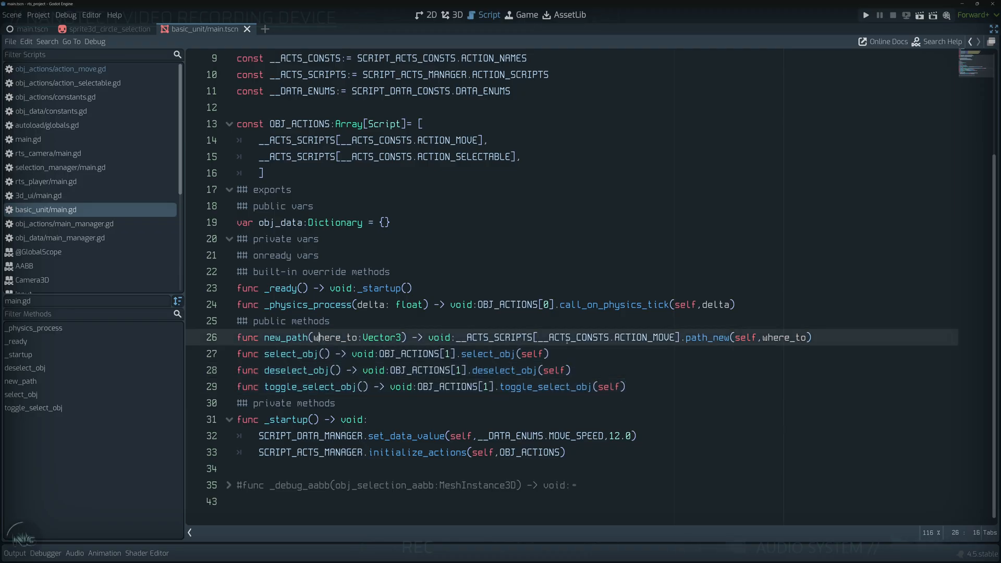
scroll(up, 3)
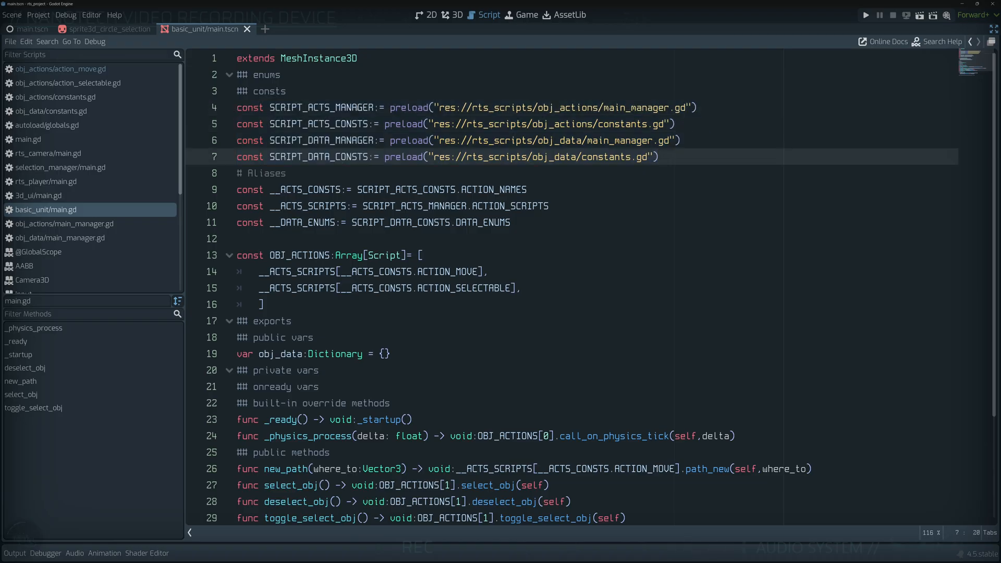
double_click(321, 107)
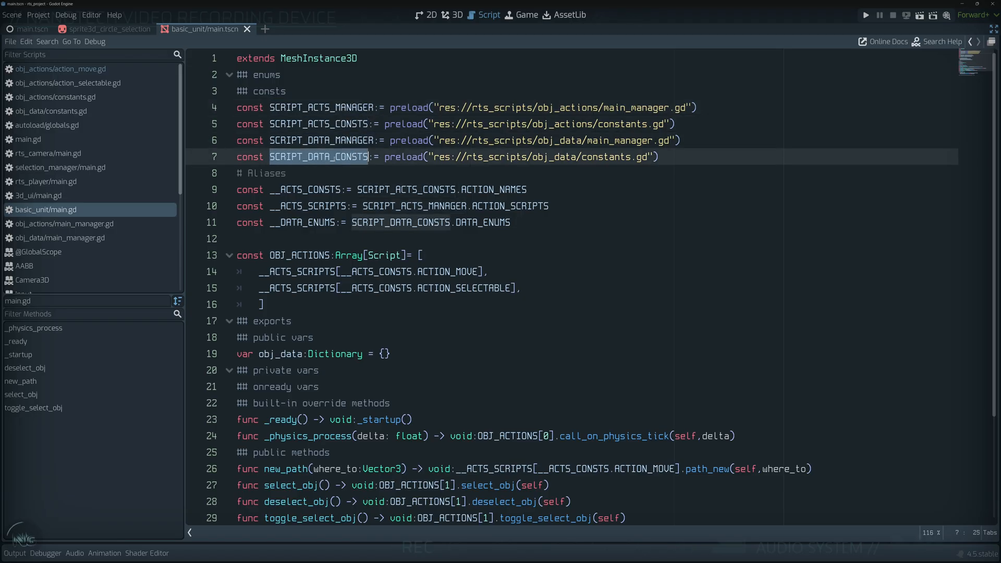
click(664, 156)
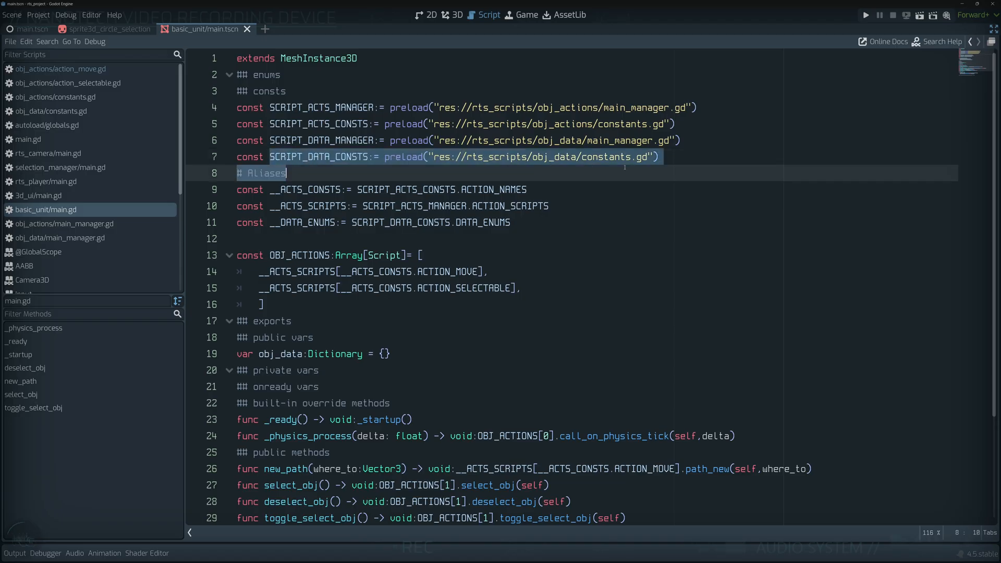
click(271, 124)
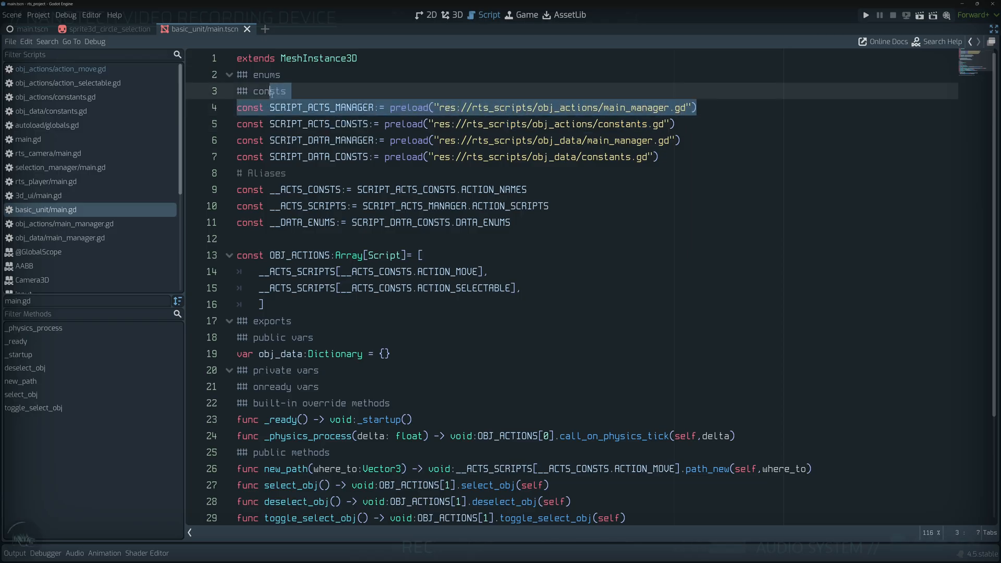
click(50, 111)
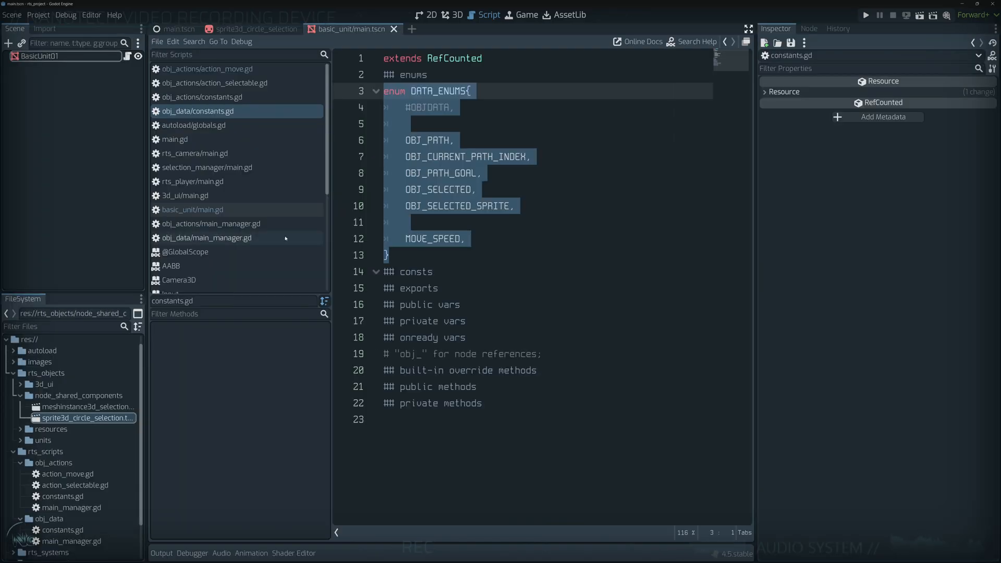
Open obj_actions/constants.gd and review its ACTION_NAMES and DATA_ENUMS lists.
scroll(down, 3)
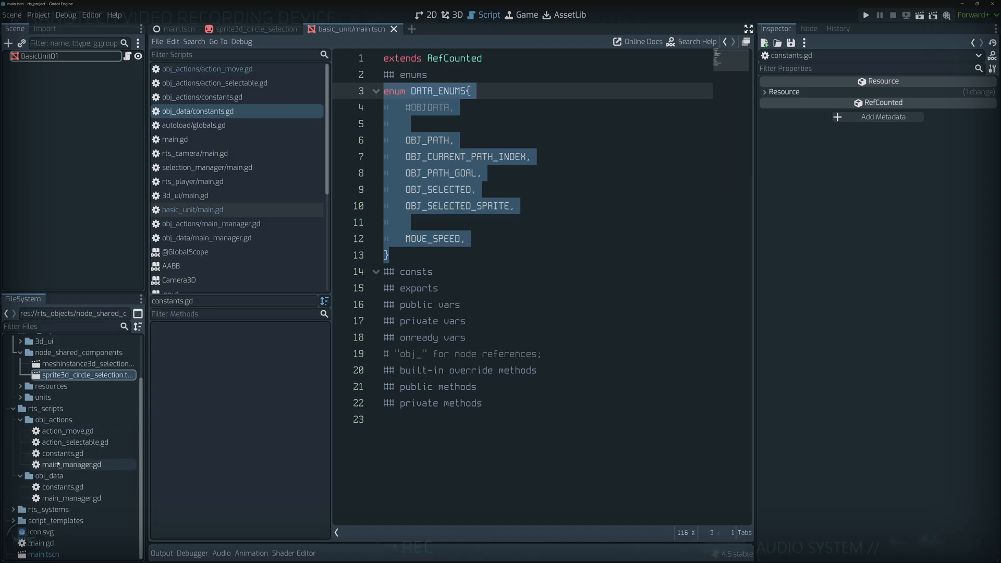
click(62, 454)
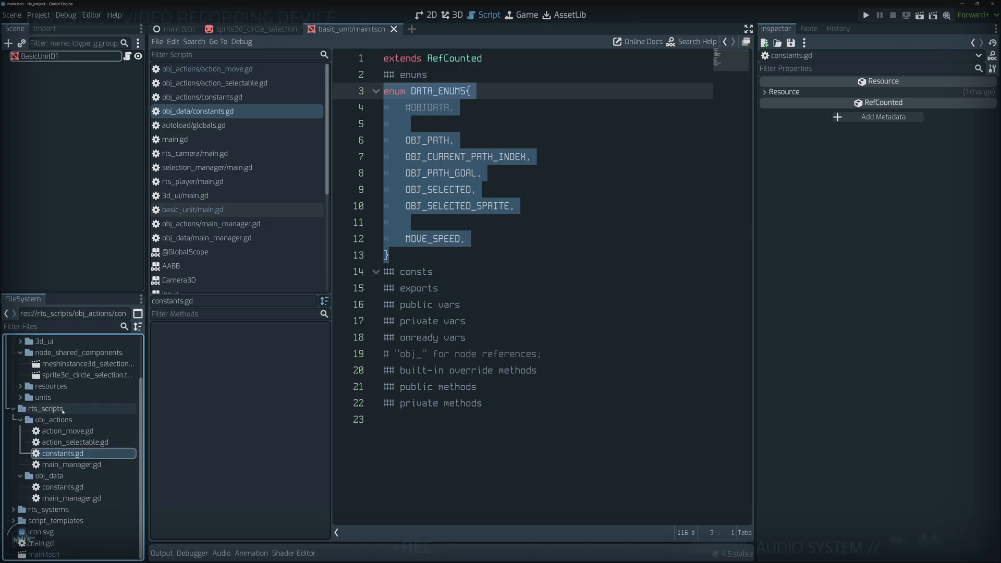
mouse_move(68, 430)
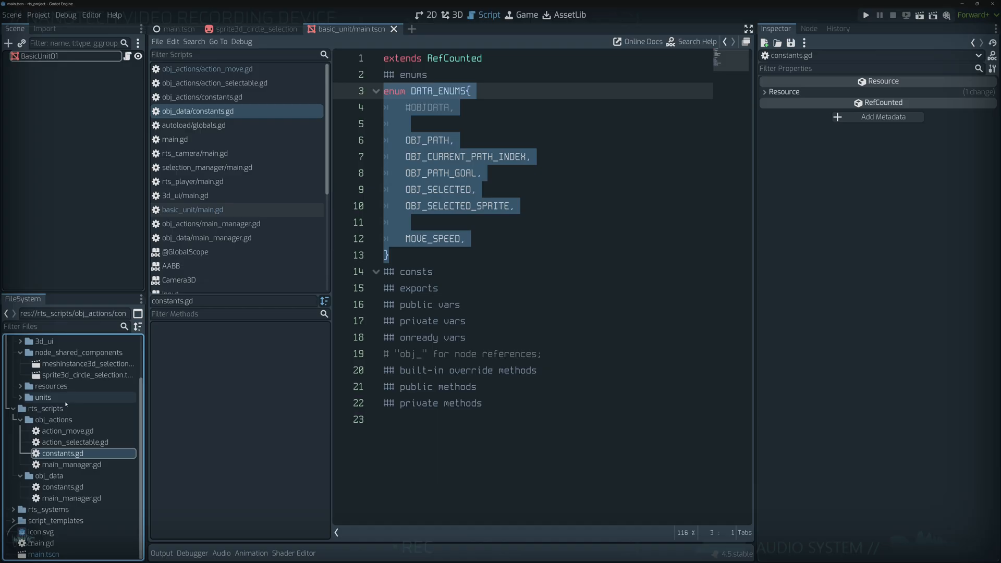
click(406, 123)
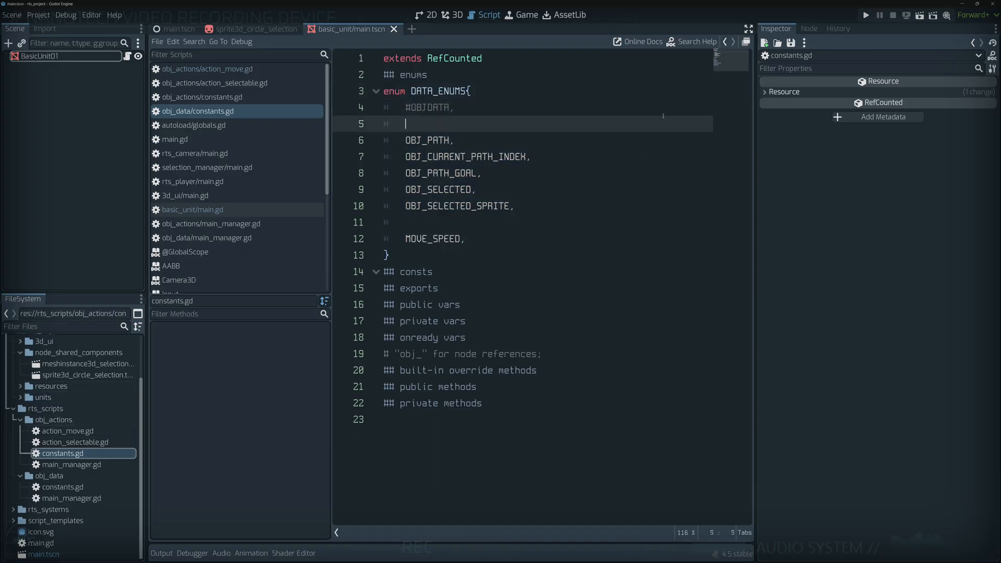
click(388, 255)
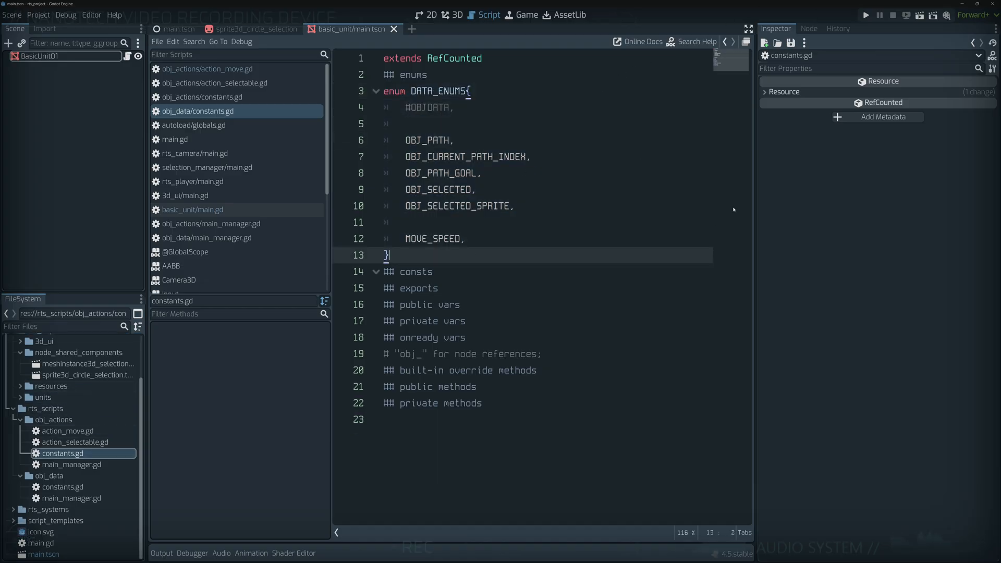
mouse_move(462, 253)
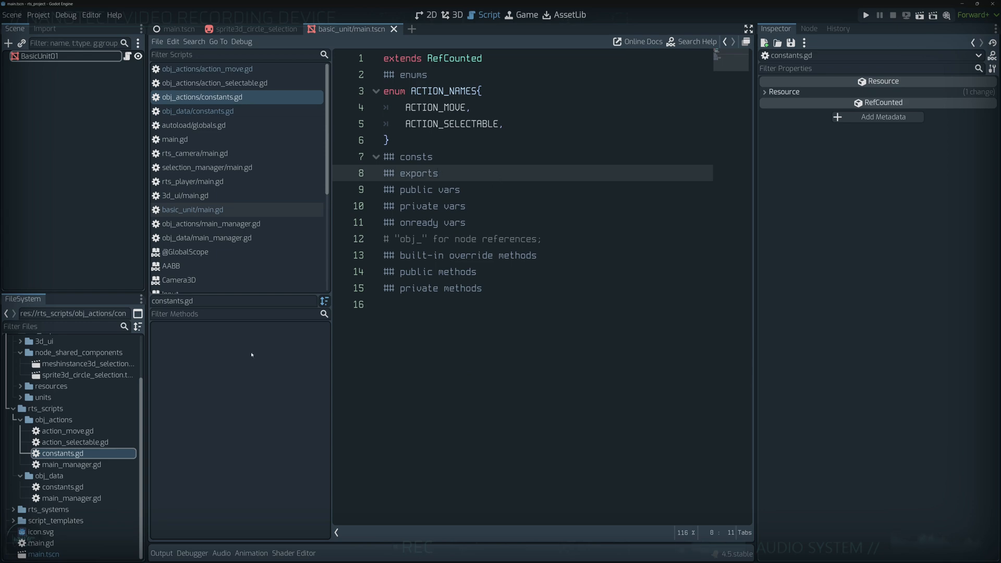
mouse_move(75, 442)
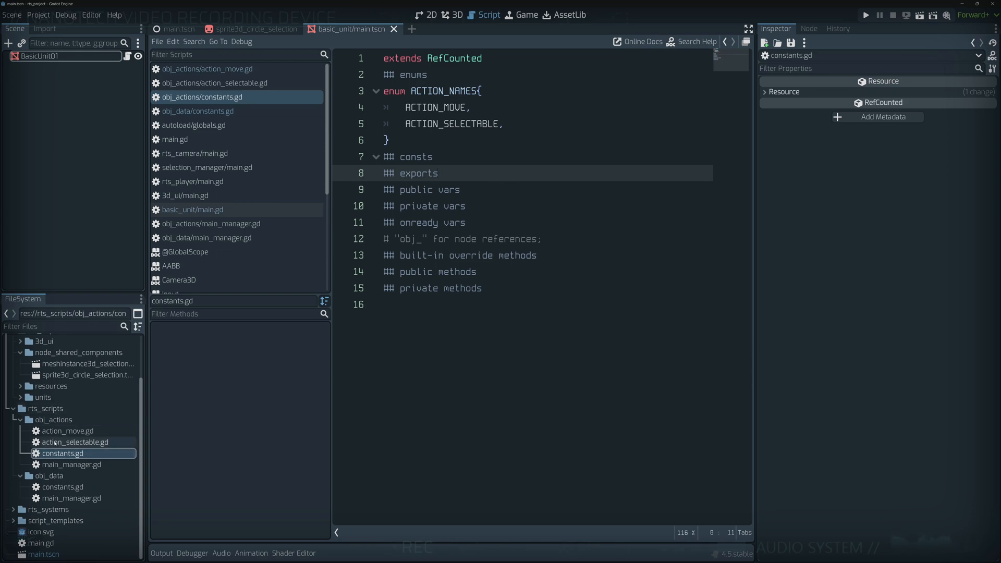
click(63, 487)
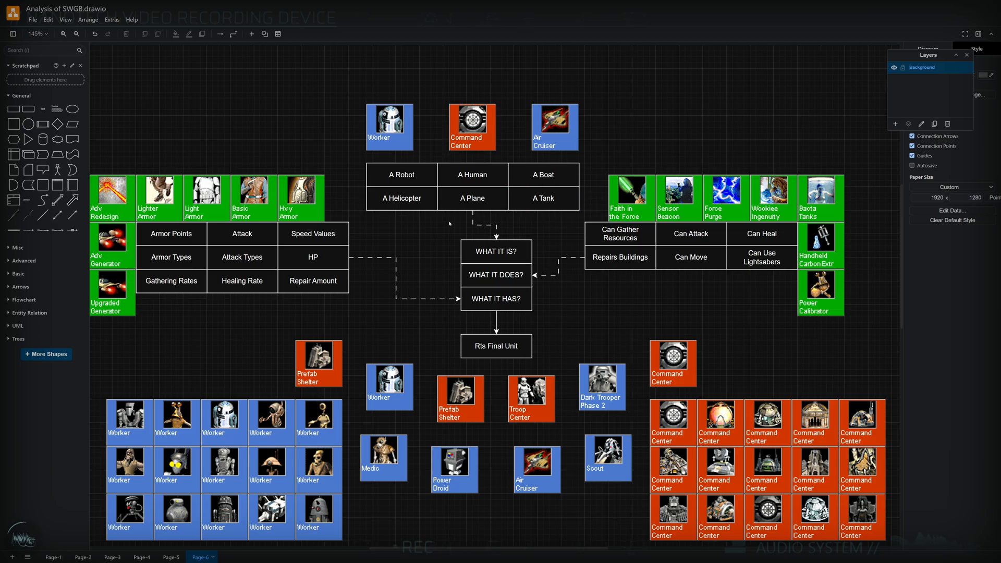
Select the top group of unit cards and WHAT IT IS table on the final-unit page.
click(495, 299)
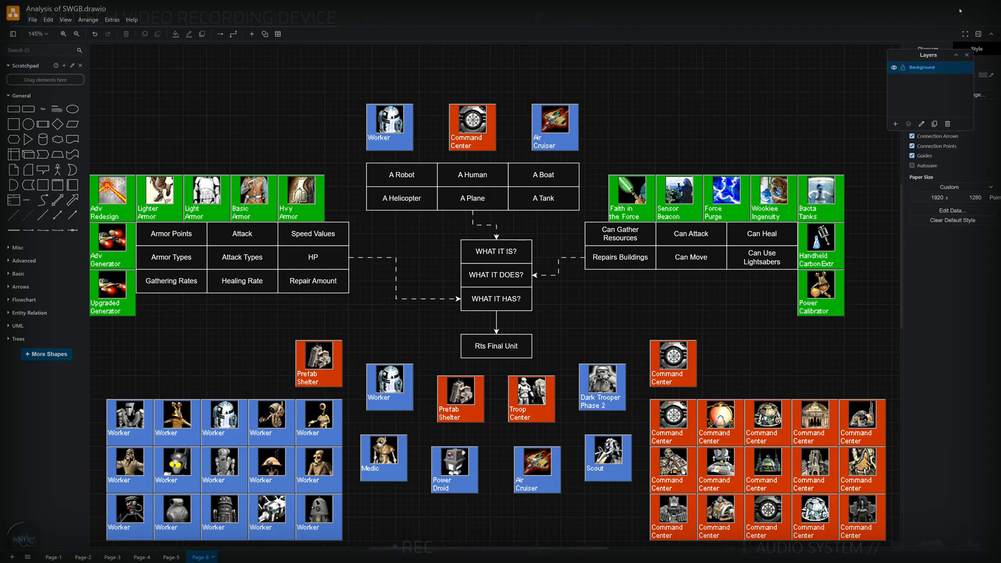
click(495, 252)
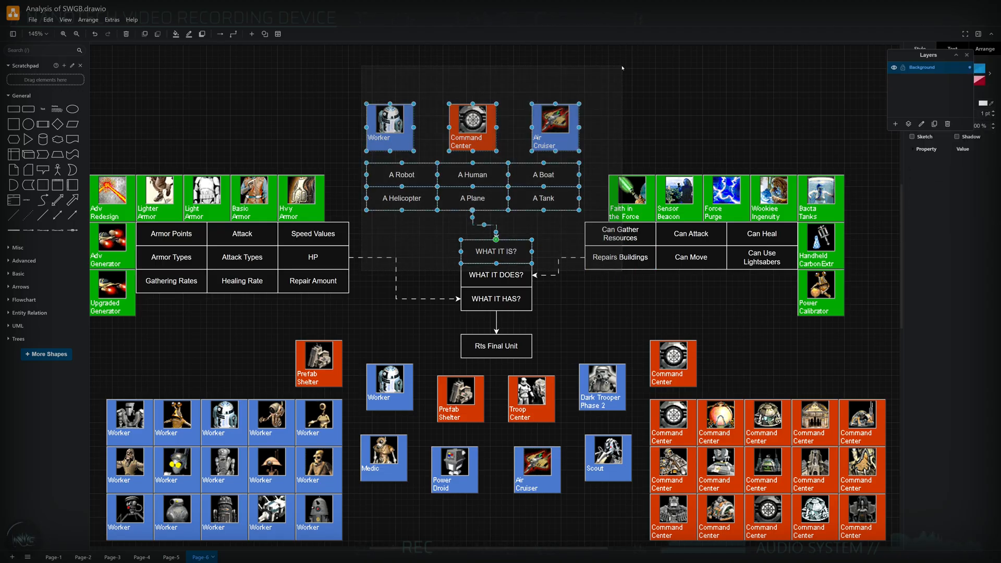
mouse_move(325, 96)
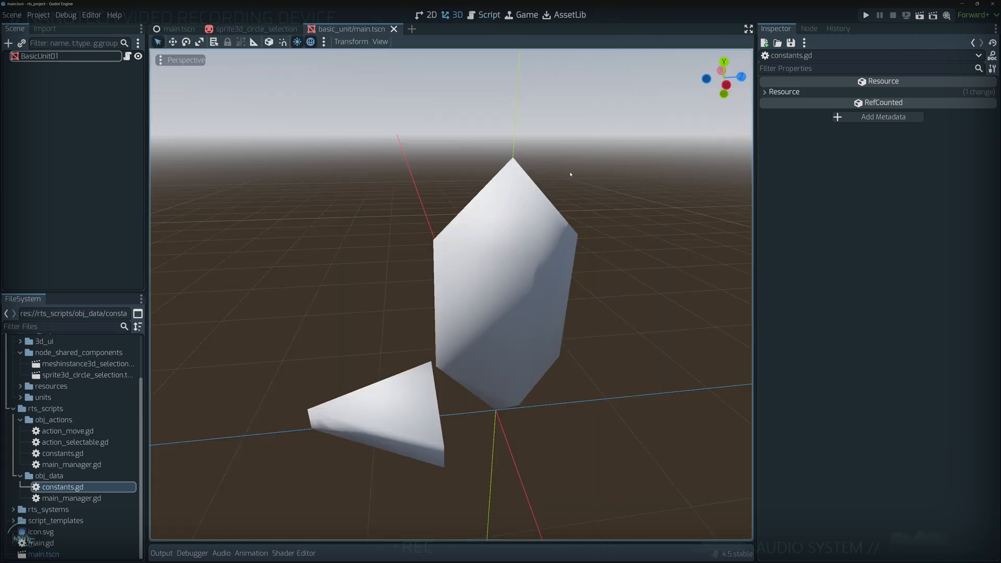
Open basic_unit/main.gd and point out its data enums and action names alias lines.
click(179, 30)
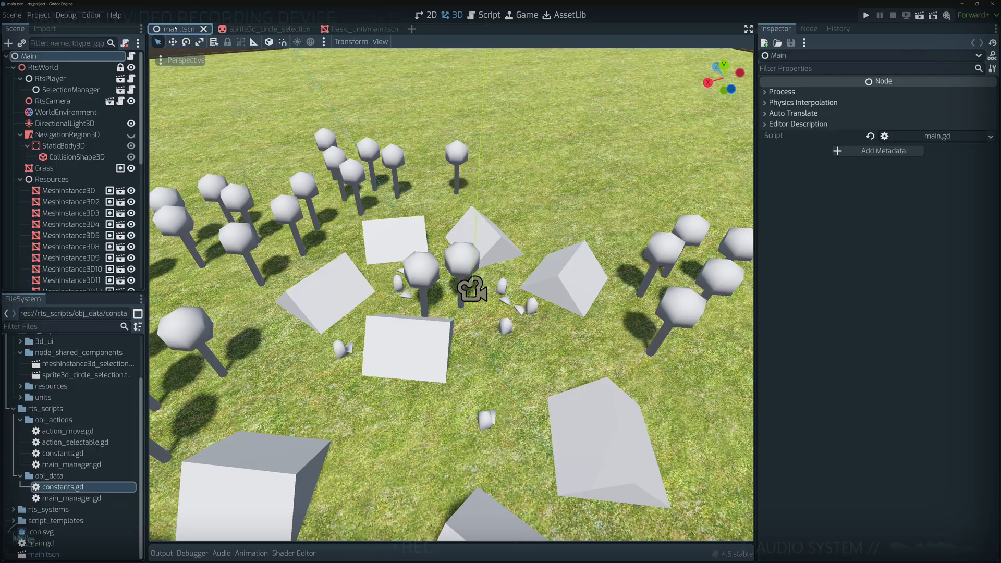
click(70, 201)
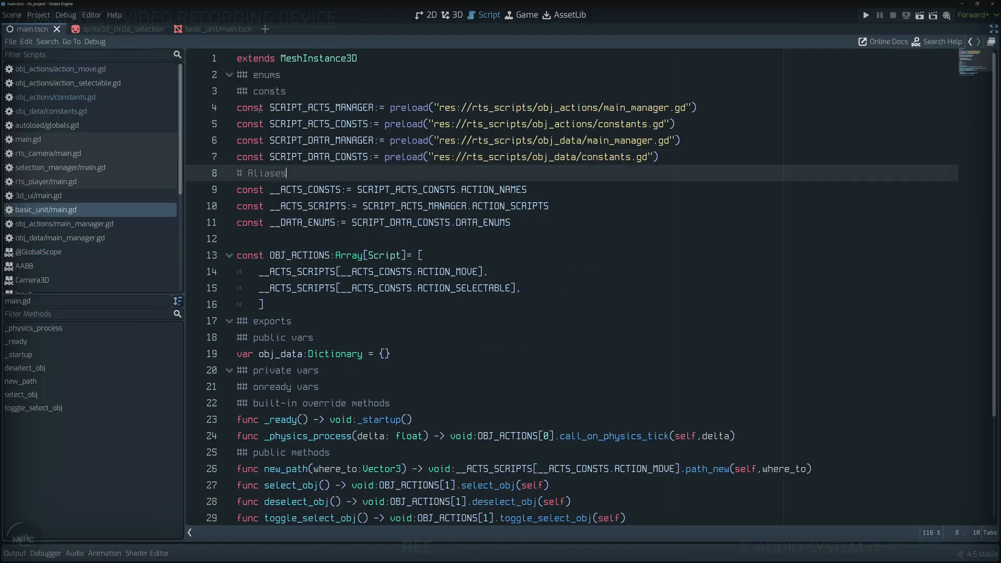
click(511, 222)
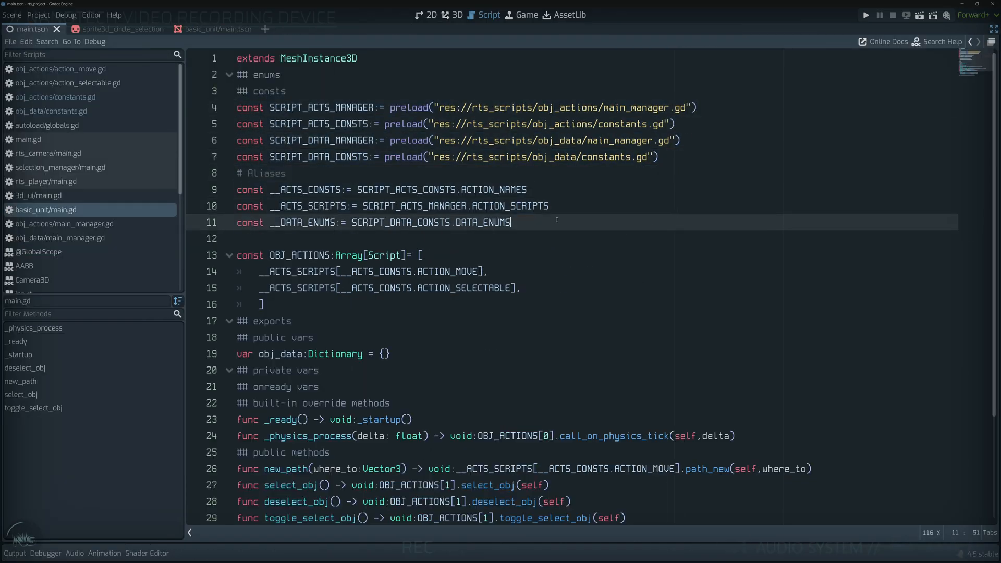
click(469, 188)
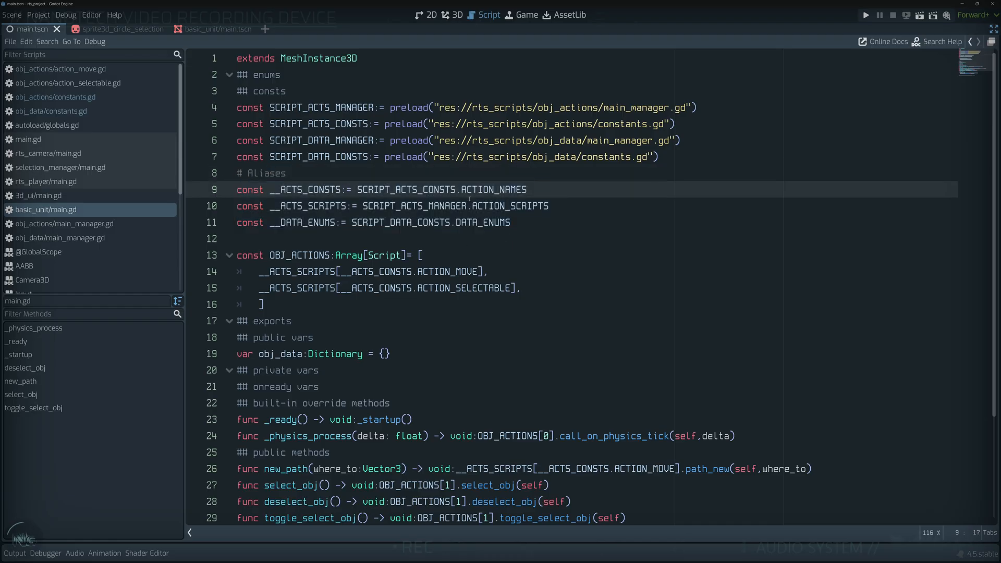
scroll(down, 3)
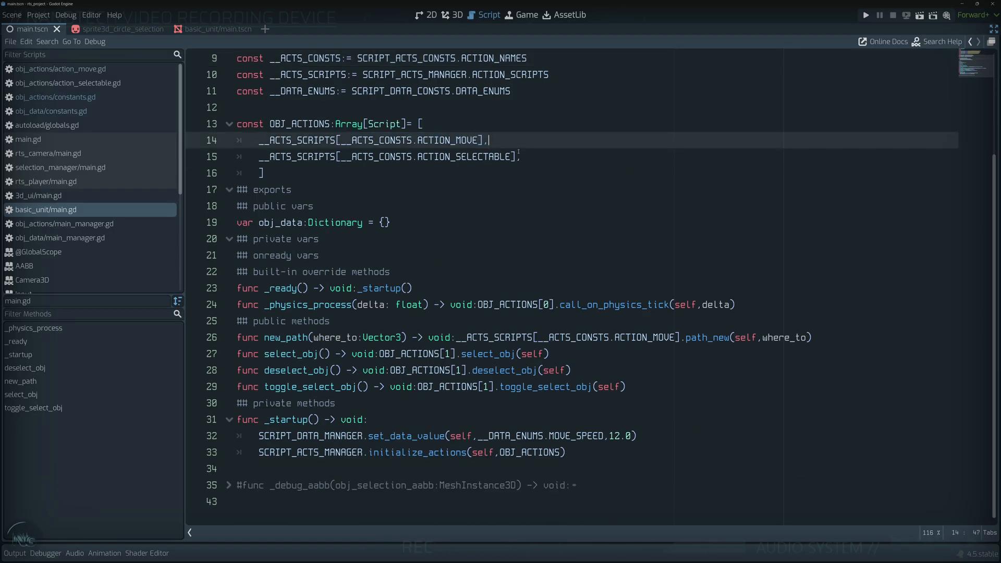
click(313, 223)
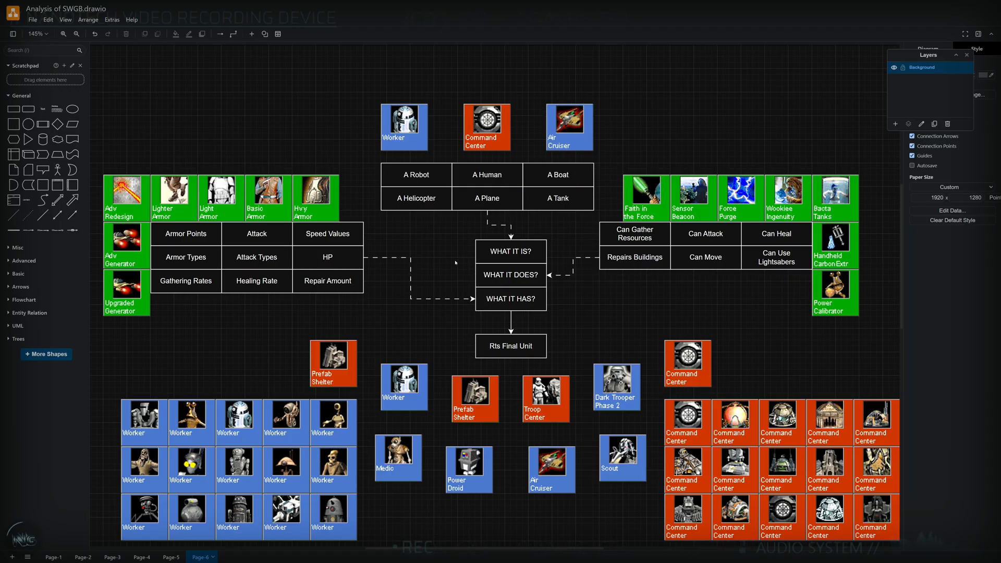
click(510, 298)
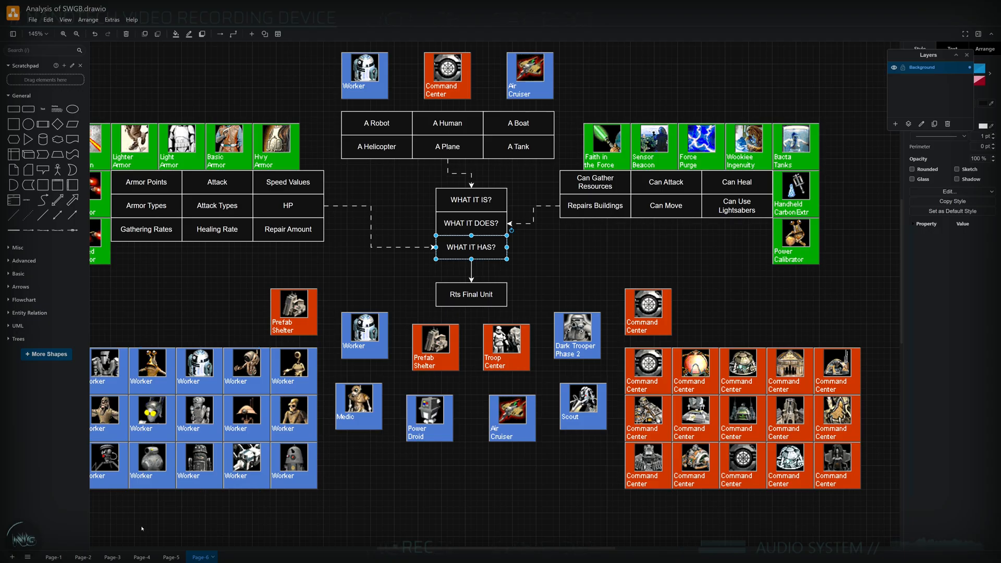
click(112, 557)
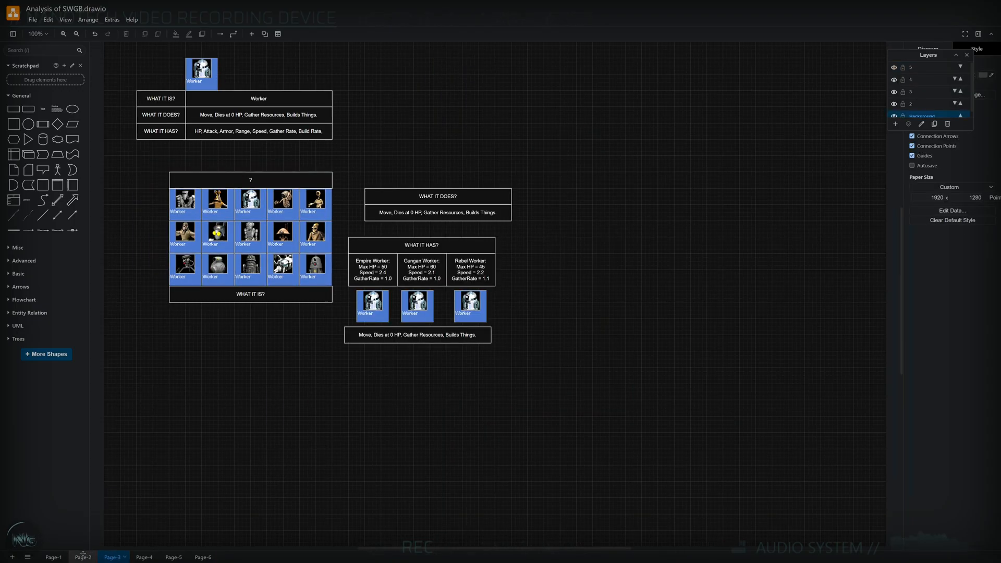
click(53, 557)
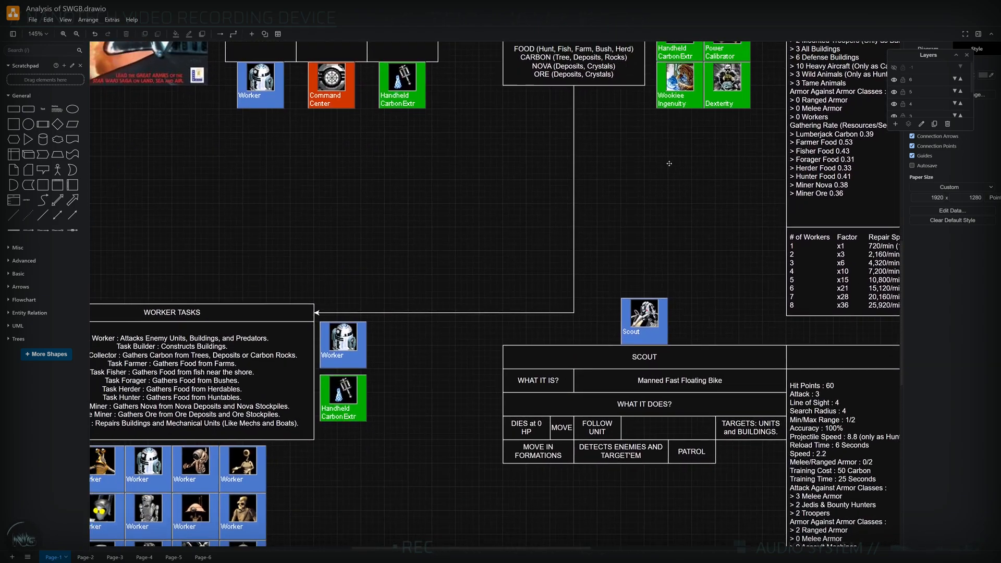
scroll(up, 3)
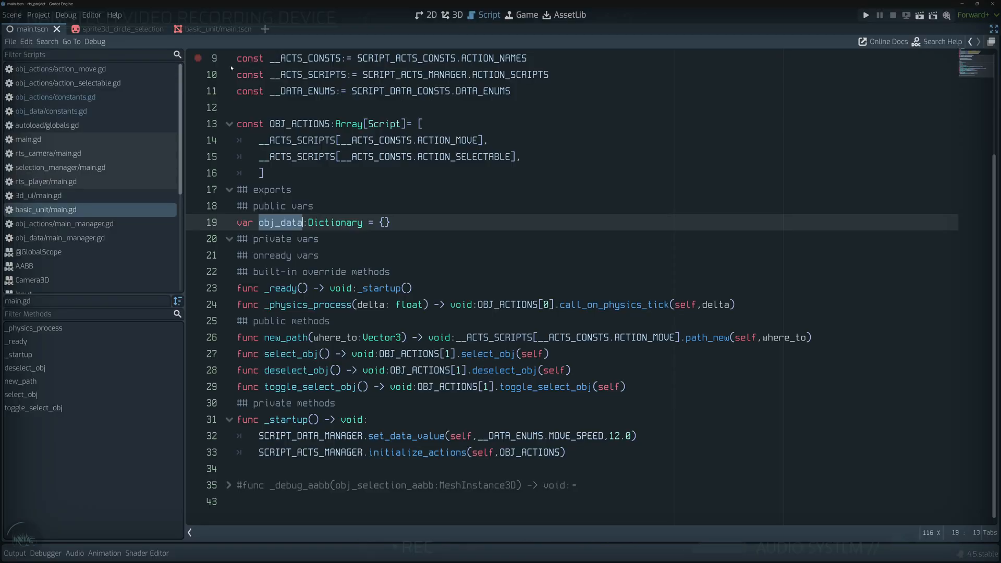
scroll(up, 3)
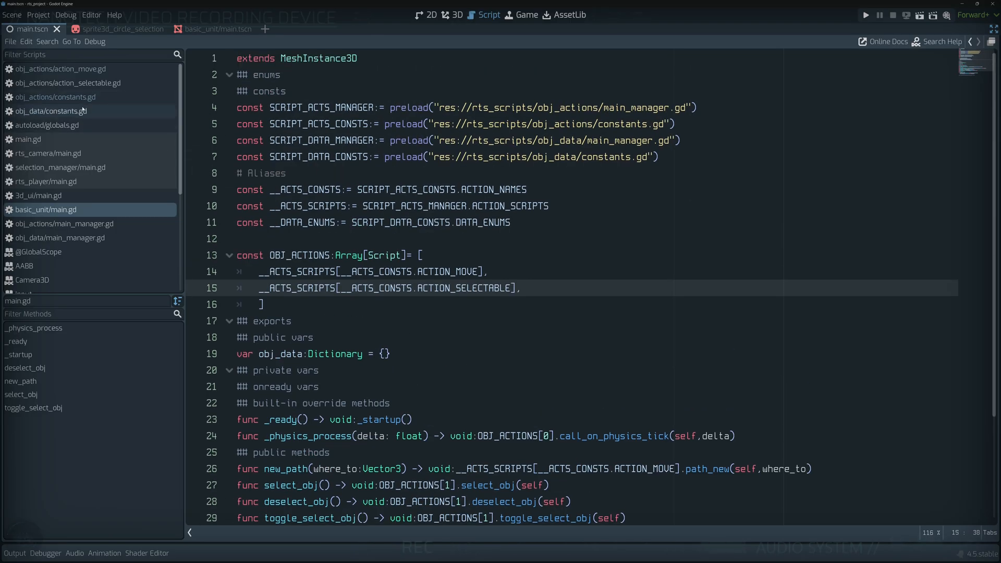
click(50, 110)
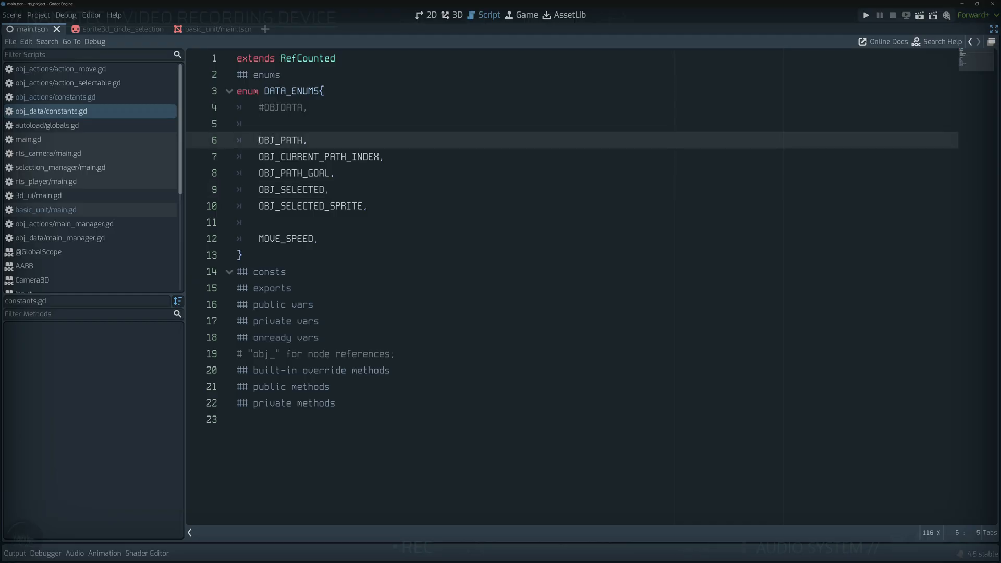
click(241, 255)
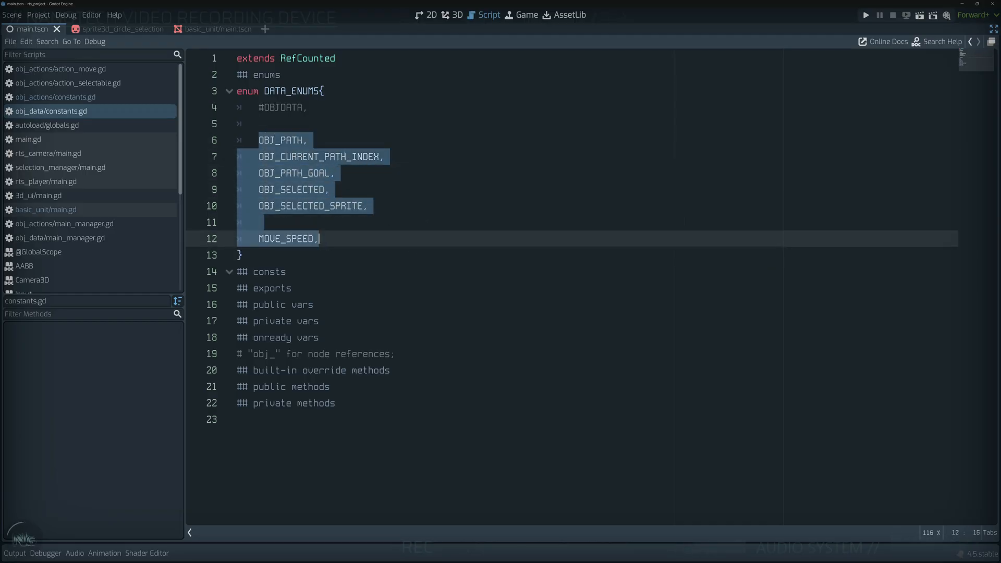
click(45, 210)
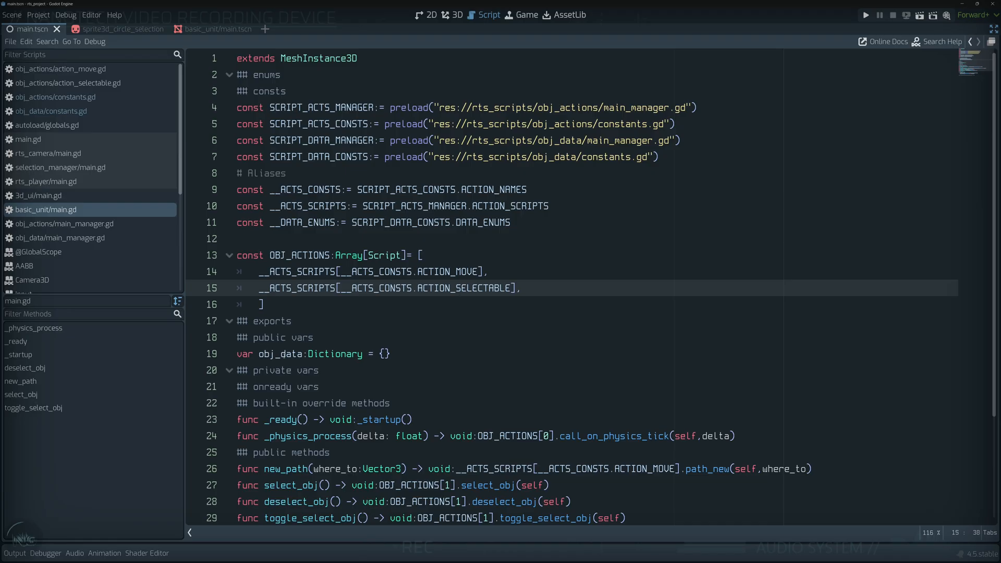
click(51, 111)
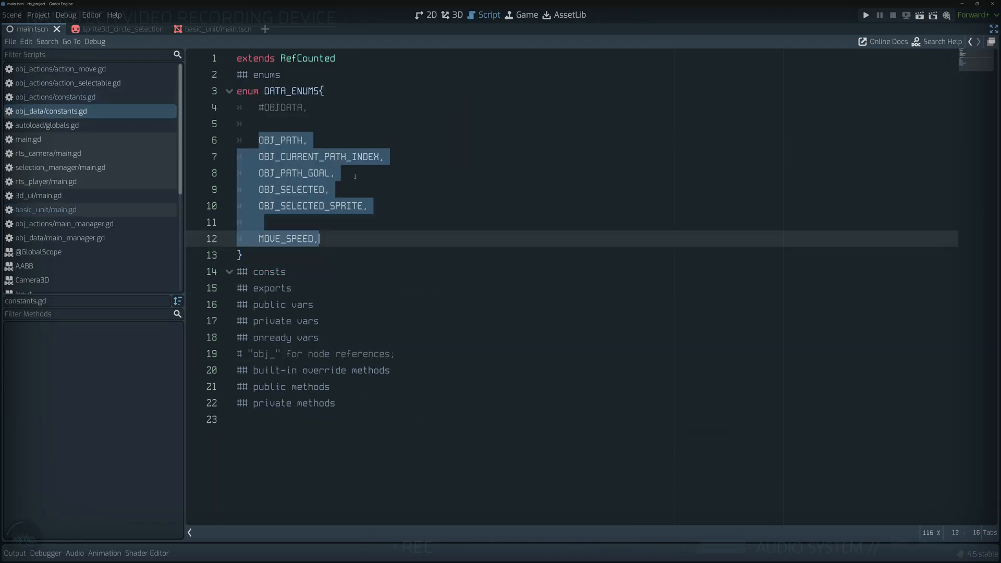
click(46, 210)
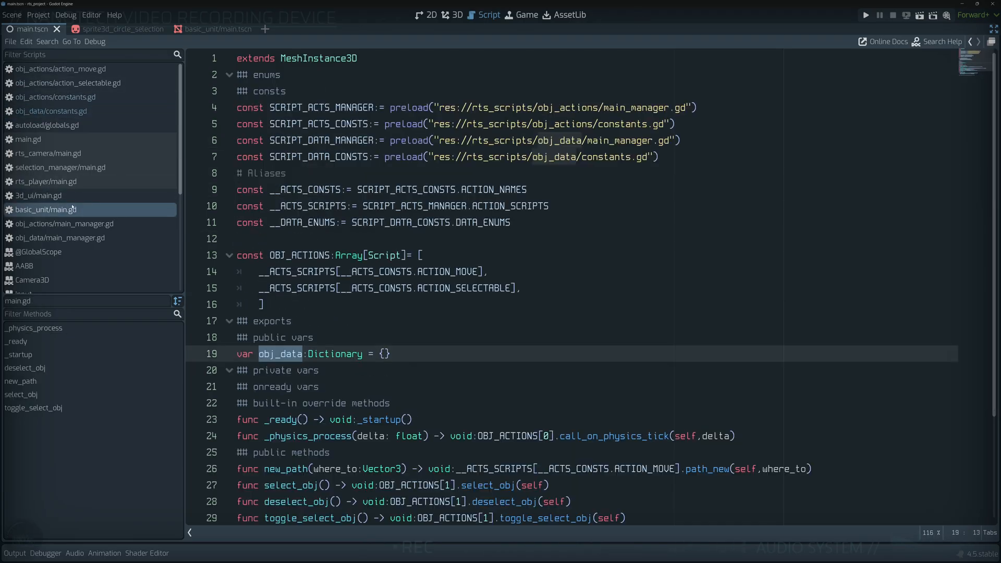
scroll(down, 3)
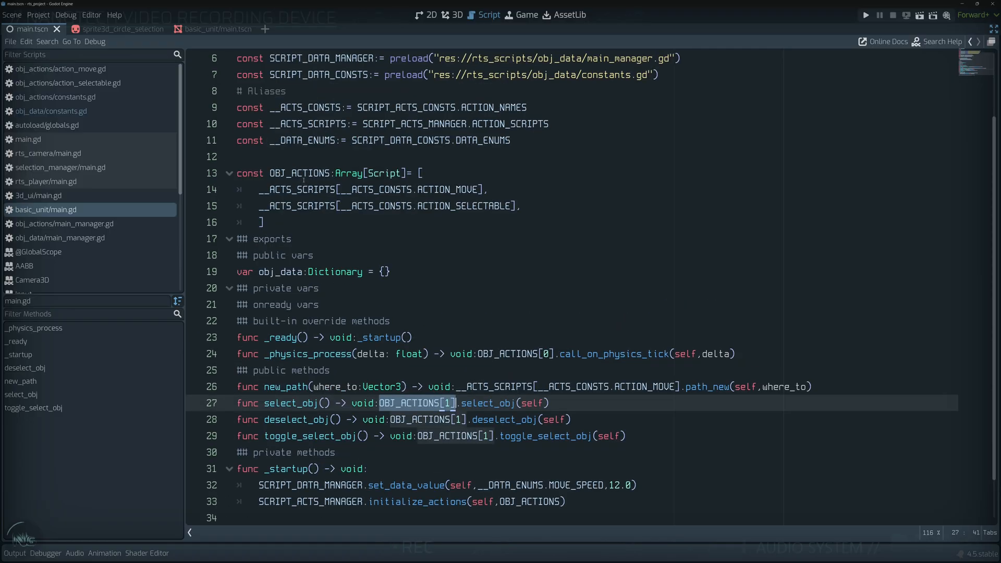
scroll(up, 3)
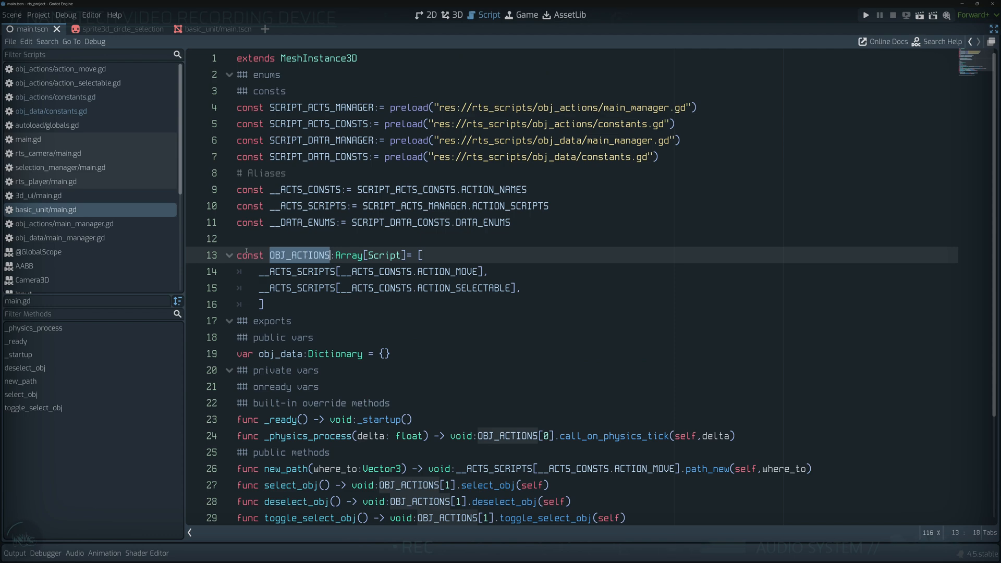
scroll(down, 3)
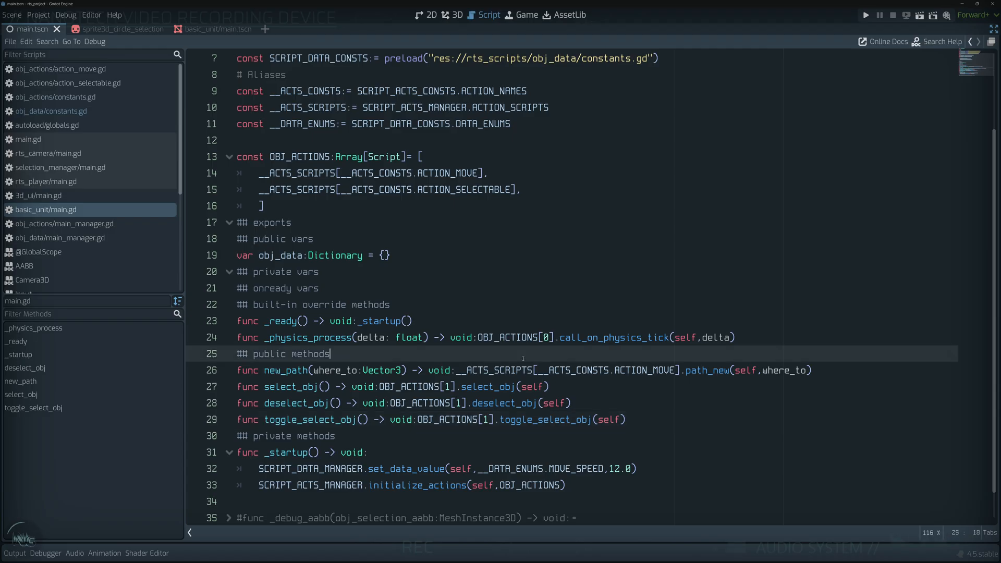
scroll(up, 3)
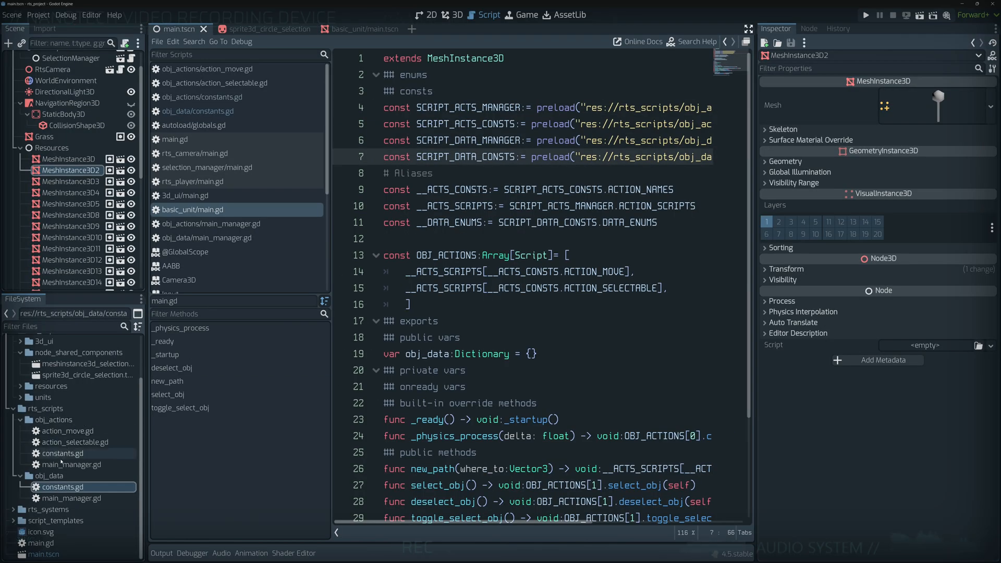
Open obj_data/main_manager.gd and scroll through its static get, set, has and add helpers.
click(73, 498)
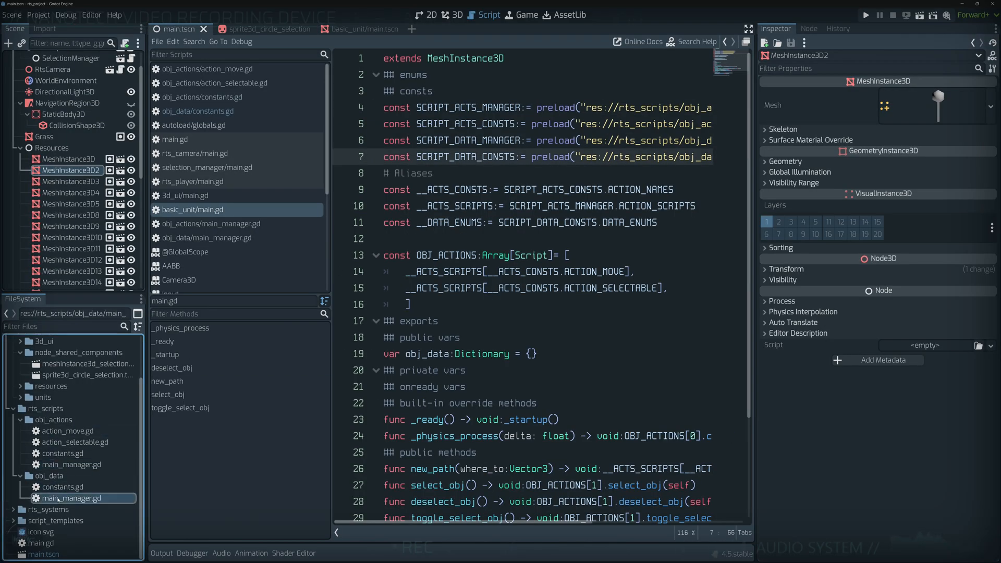
click(208, 238)
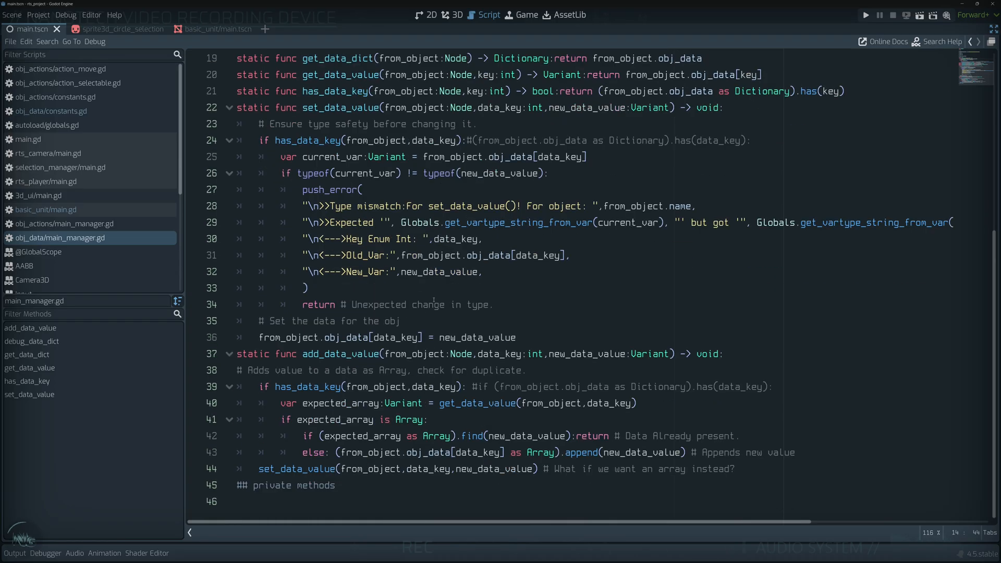
scroll(up, 3)
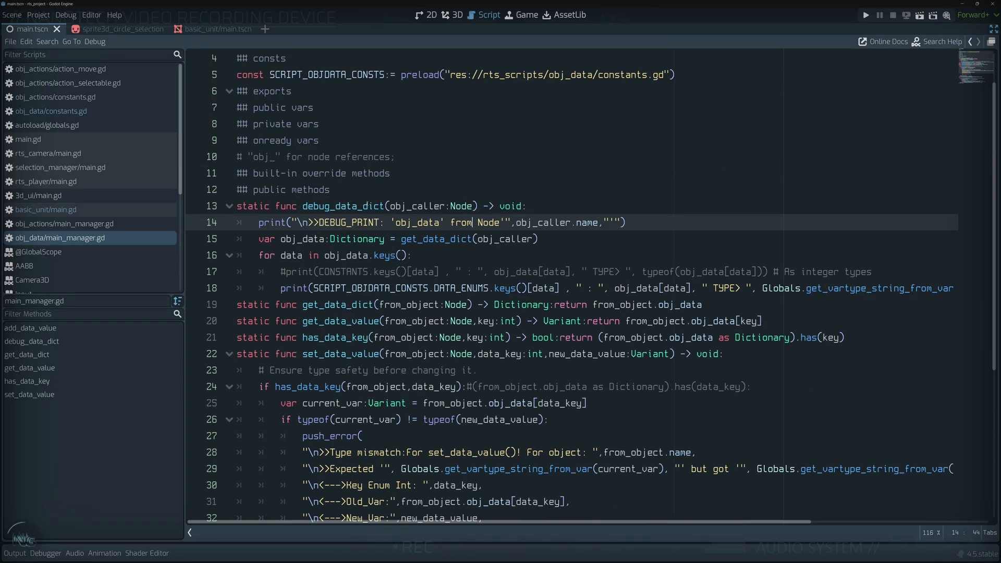
scroll(up, 3)
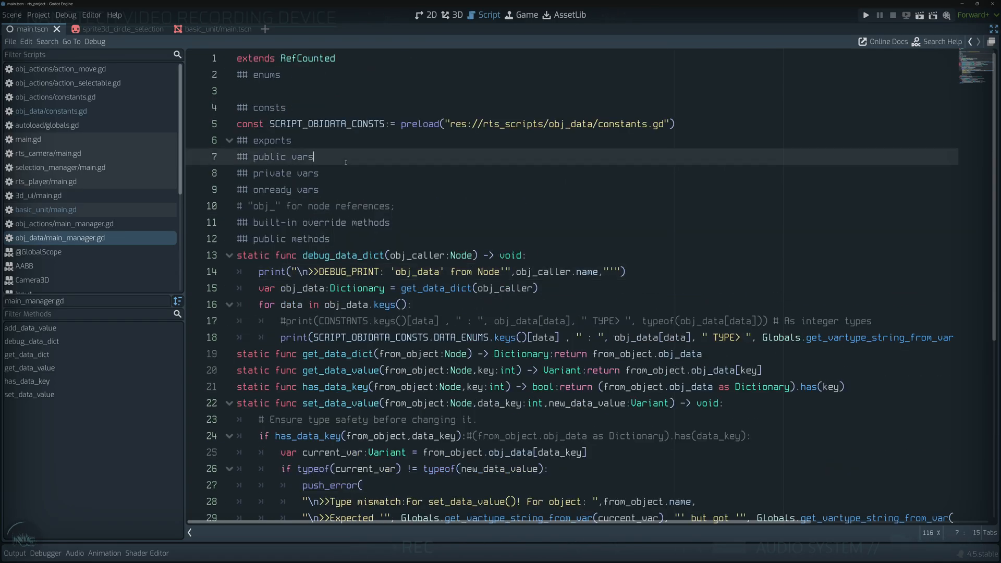
scroll(down, 3)
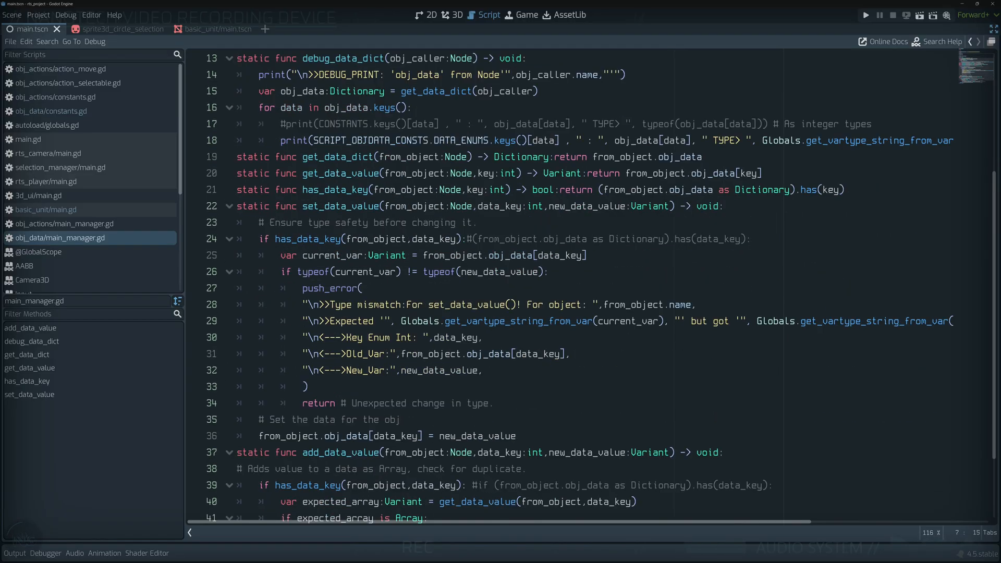
scroll(down, 3)
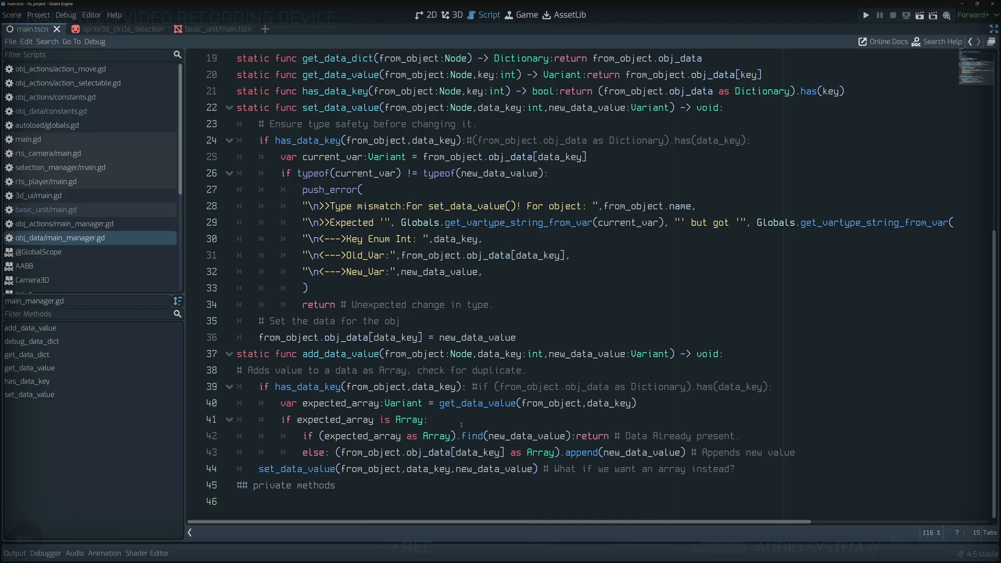
scroll(up, 3)
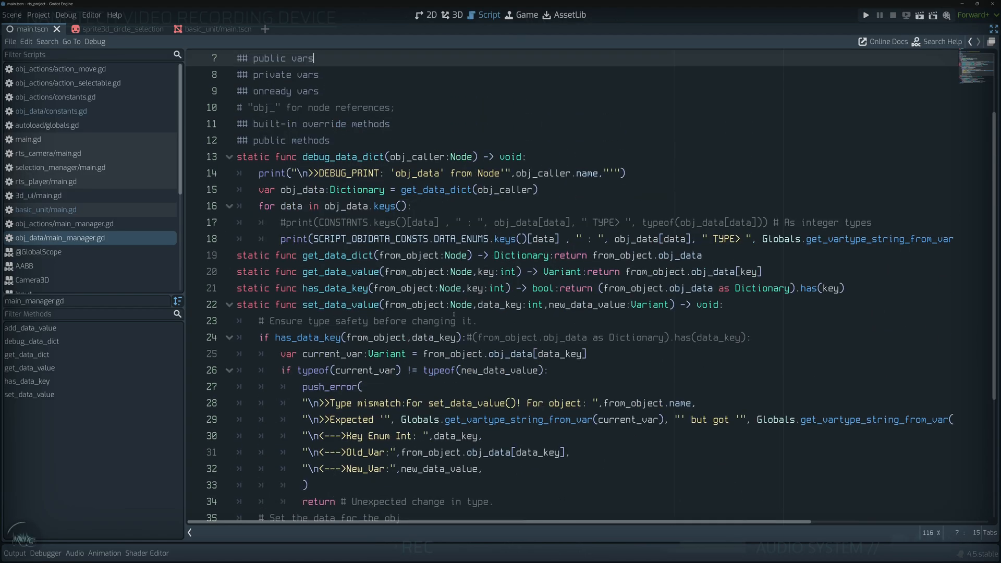
mouse_move(70, 223)
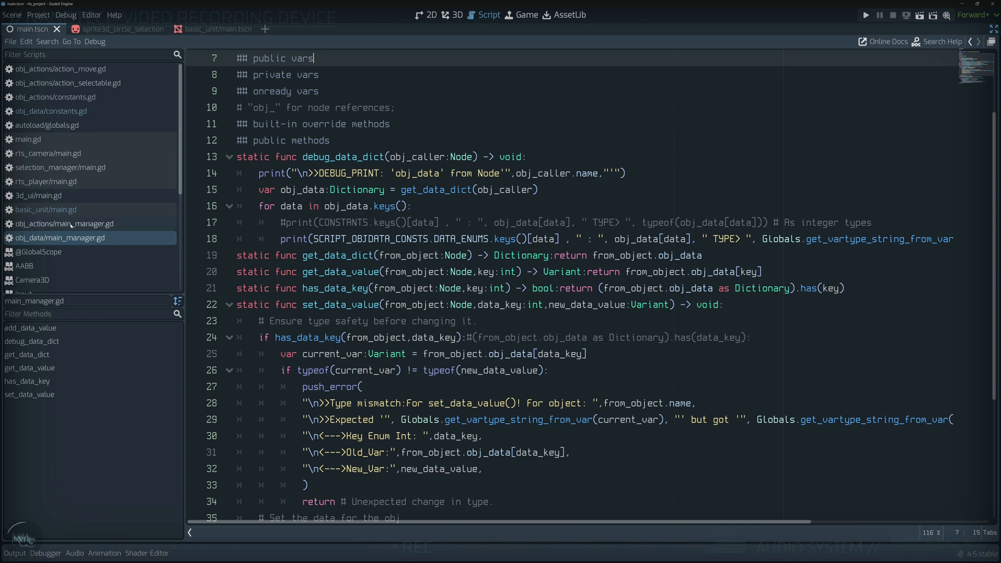
scroll(down, 3)
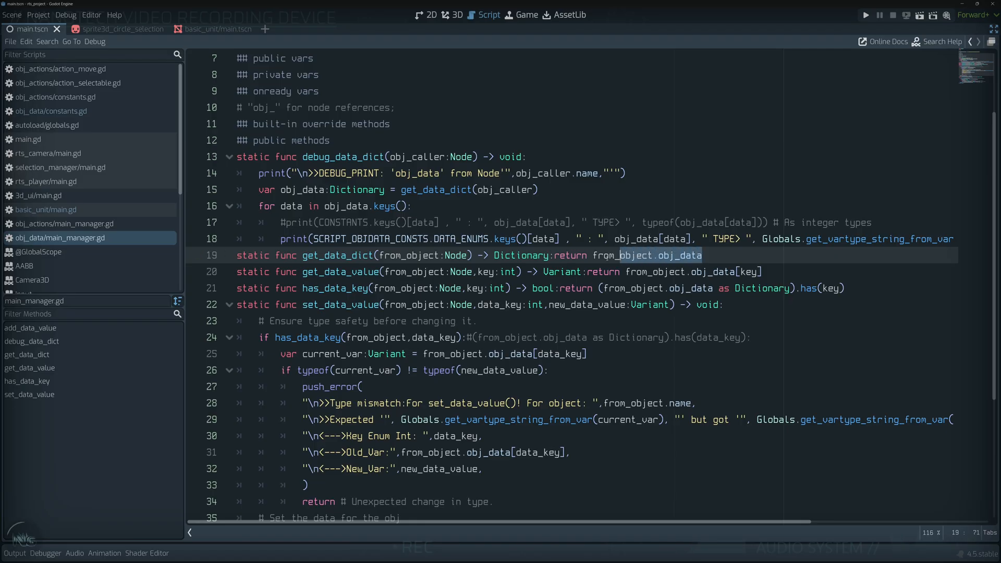
Highlight the from_object reference on line 19 and every use of obj_data.
double_click(634, 254)
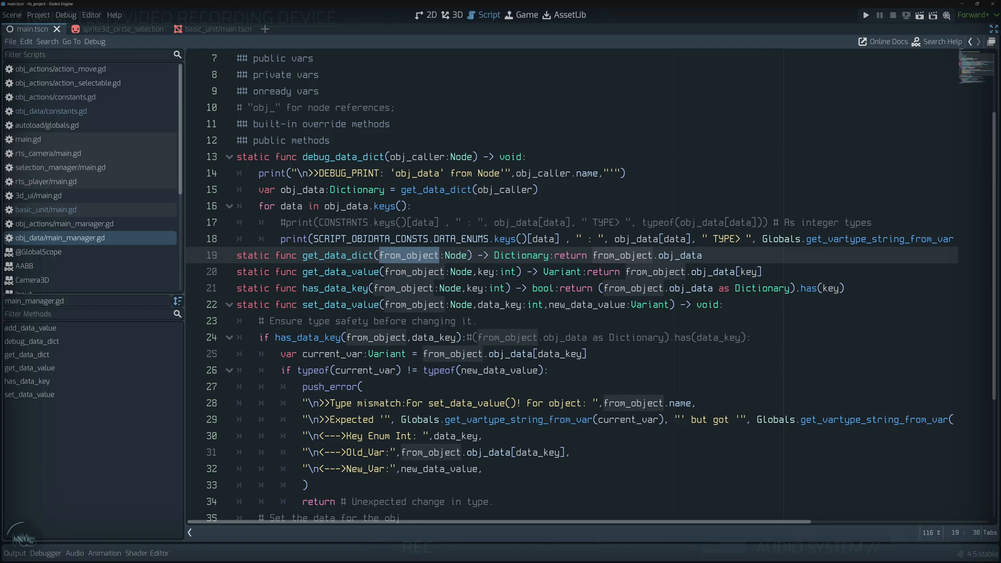
scroll(down, 3)
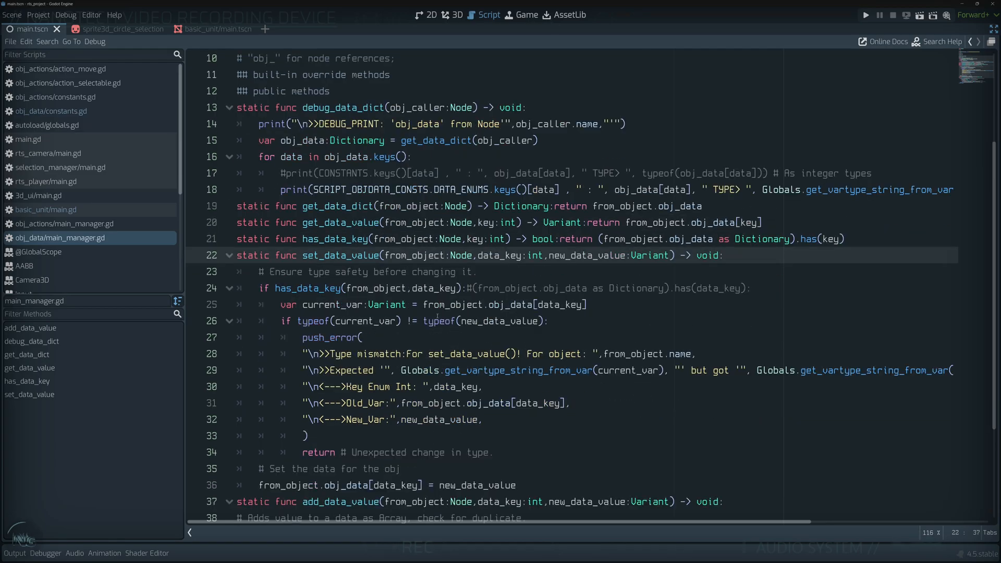
double_click(681, 206)
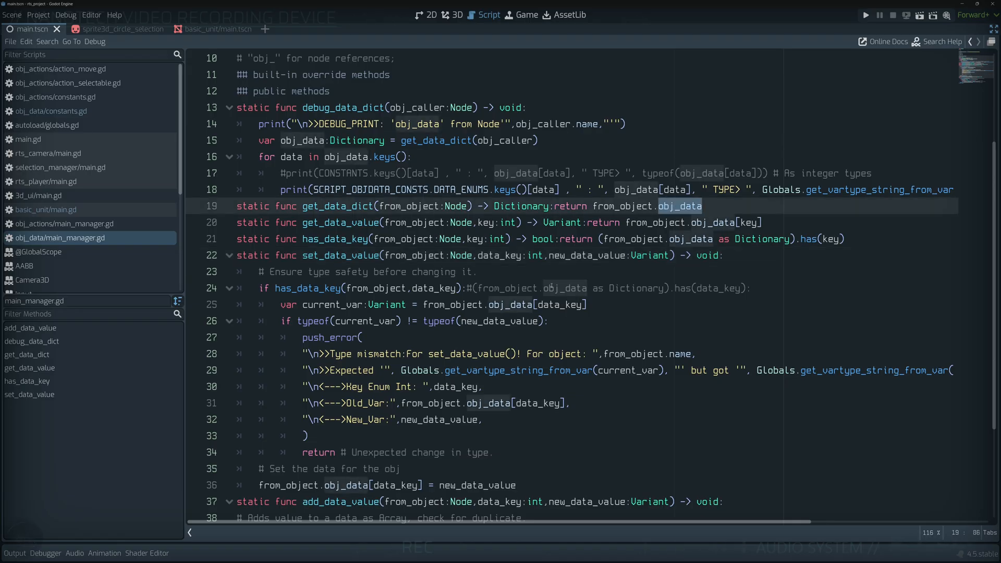
Look at the obj_data dictionary in basic_unit/main.gd, then check obj_data/main_manager.gd.
click(47, 209)
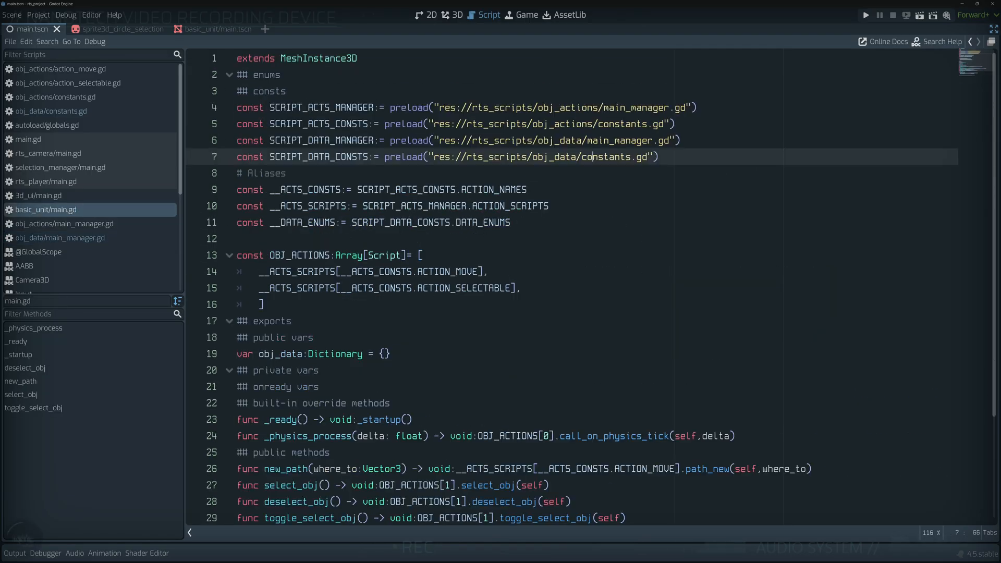
click(293, 239)
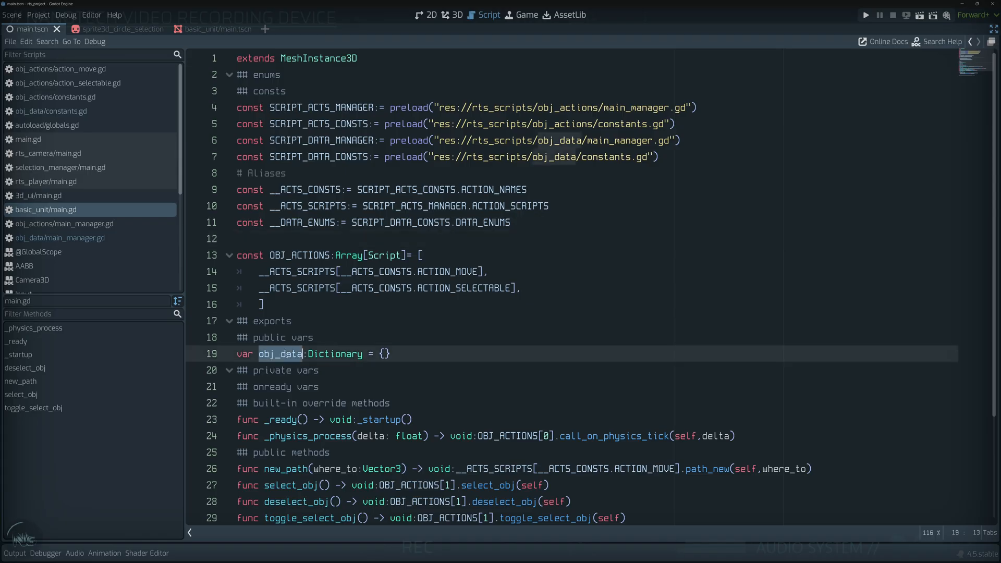
scroll(down, 3)
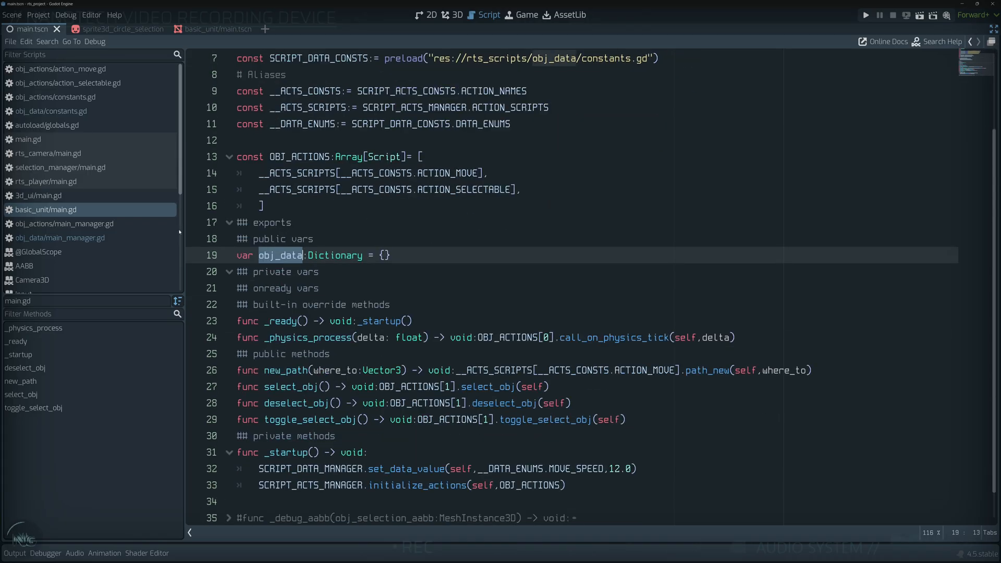
click(61, 238)
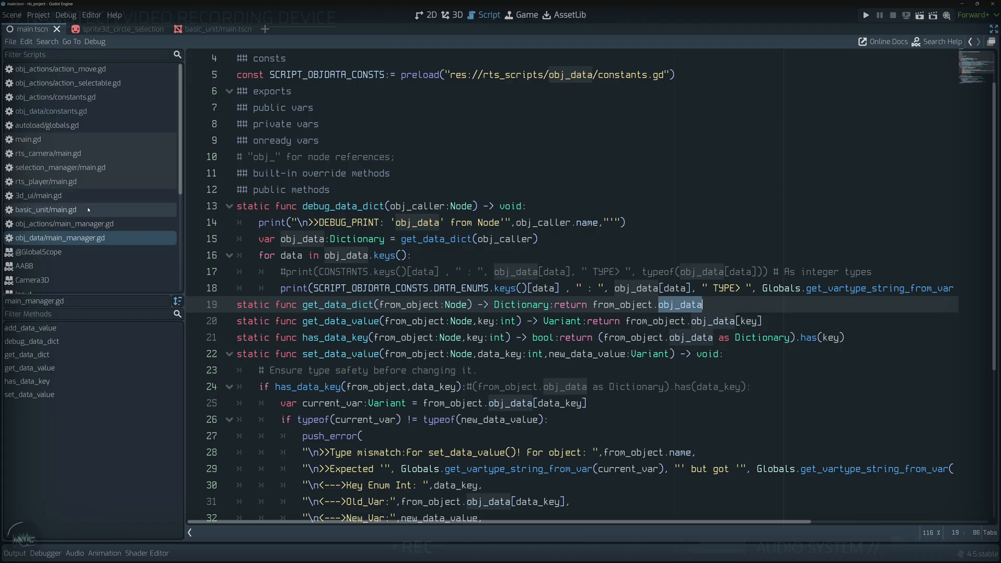
Return to the basic unit script and highlight the obj_data variable in its startup code.
click(44, 210)
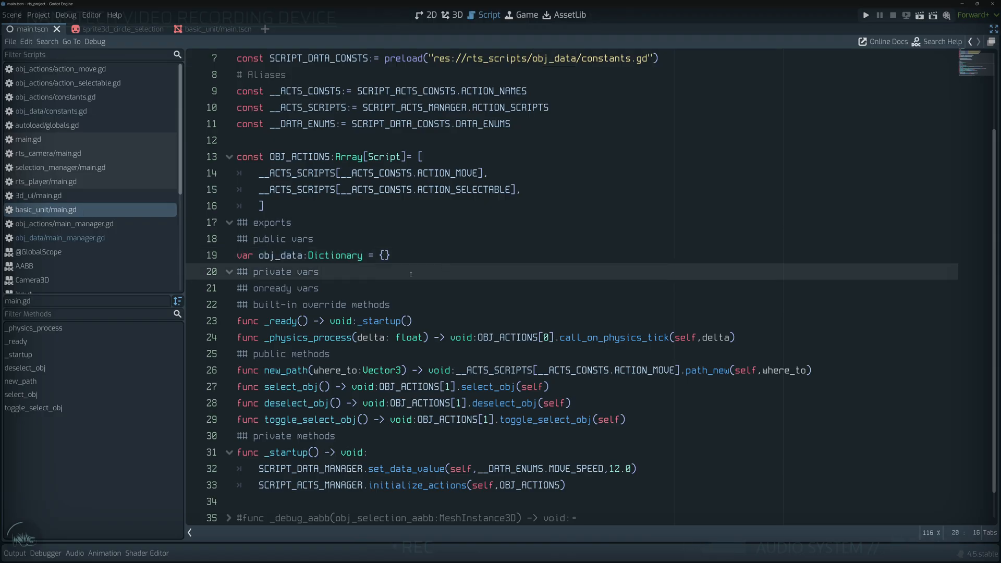
scroll(up, 3)
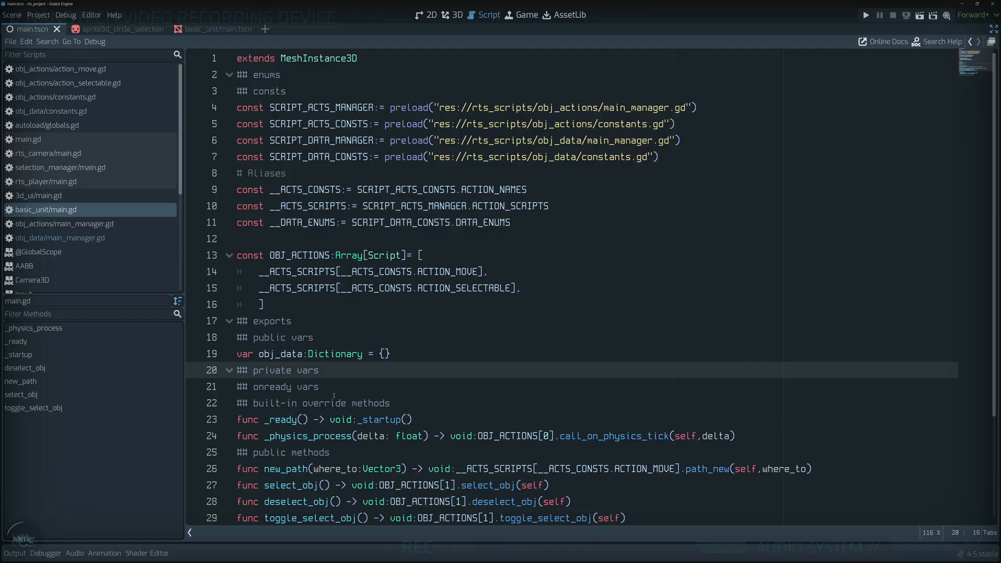
mouse_move(233, 272)
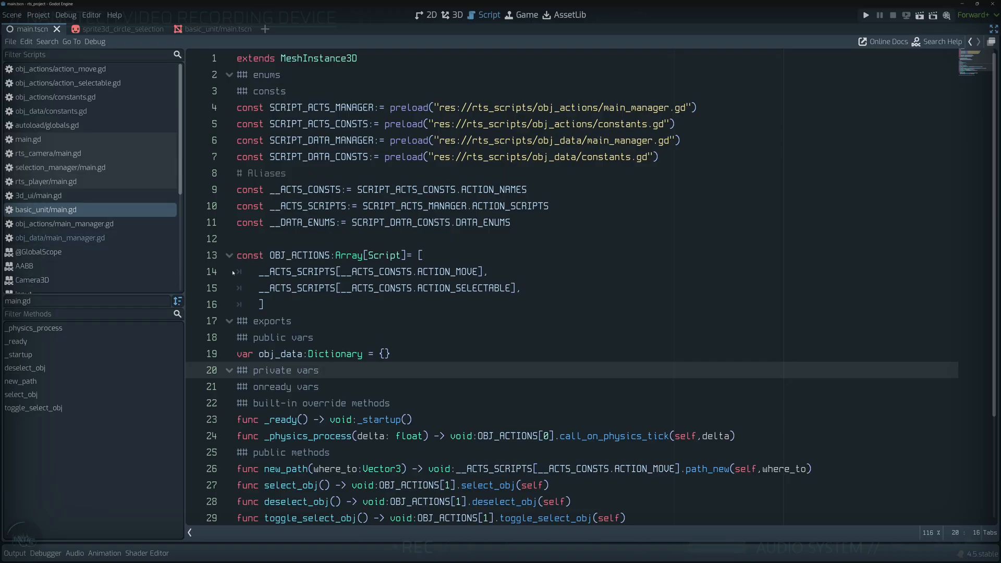
scroll(down, 3)
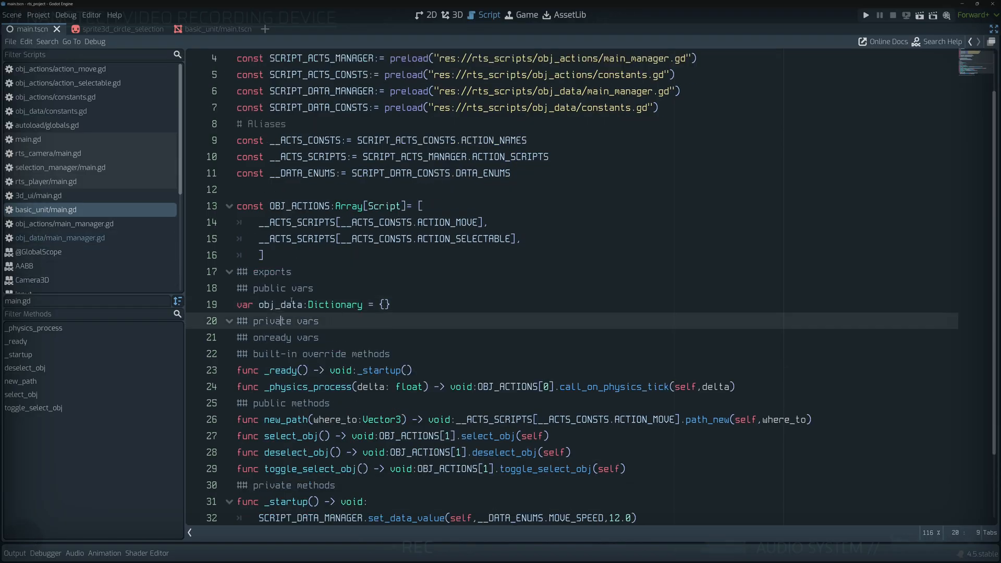
double_click(279, 304)
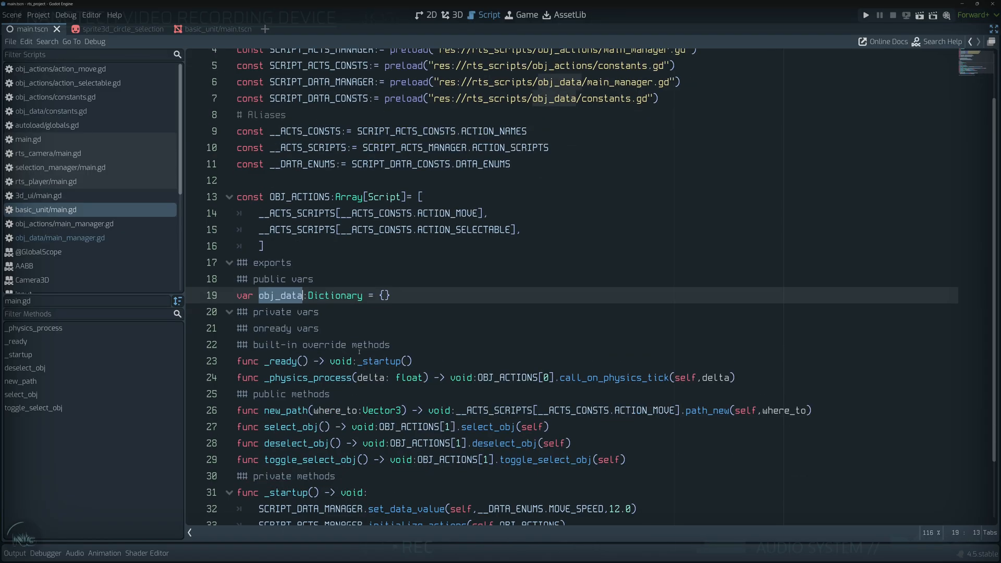
scroll(down, 3)
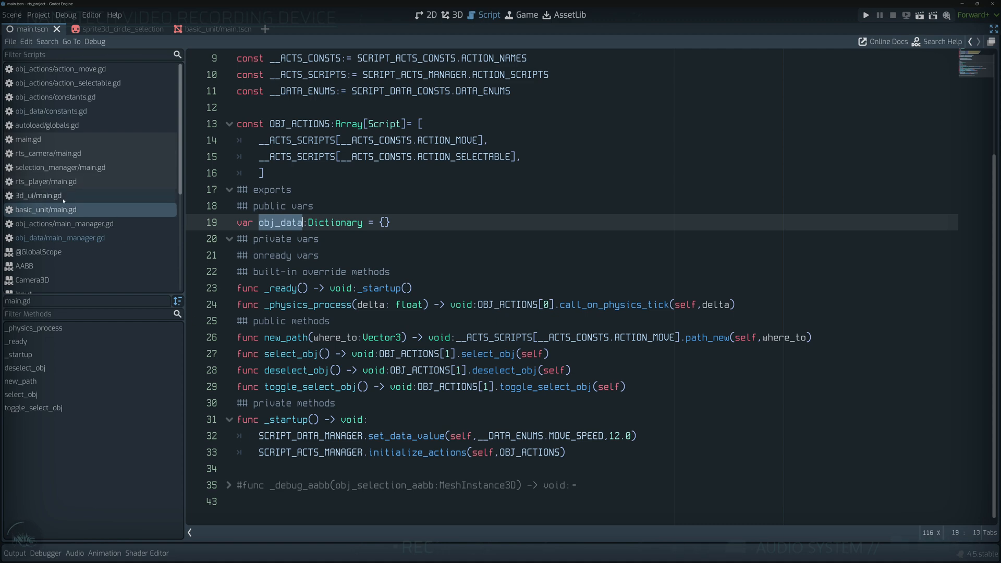
Open obj_actions/main_manager.gd and point at its action_selectable preload entry.
click(64, 223)
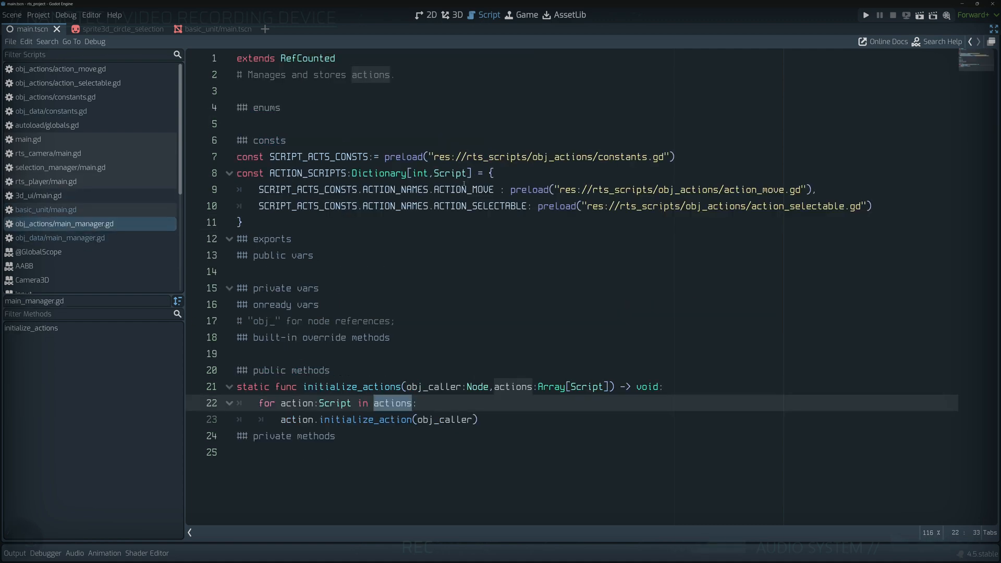
click(317, 205)
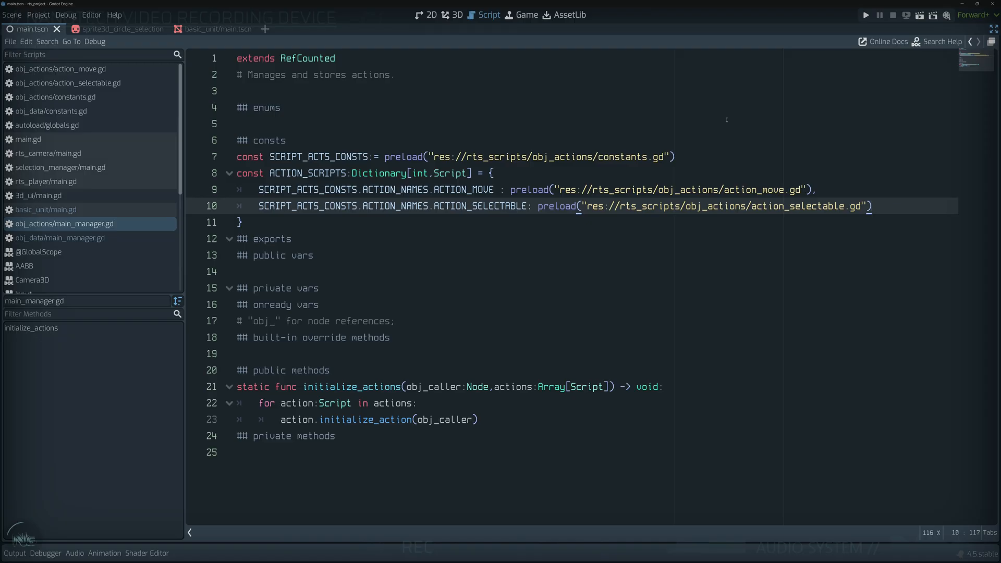
click(562, 190)
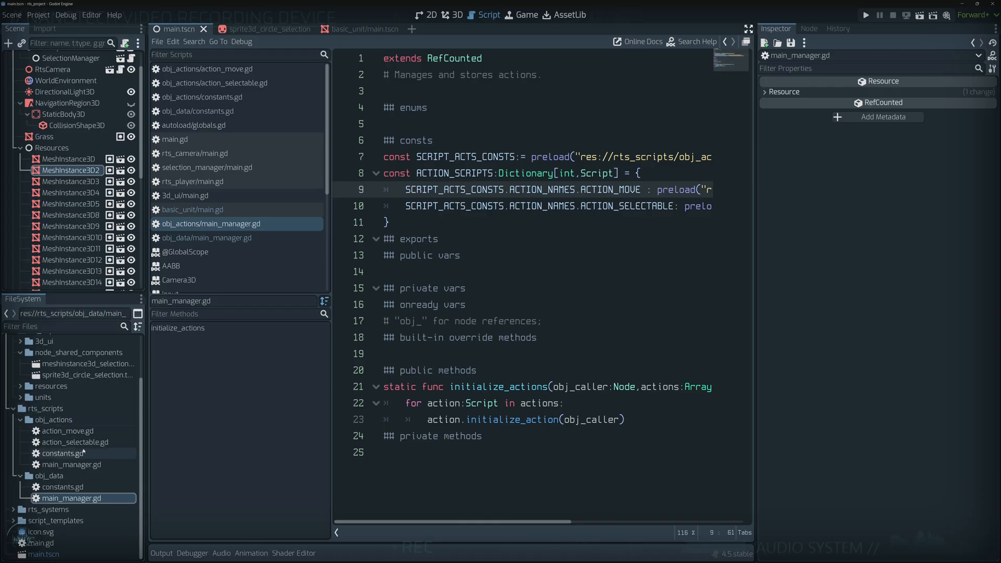
Locate action_move.gd and action_selectable.gd in FileSystem and inspect the BasicUnit05 node.
click(67, 430)
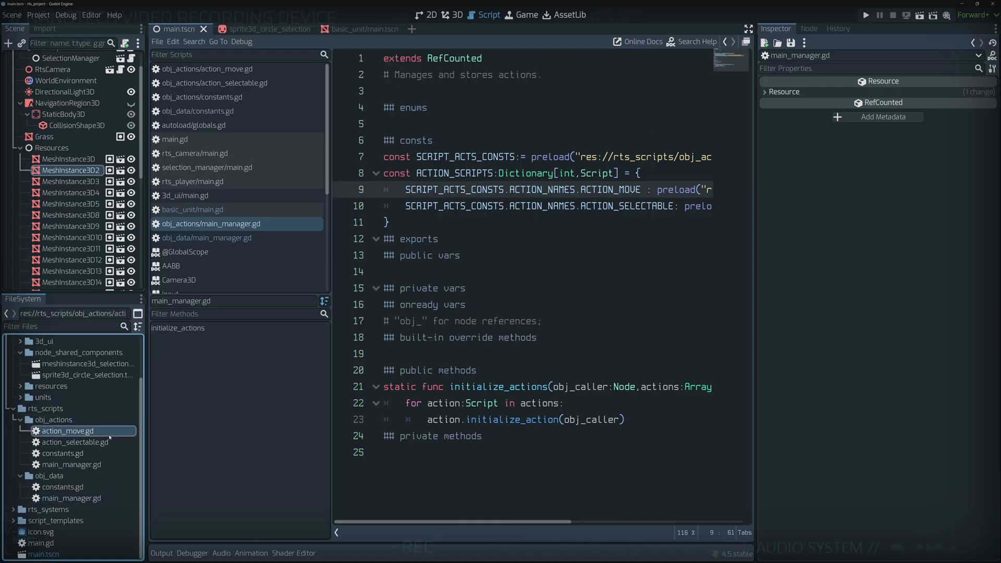
click(76, 442)
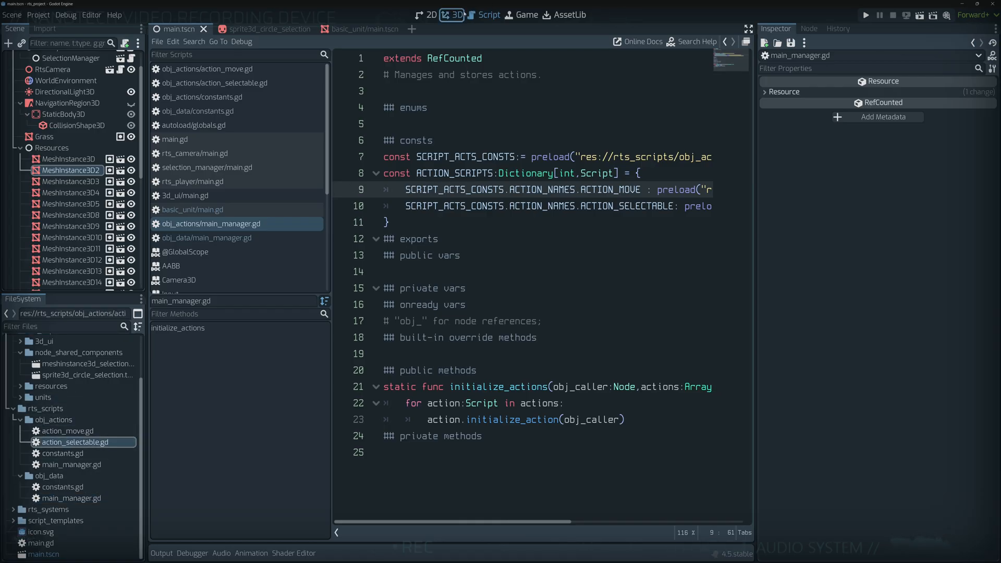
click(456, 15)
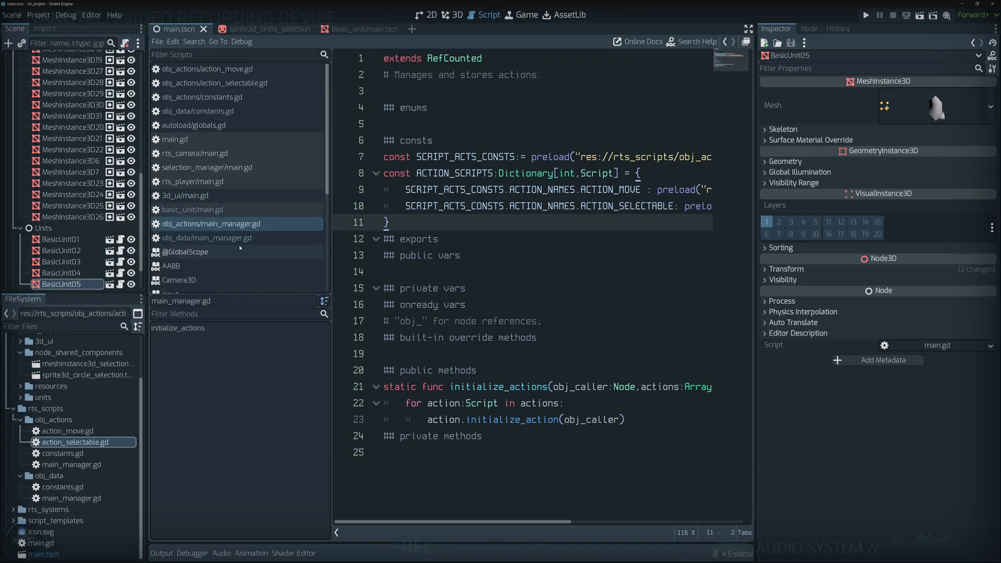
click(193, 181)
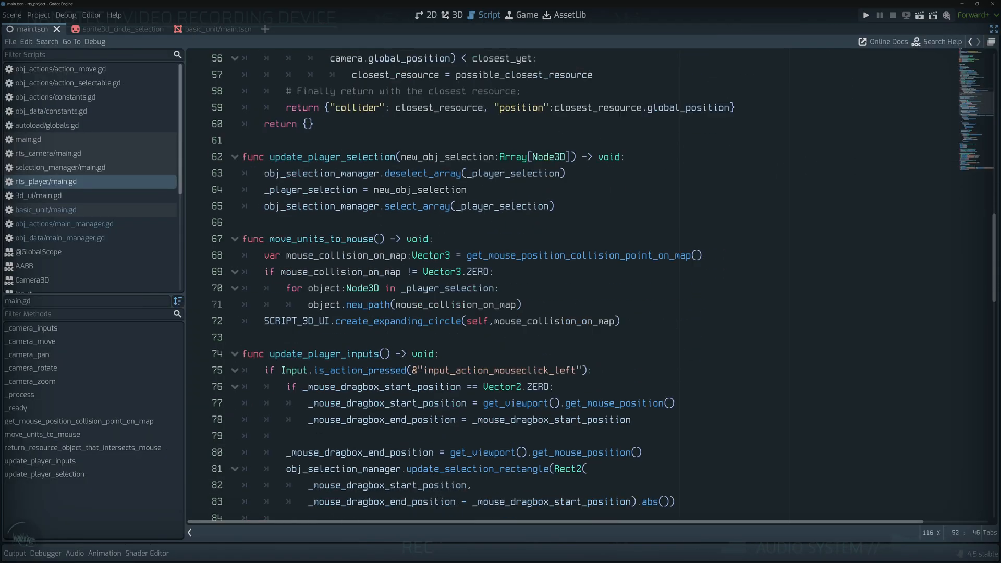
Jump to move_units_to_mouse in rts_player/main.gd and highlight the mouse_collision_on_map passed to new_path.
scroll(down, 3)
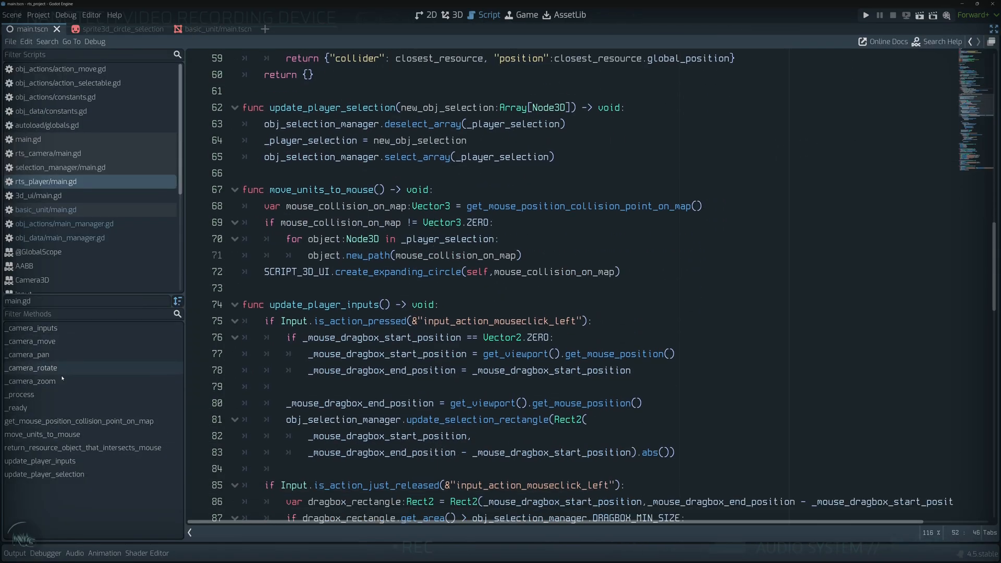
click(42, 434)
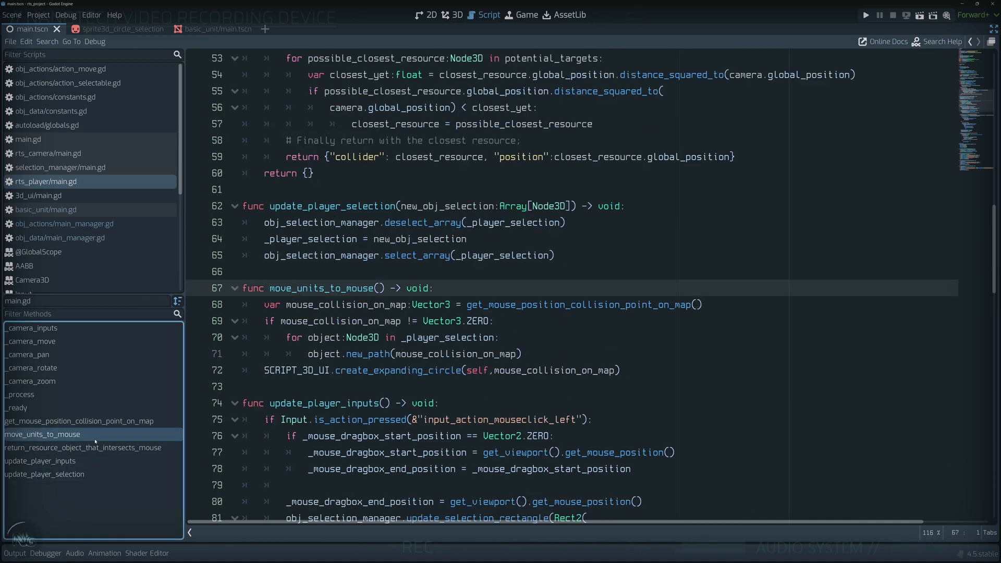
scroll(down, 3)
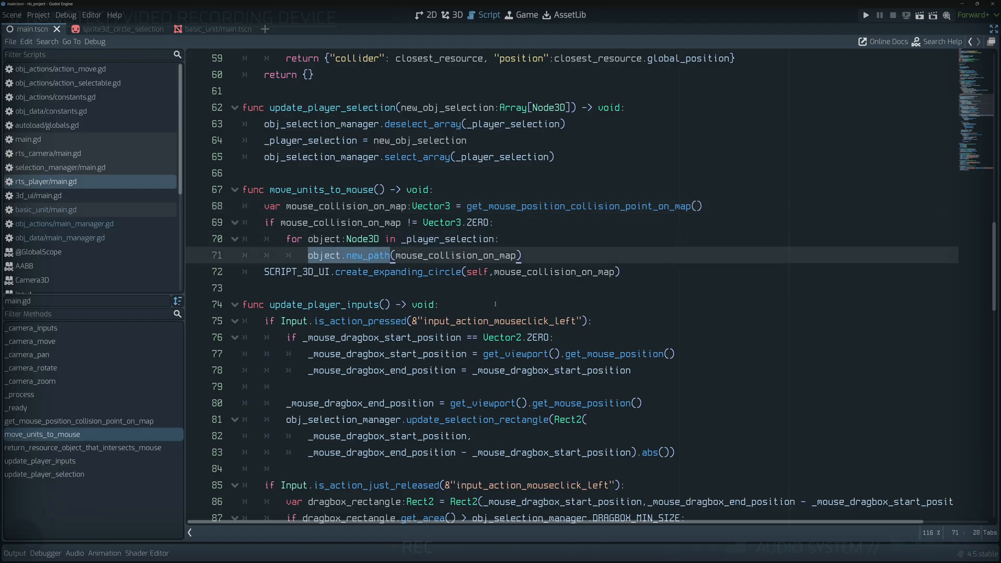
double_click(366, 255)
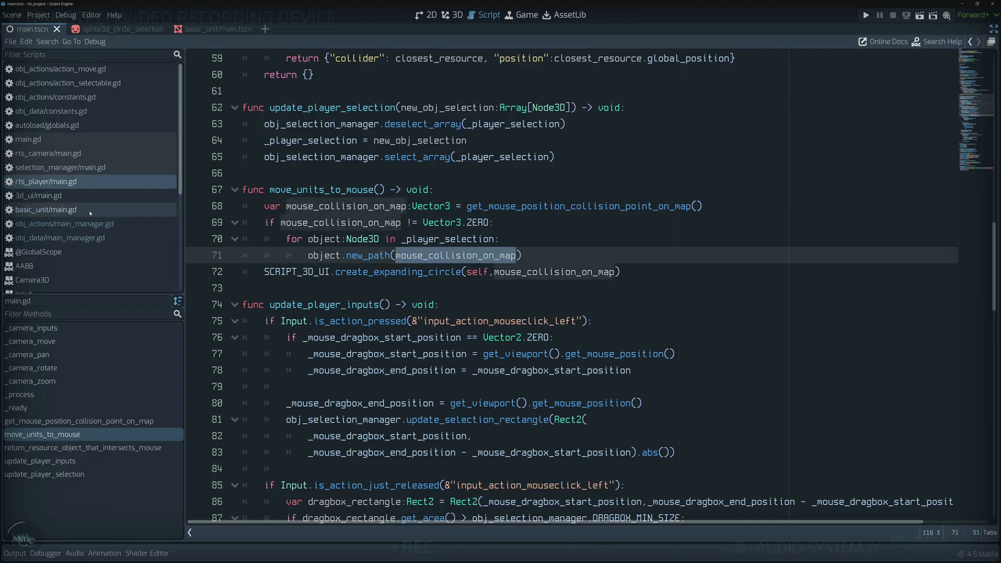
click(45, 209)
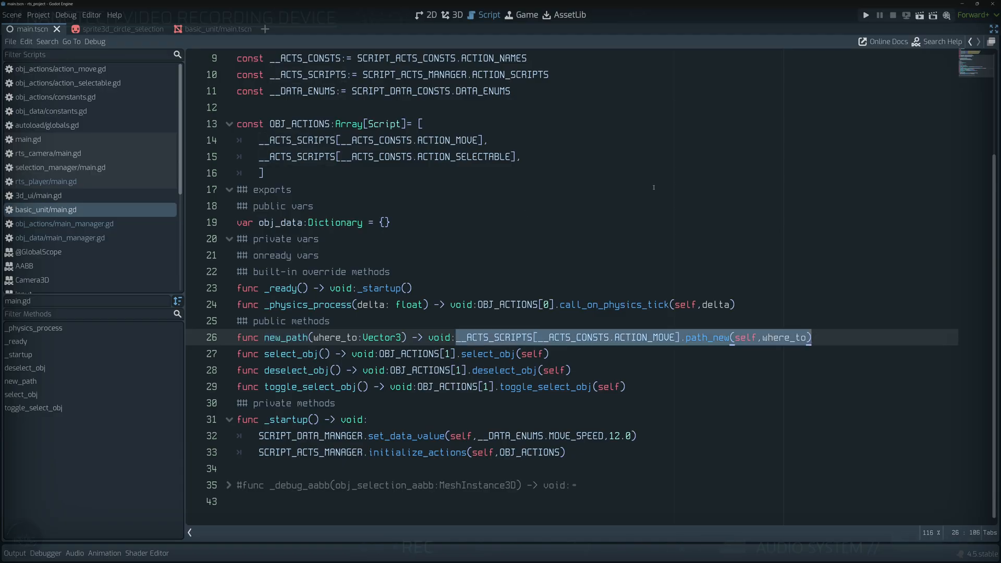
Highlight the path_new call and where_to parameter in new_path, then glance at the 3D view.
click(581, 337)
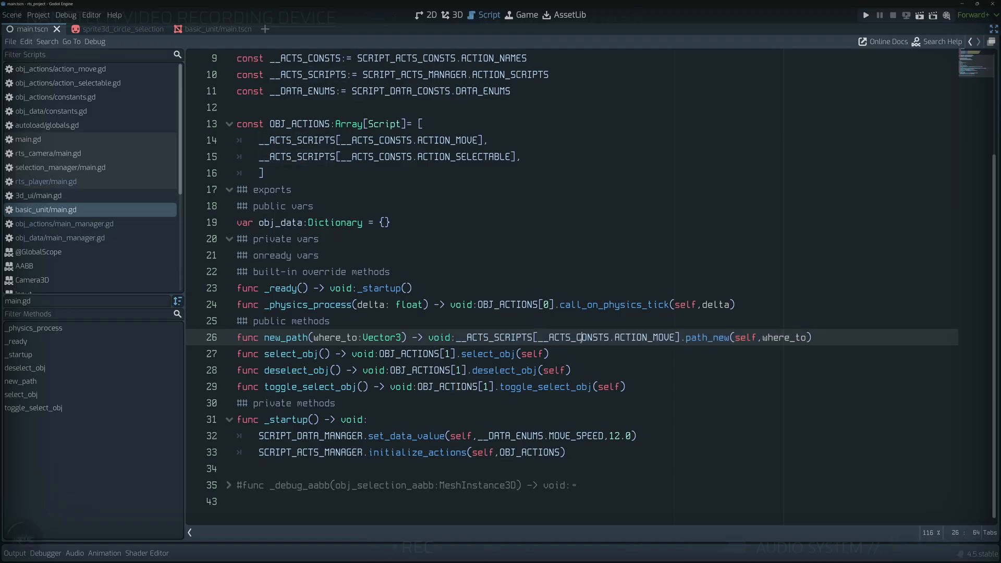
double_click(706, 336)
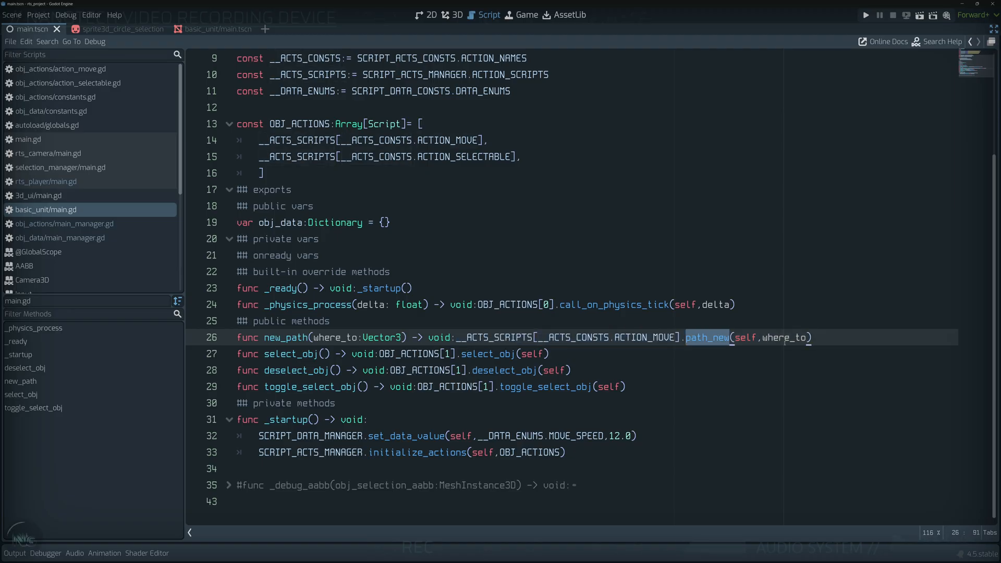
double_click(745, 336)
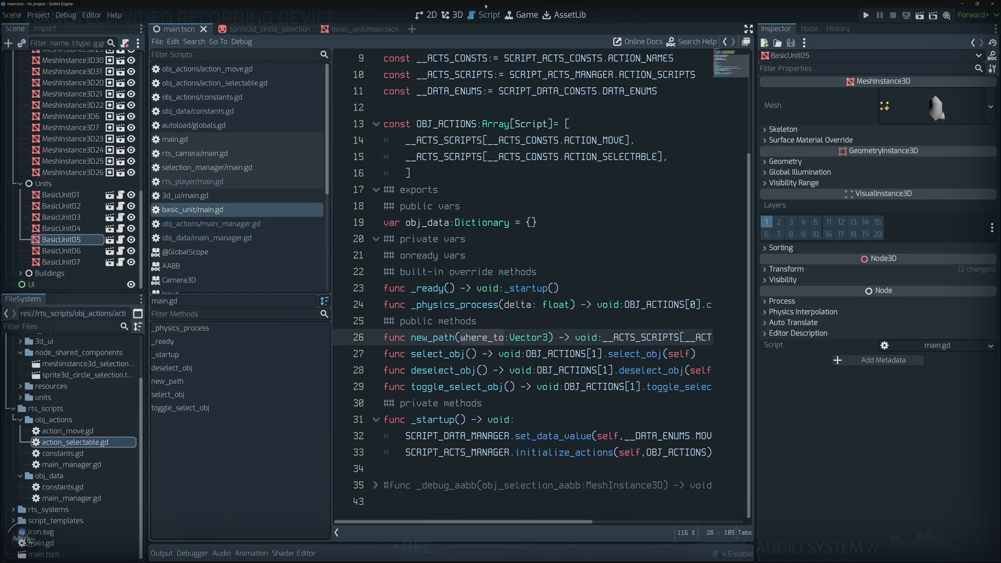
click(455, 15)
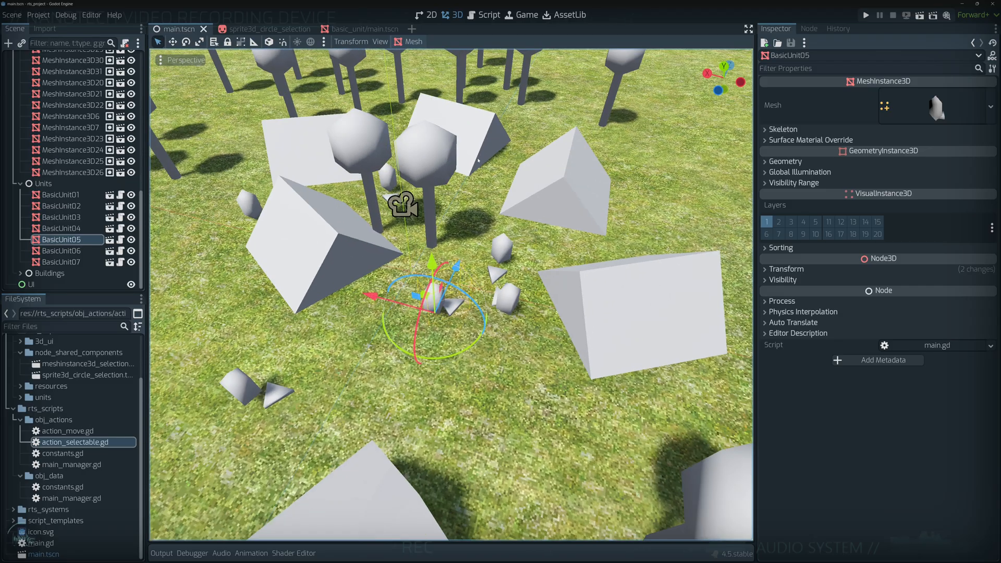
scroll(up, 3)
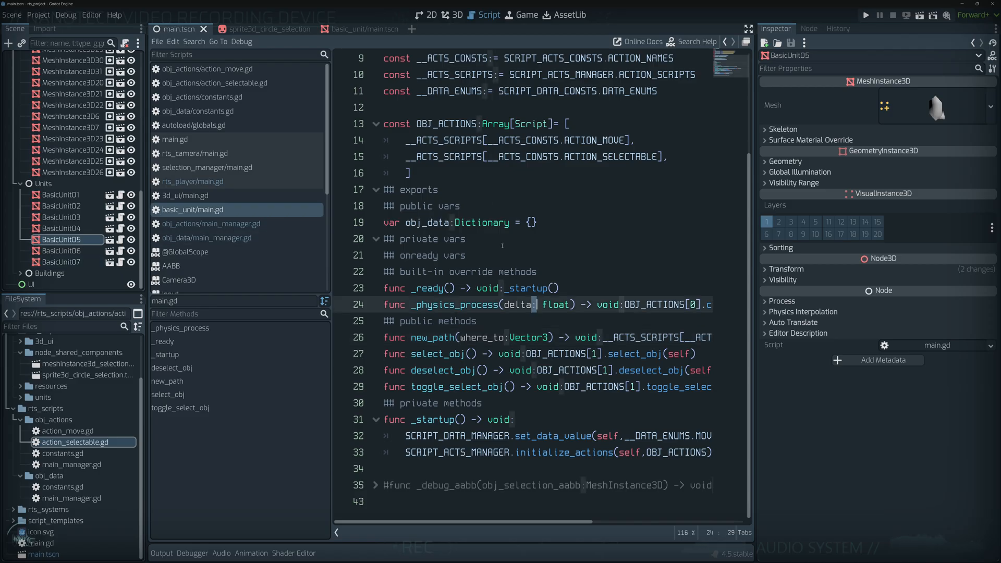
Open obj_actions/action_selectable.gd with its initialize_action, select and deselect functions.
click(236, 55)
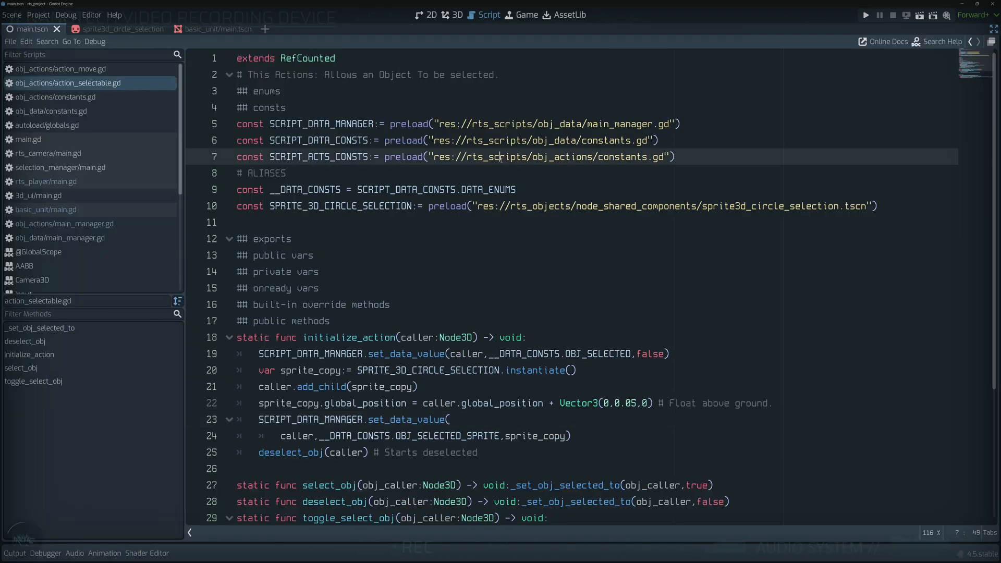
Scroll through action_selectable.gd's functions after removing the preload, then switch to the draw.io diagram.
scroll(down, 3)
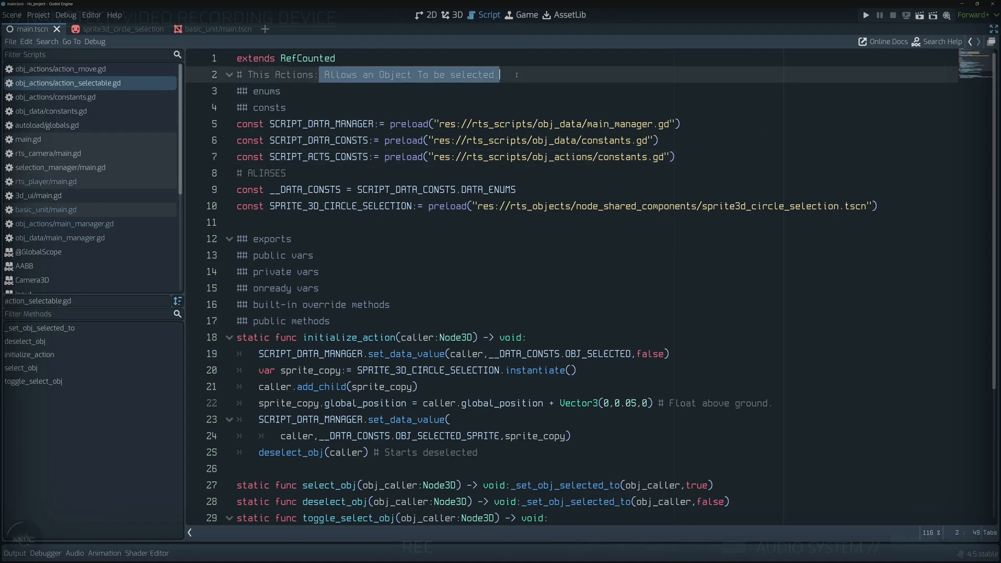
click(238, 124)
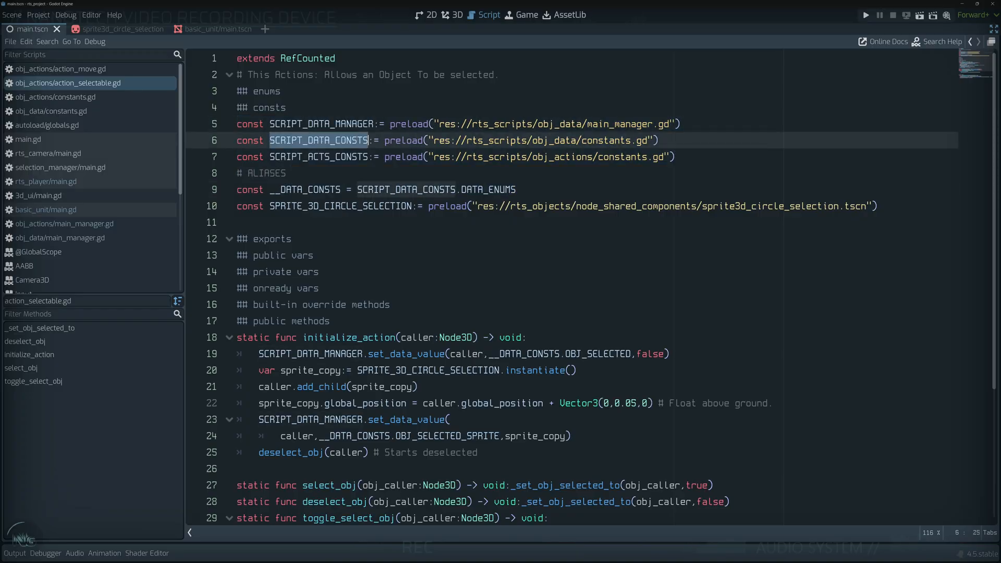
scroll(down, 3)
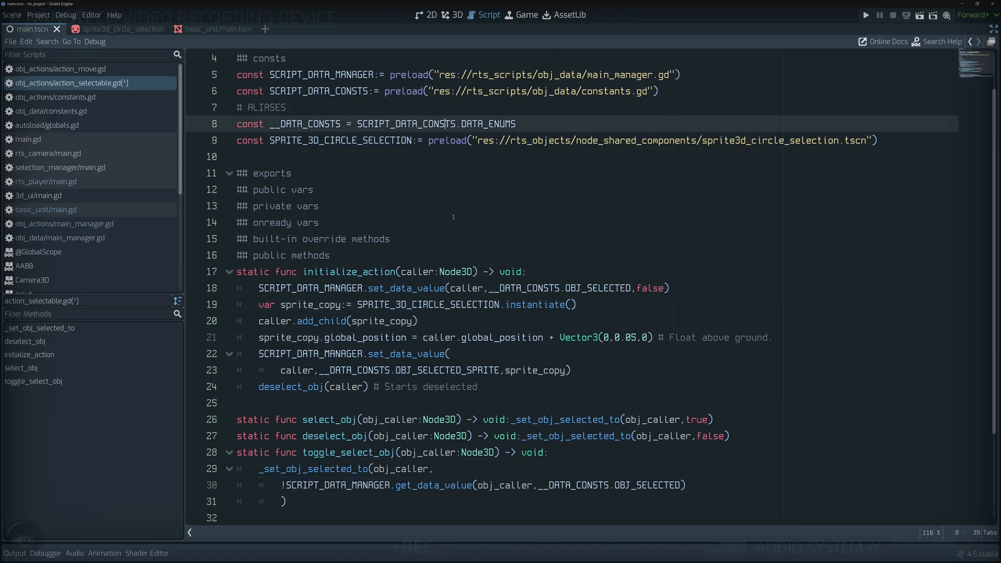
scroll(down, 3)
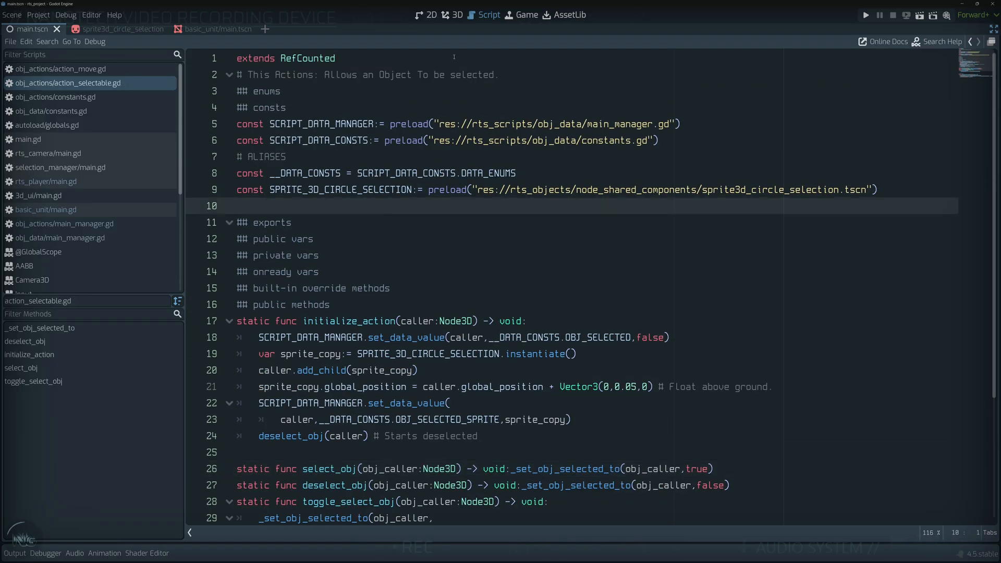
scroll(down, 3)
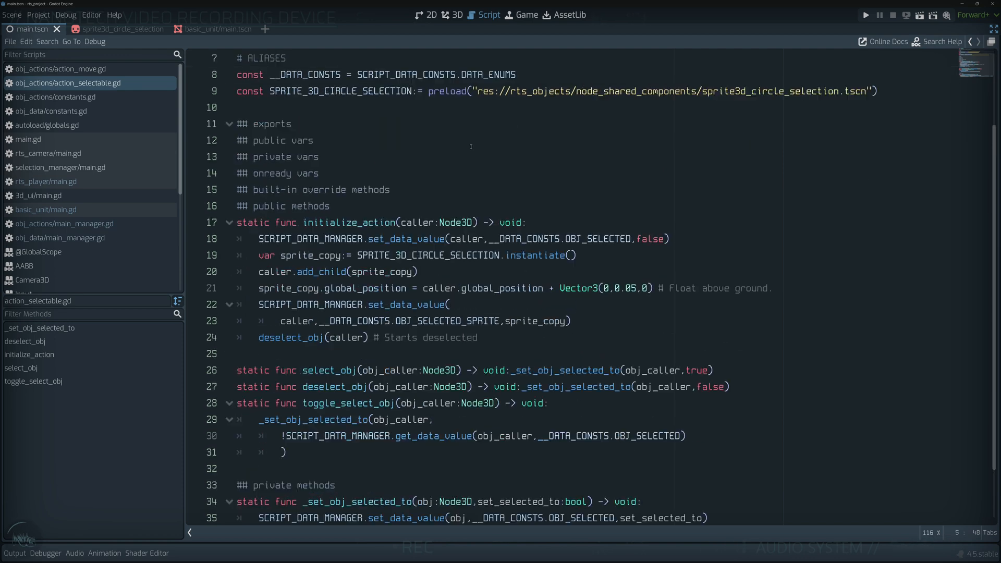
scroll(down, 3)
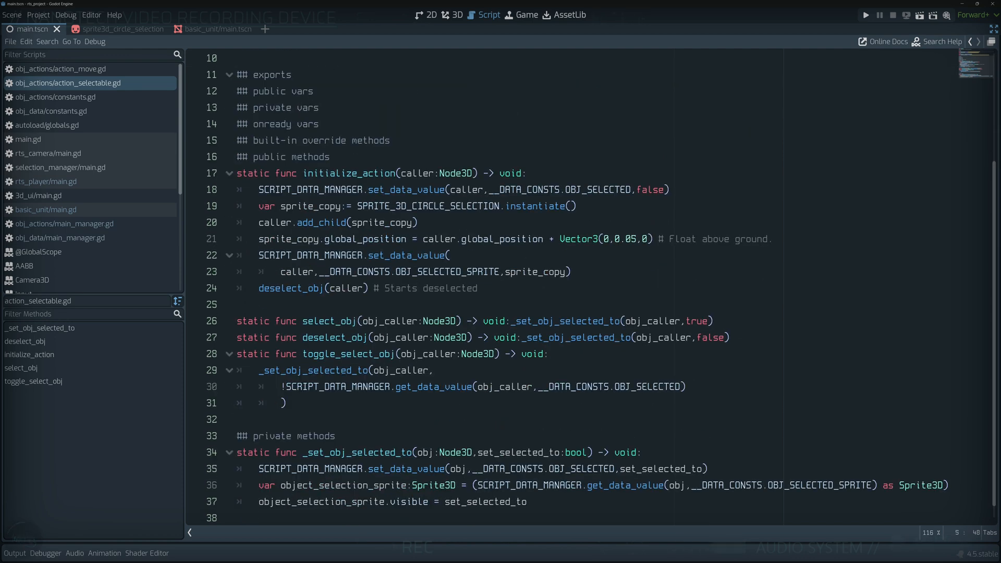
key(alt+tab)
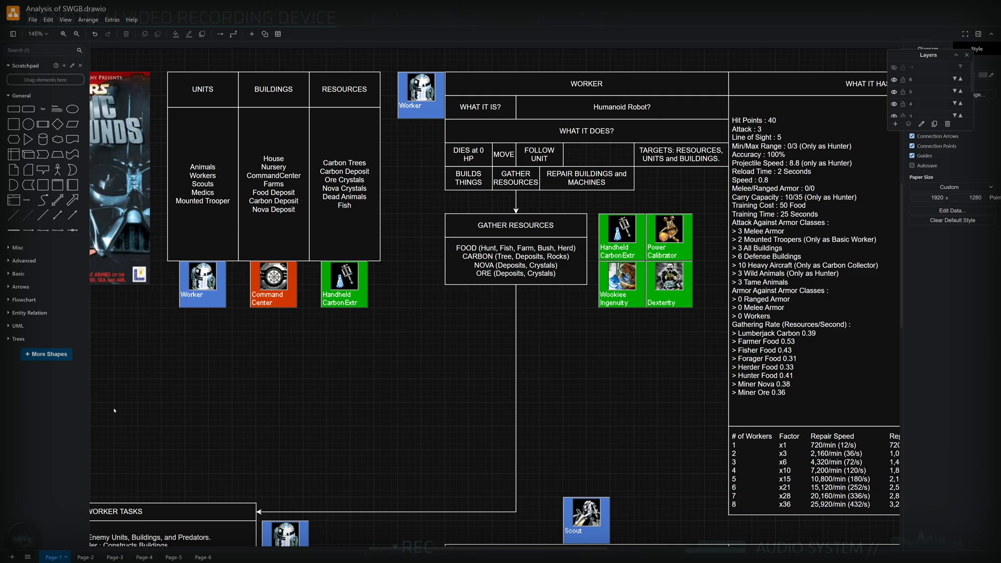
Show the Page-6 unit breakdown, pointing out WHAT IT DOES and Can Gather Resources.
click(194, 557)
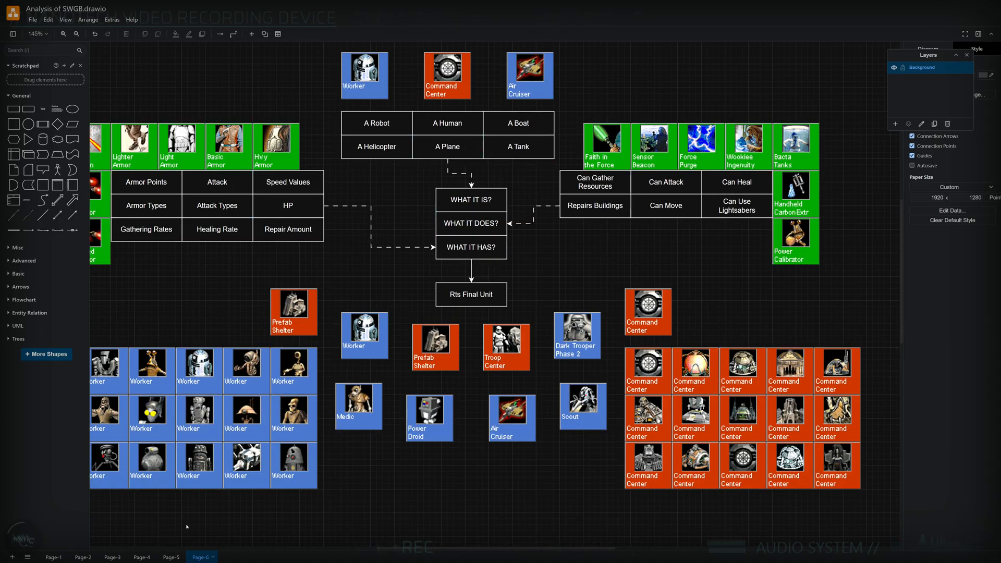
click(355, 284)
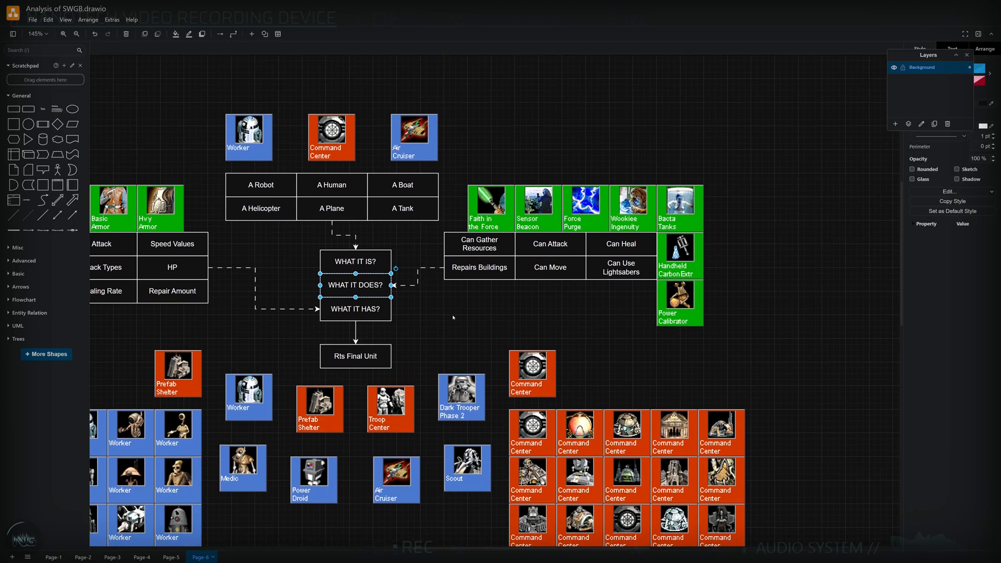
click(478, 244)
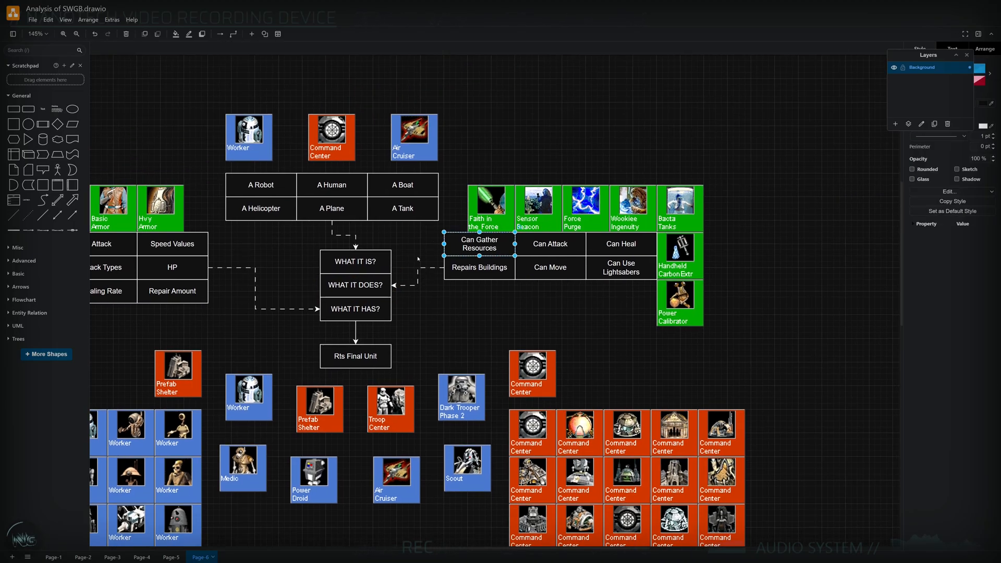
mouse_move(413, 246)
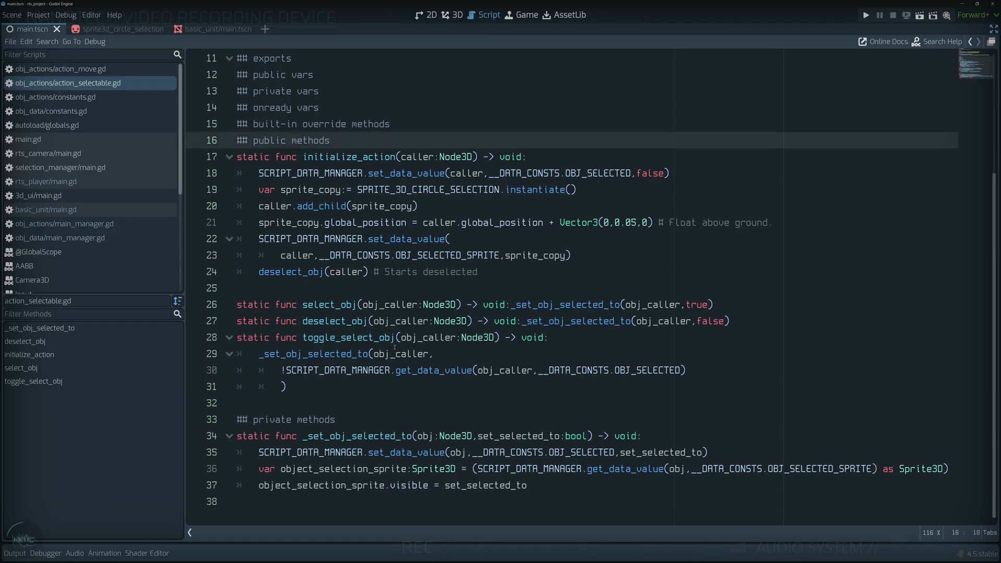
Compare initialize_action in action_selectable.gd and action_move.gd, noting the selection sprite instancing.
scroll(up, 3)
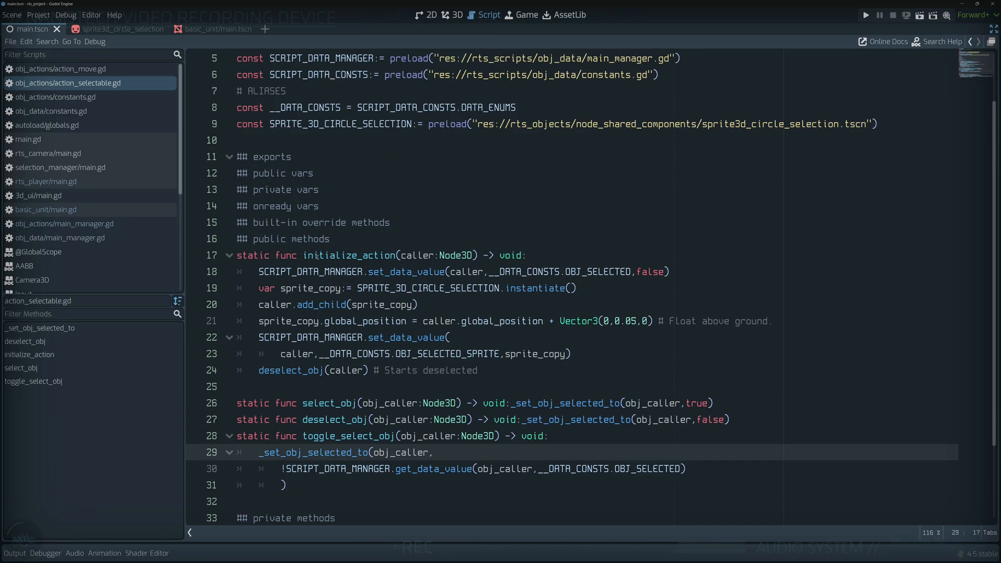
click(437, 337)
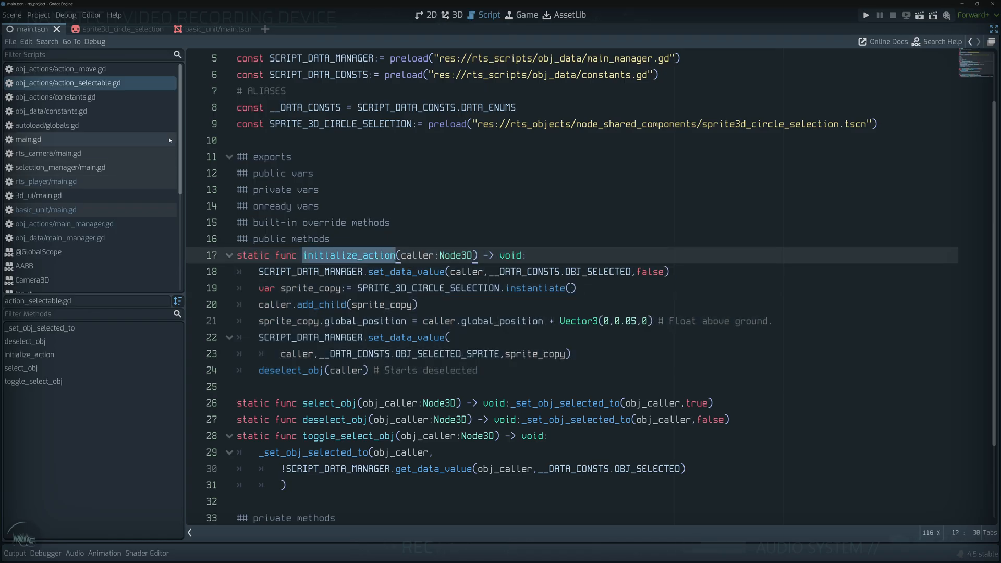
click(60, 69)
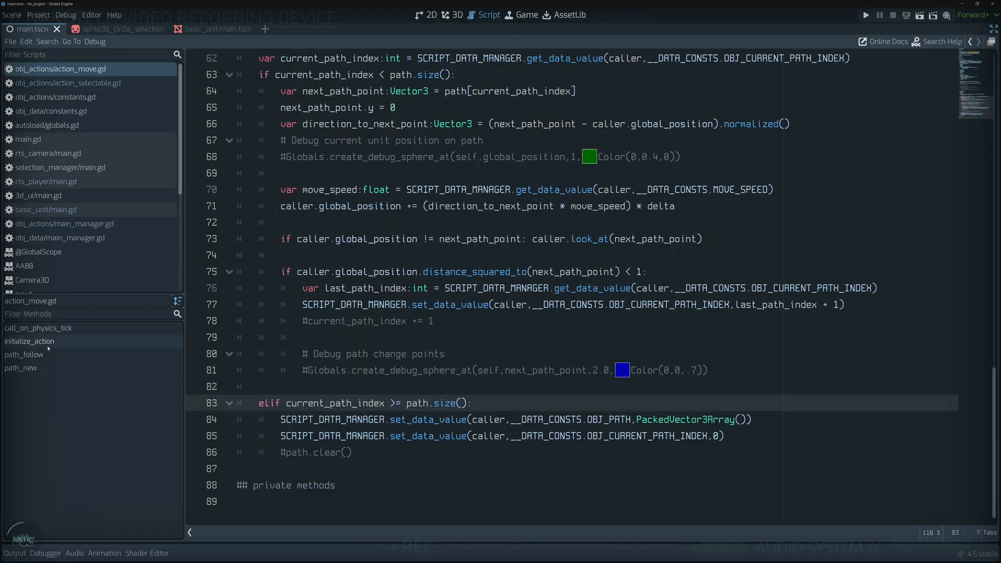
click(29, 341)
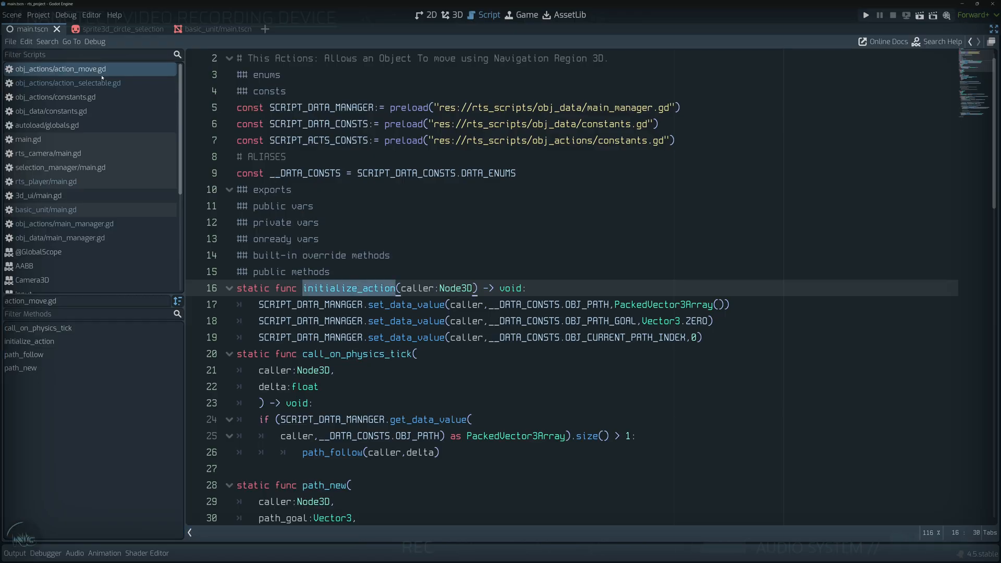
click(66, 83)
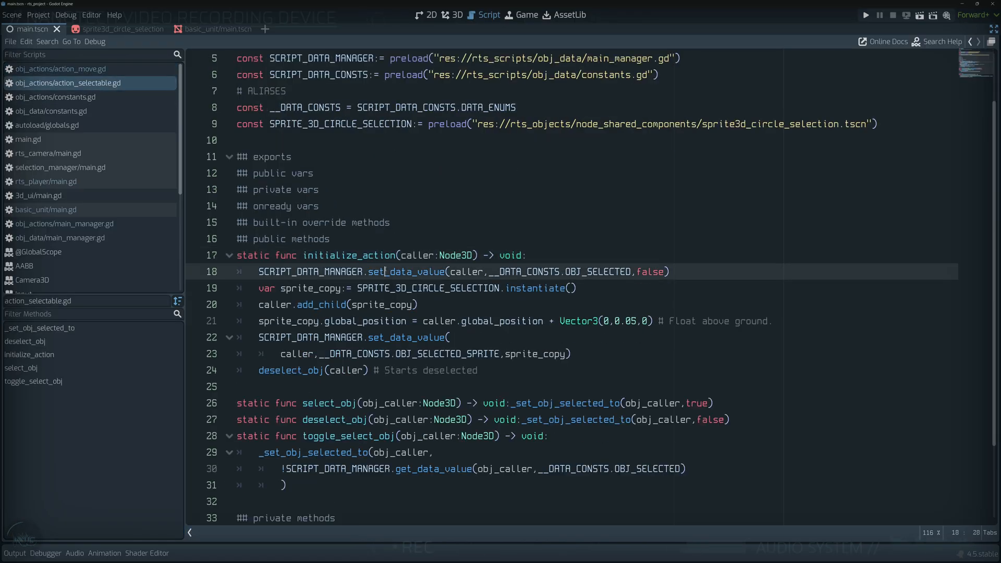
click(408, 288)
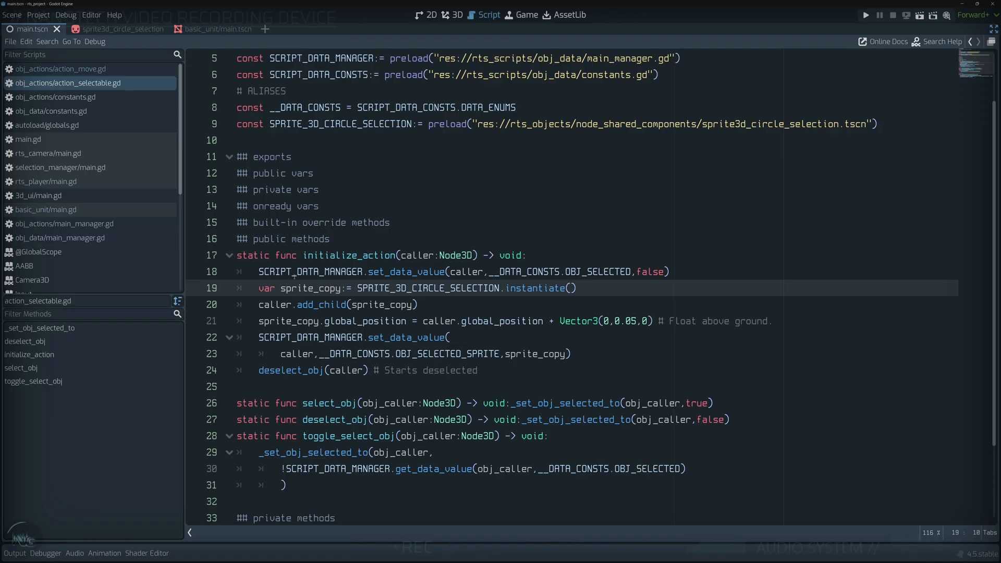
Bring up basic_unit/main.gd from the script list.
scroll(down, 3)
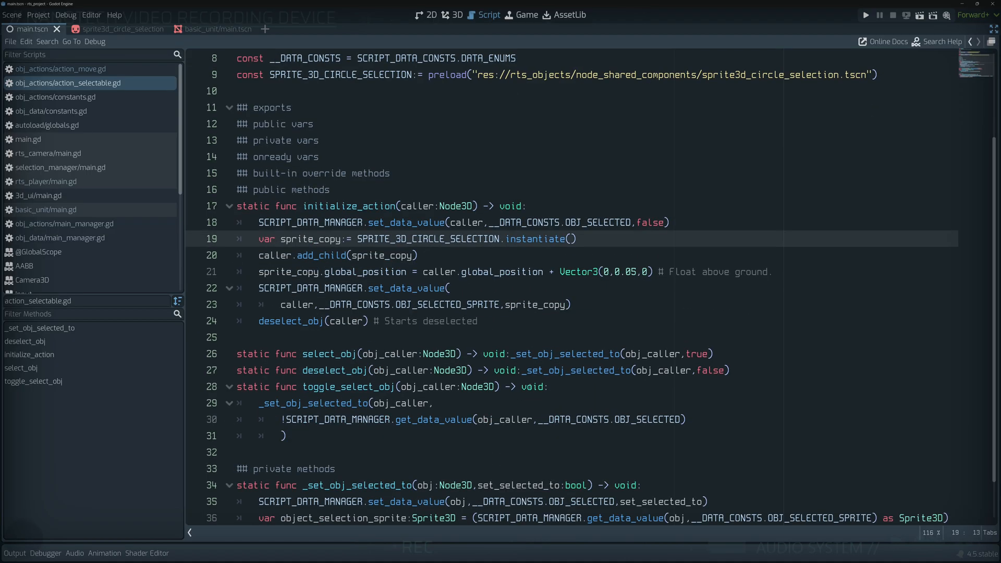
scroll(up, 3)
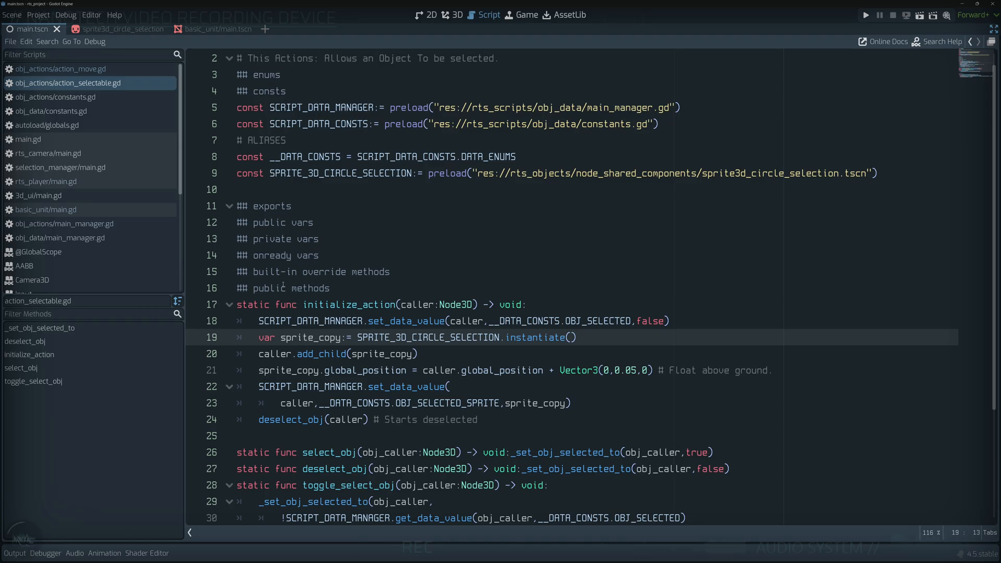
click(46, 209)
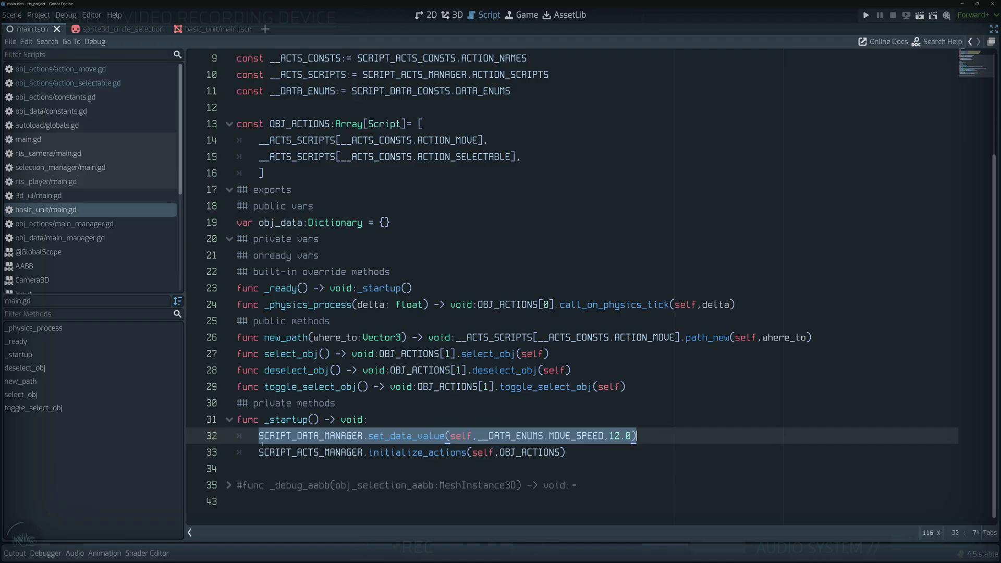
Trace the MOVE_SPEED 12.0 setup in basic_unit/main.gd to obj_data/constants.gd.
click(639, 436)
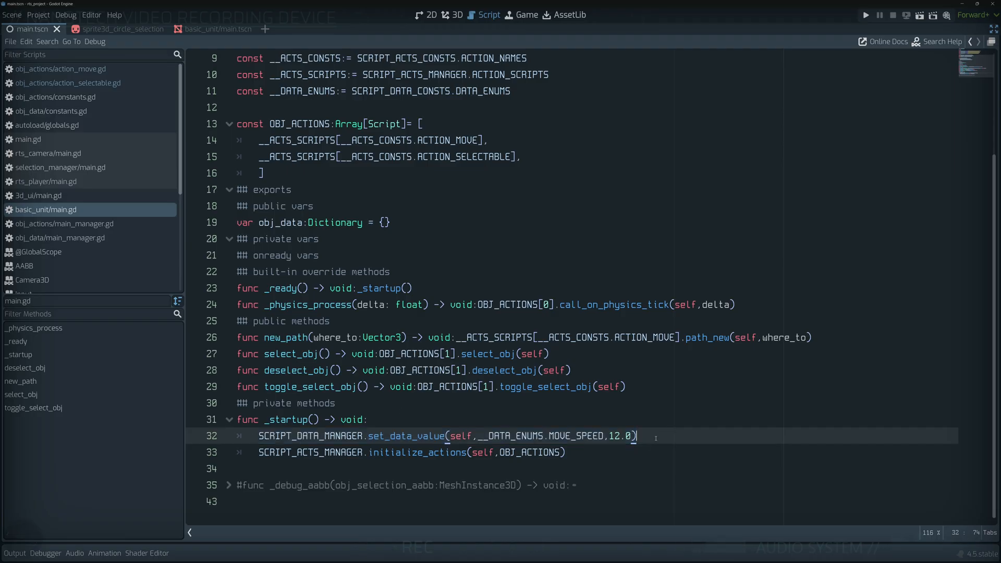
click(334, 402)
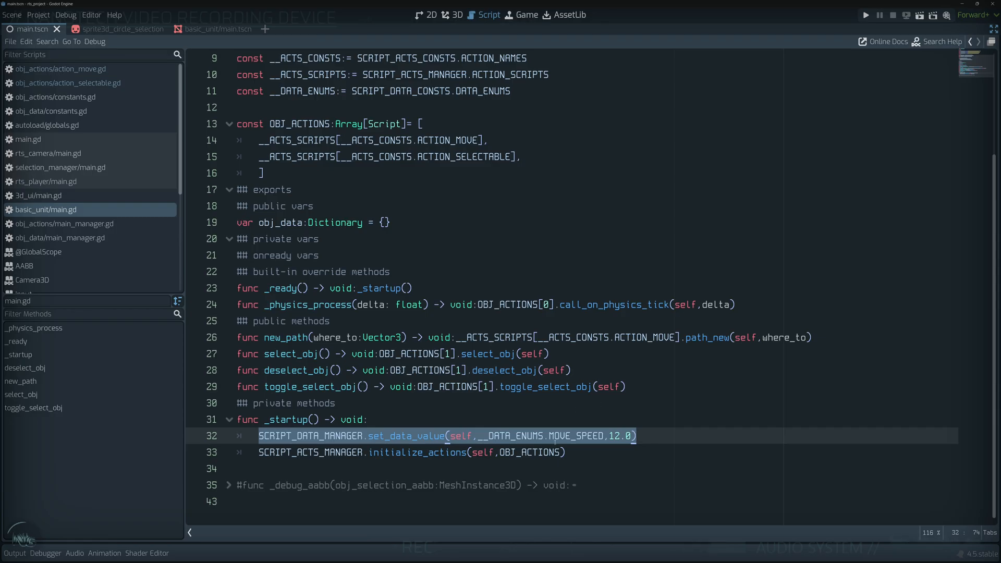
double_click(576, 436)
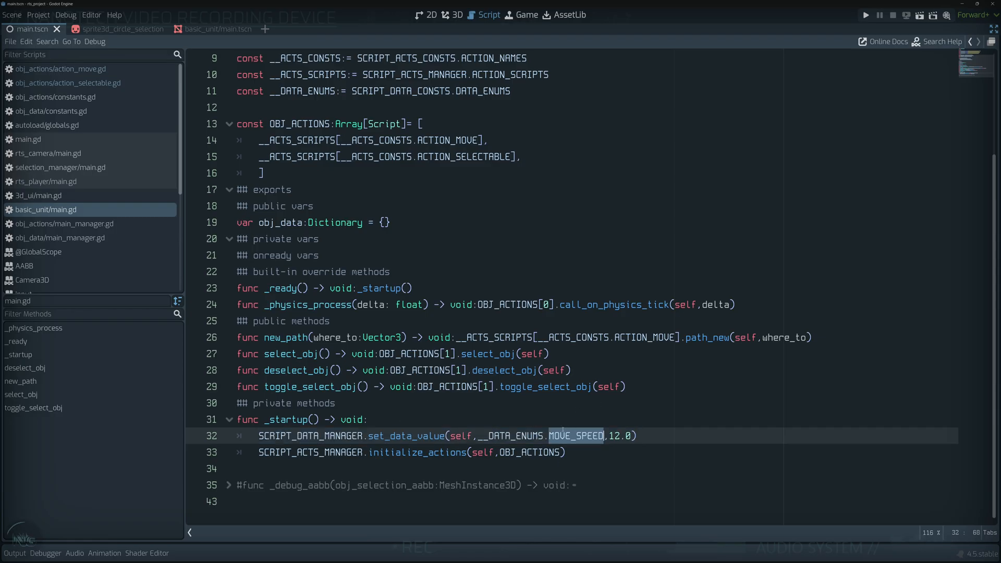
scroll(up, 3)
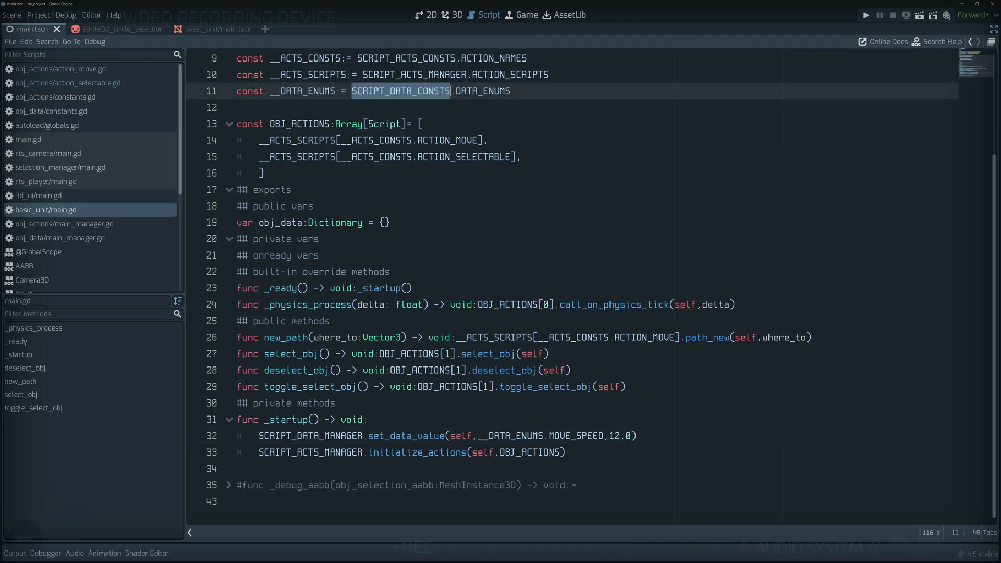
scroll(up, 3)
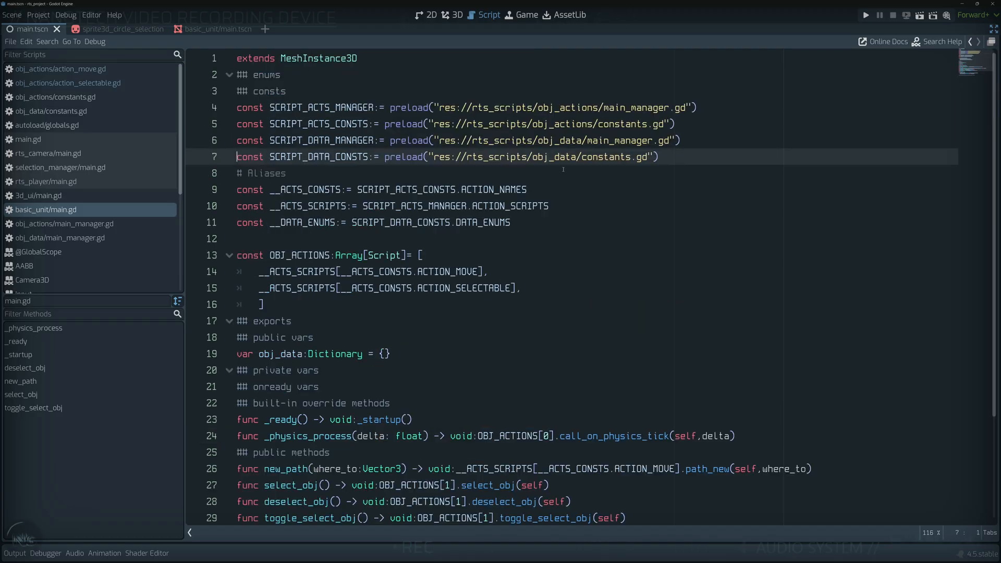
click(51, 110)
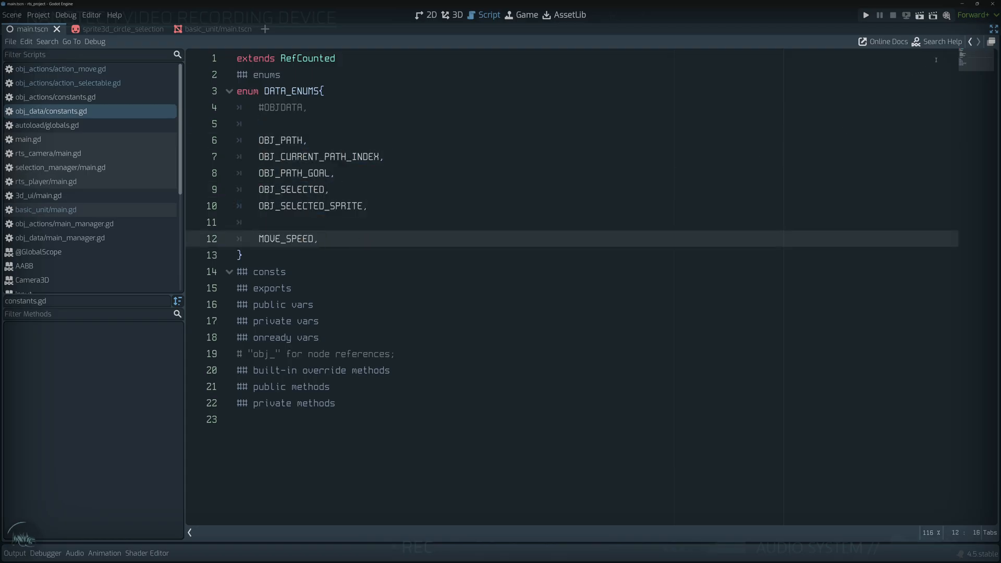
Return to the basic unit script, then bring up obj_data/main_manager.gd with set_data_value.
click(46, 209)
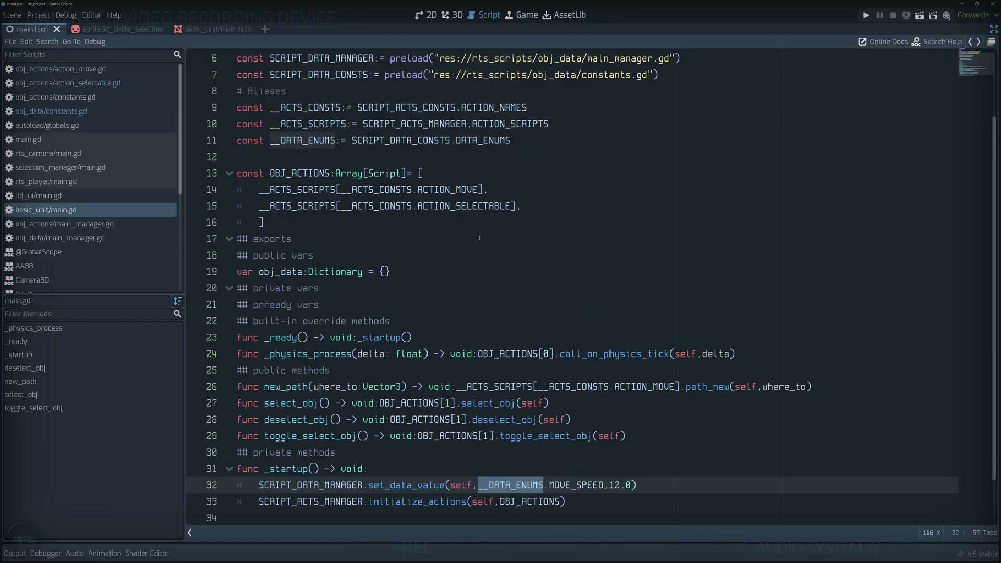
scroll(up, 3)
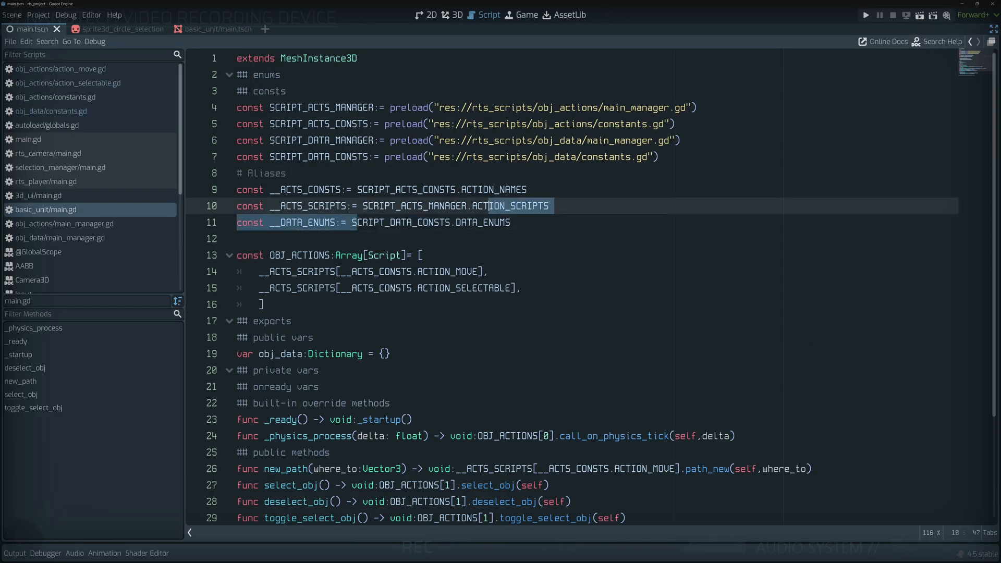
scroll(down, 3)
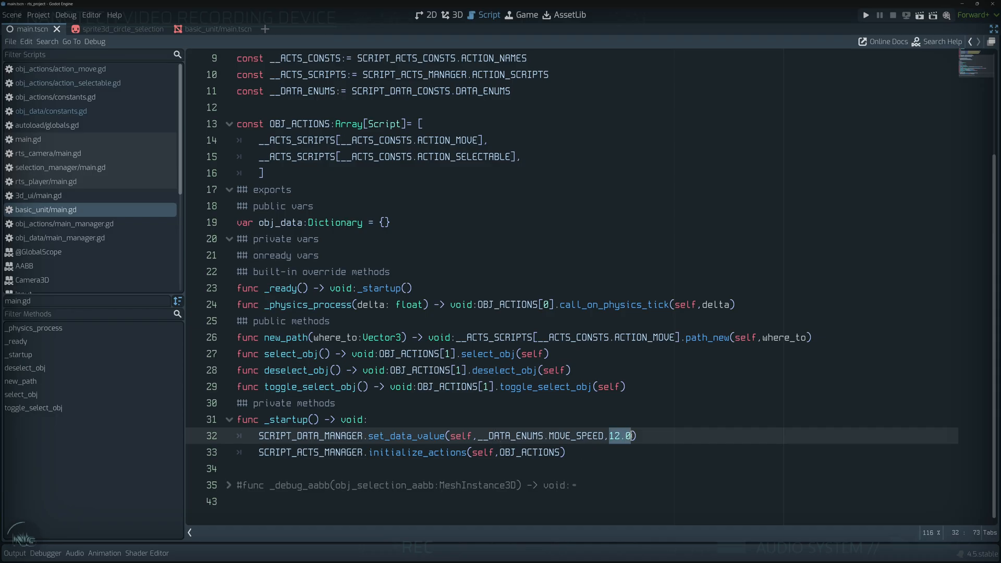
click(63, 237)
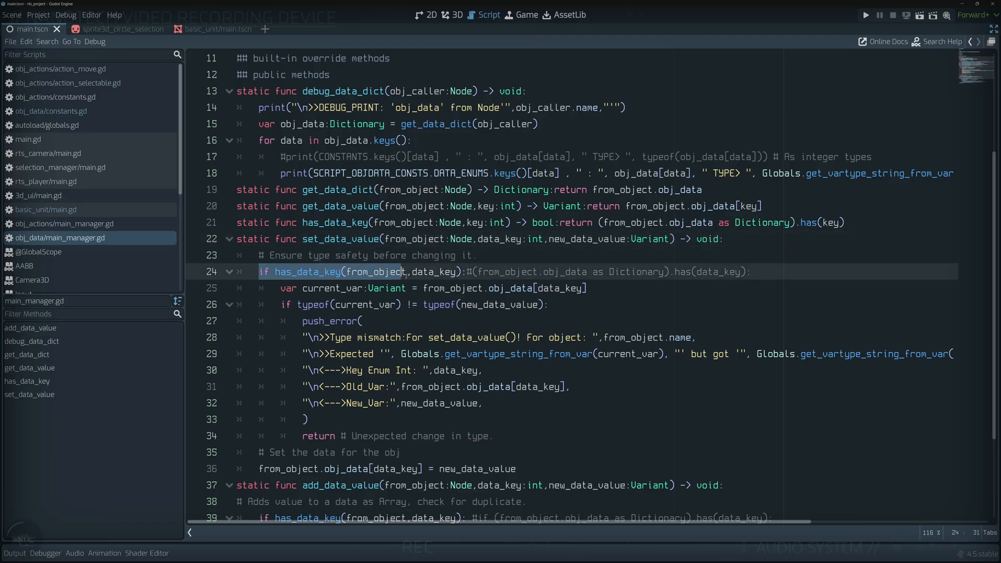
Read through the data manager's set_data_value and its key-existence check.
scroll(down, 3)
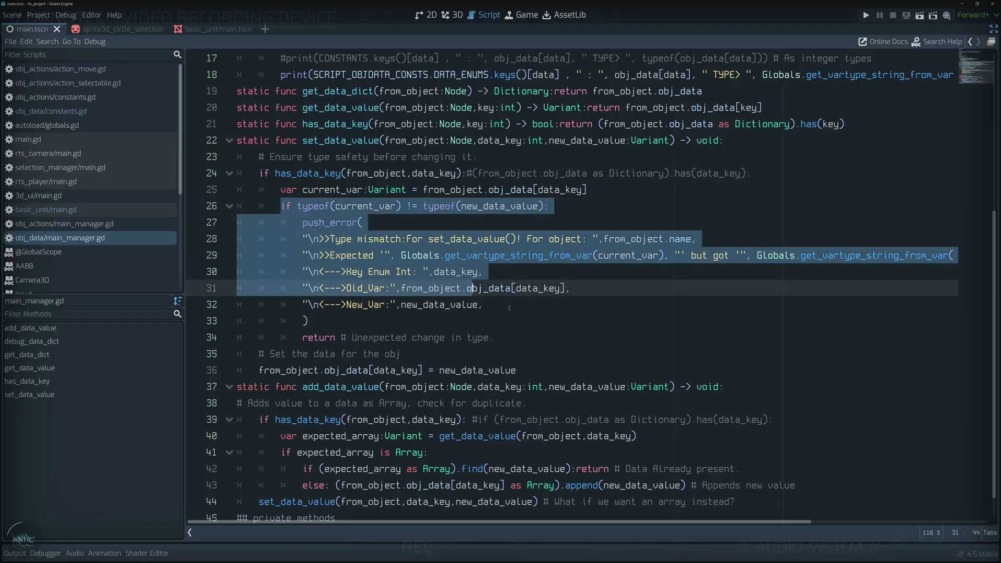
scroll(up, 3)
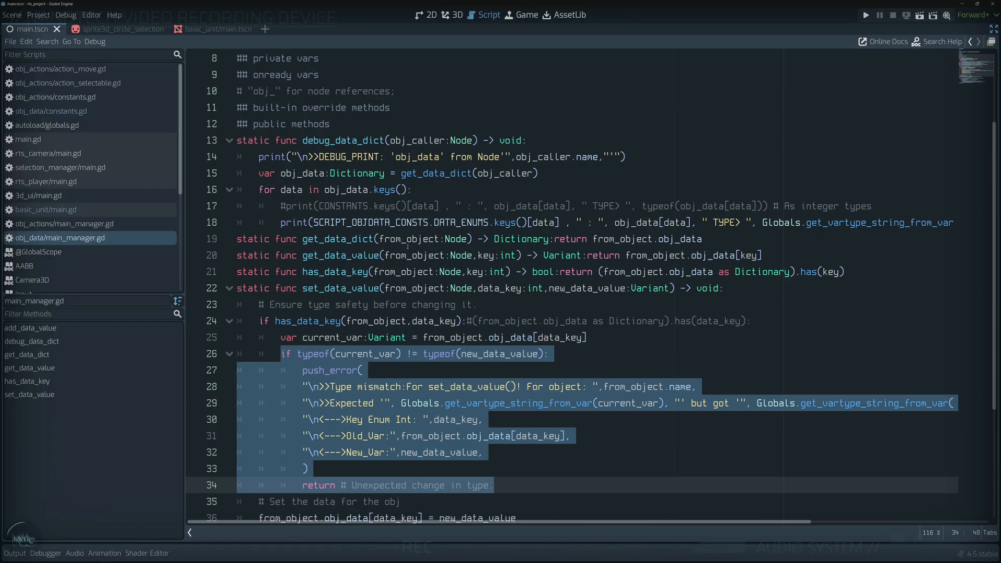
scroll(down, 3)
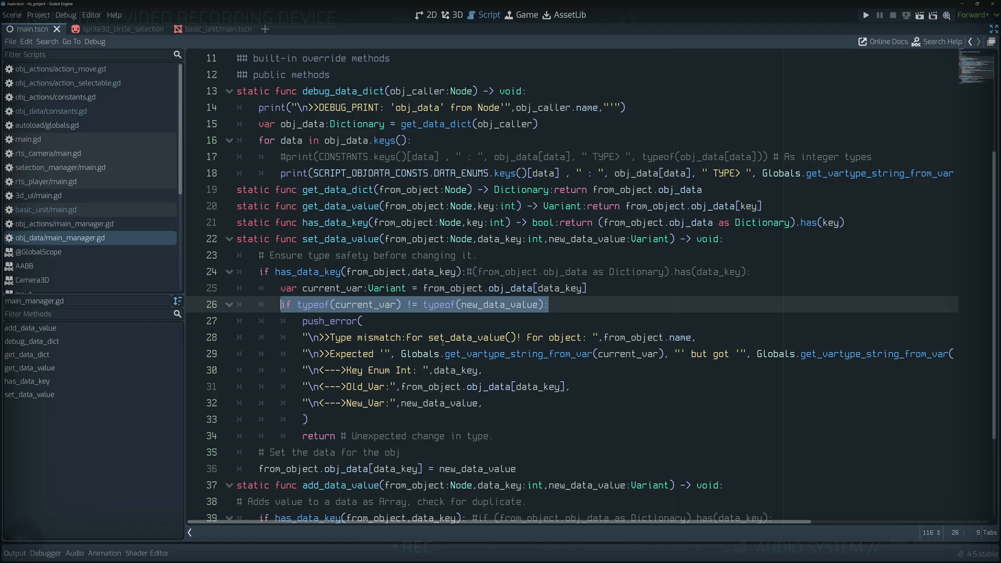
click(400, 271)
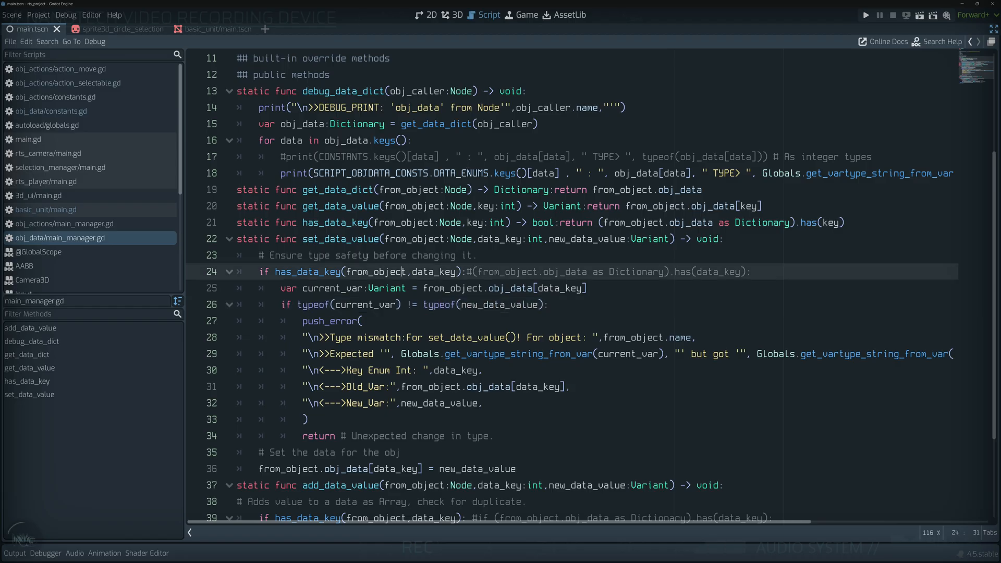
scroll(down, 3)
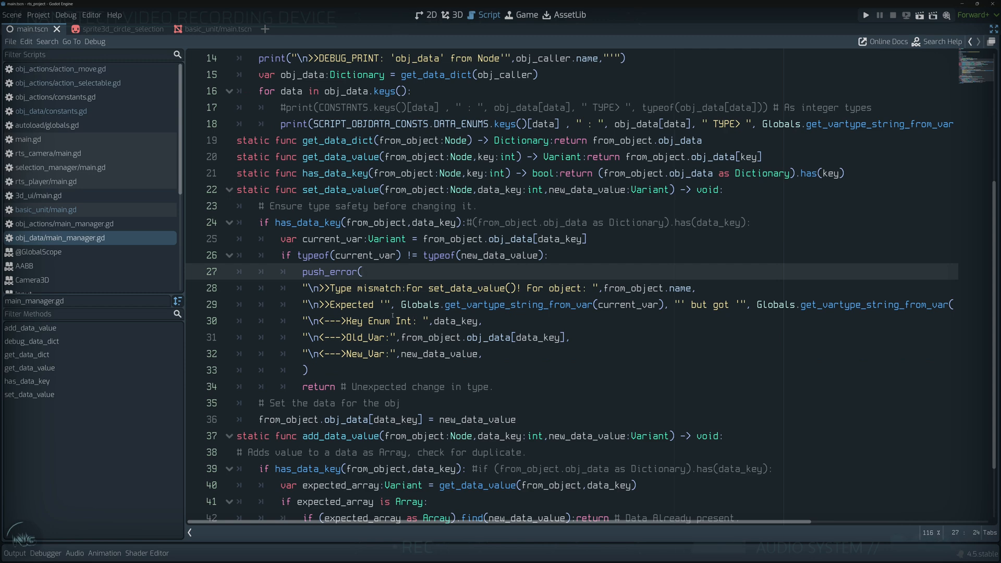
scroll(down, 3)
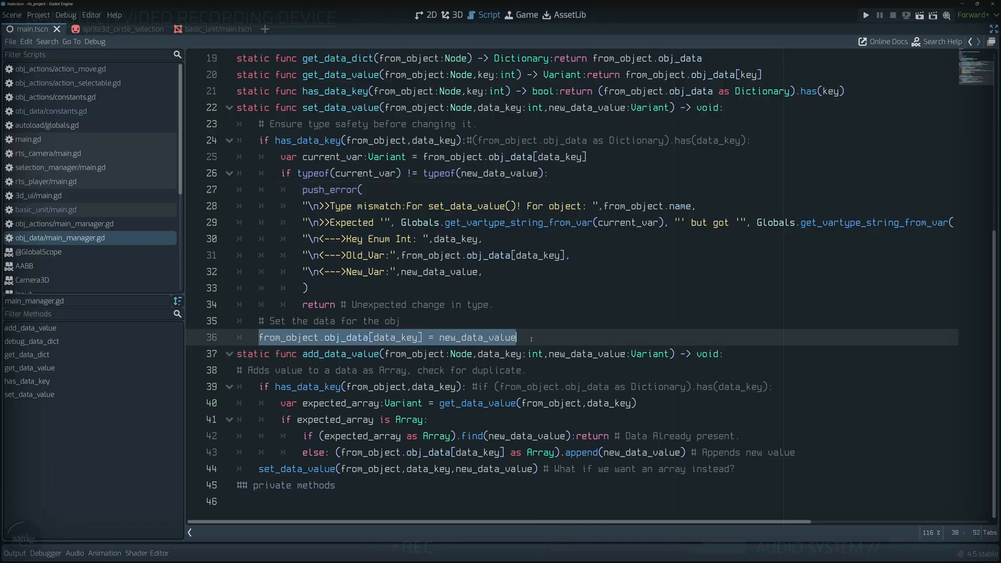
scroll(up, 3)
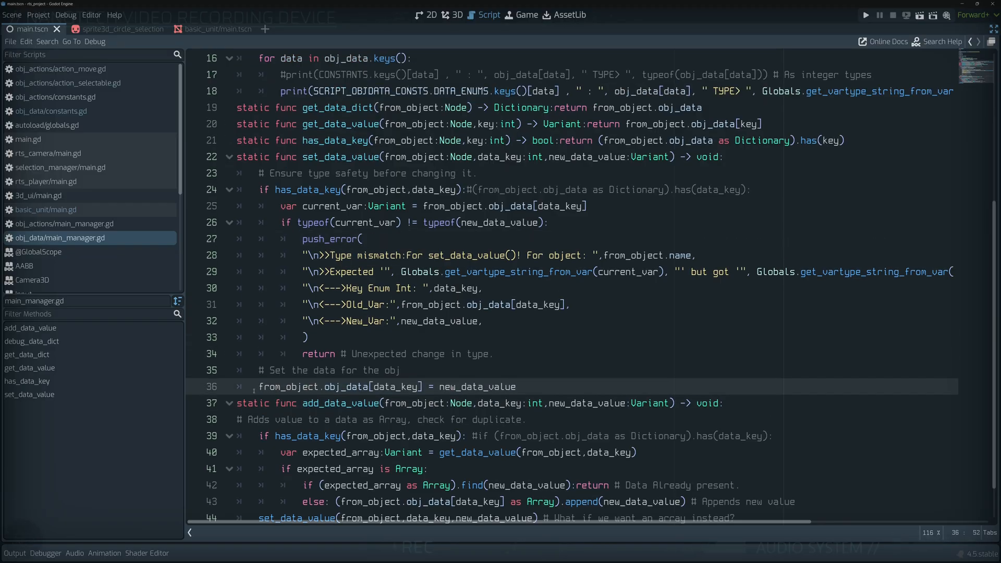
Fold and unfold the type-check block in set_data_value, then return to basic_unit/main.gd.
click(230, 189)
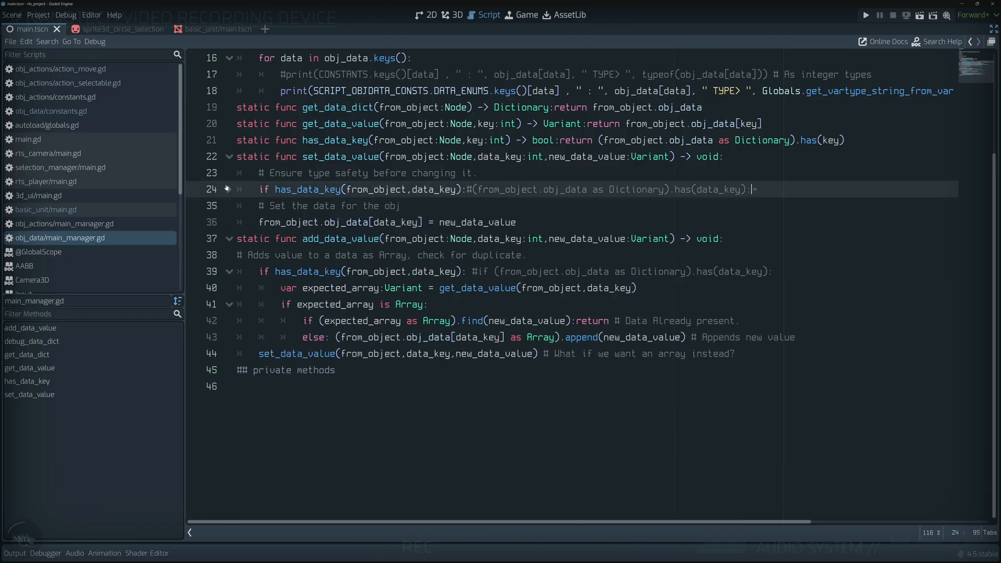
scroll(up, 3)
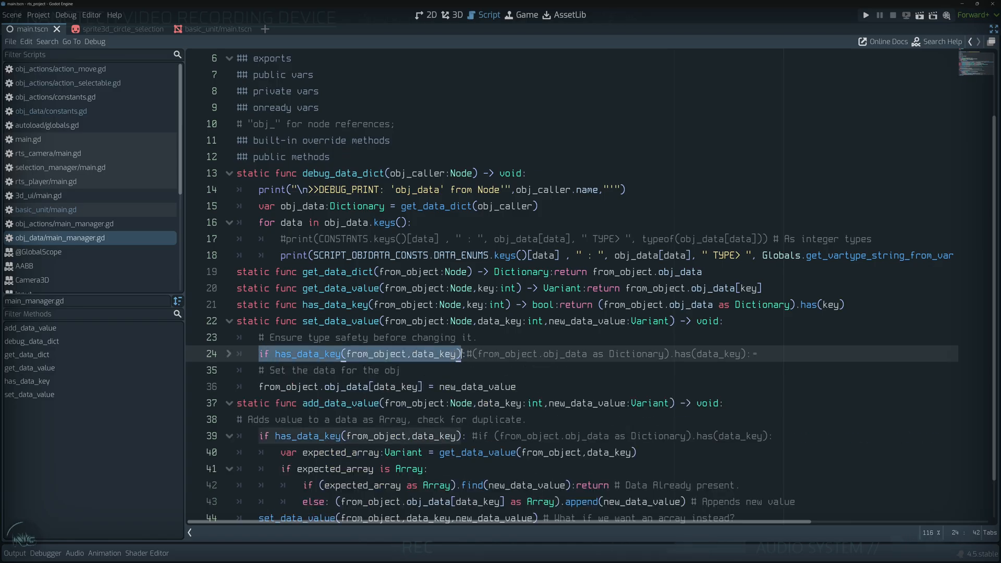
scroll(down, 3)
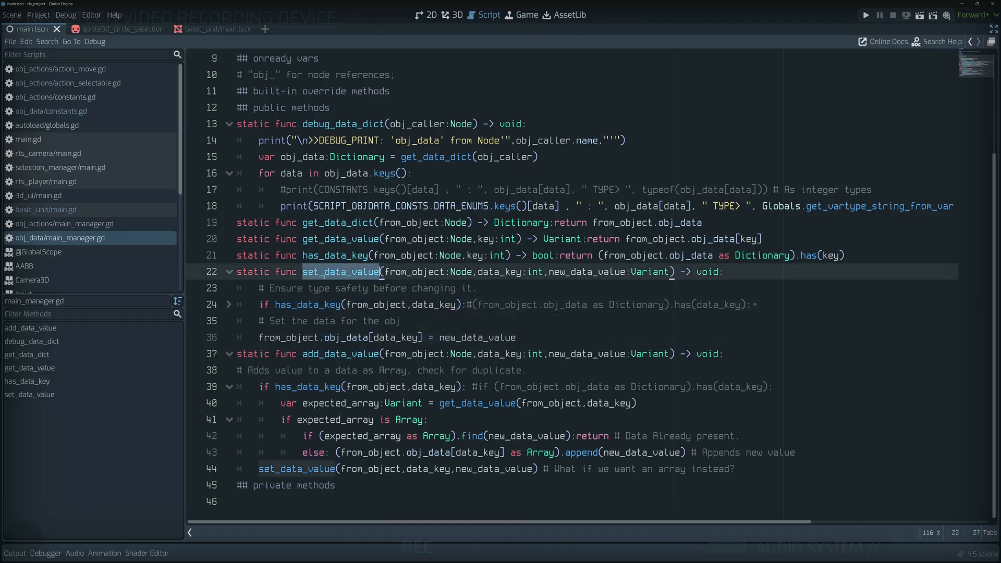
click(230, 304)
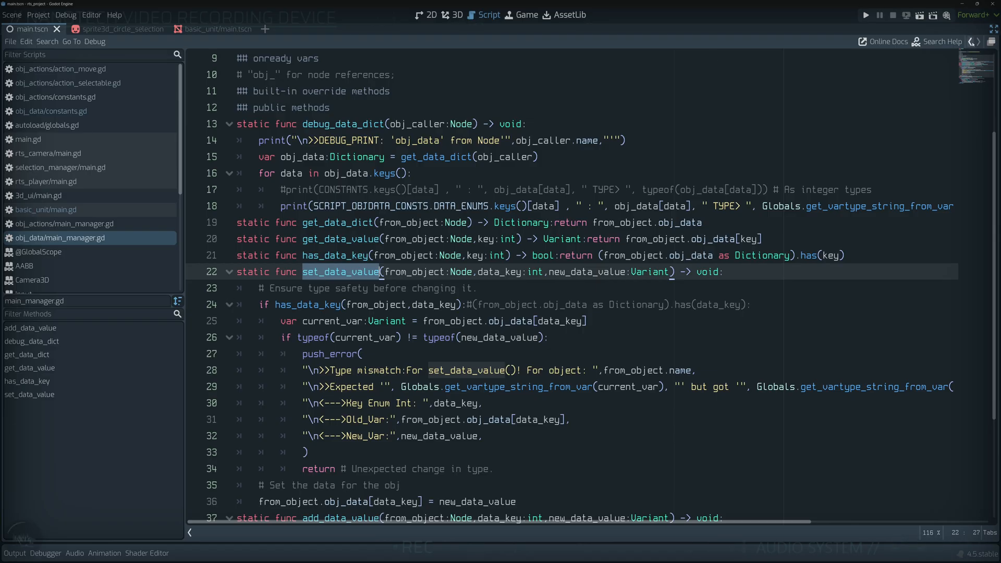
scroll(down, 3)
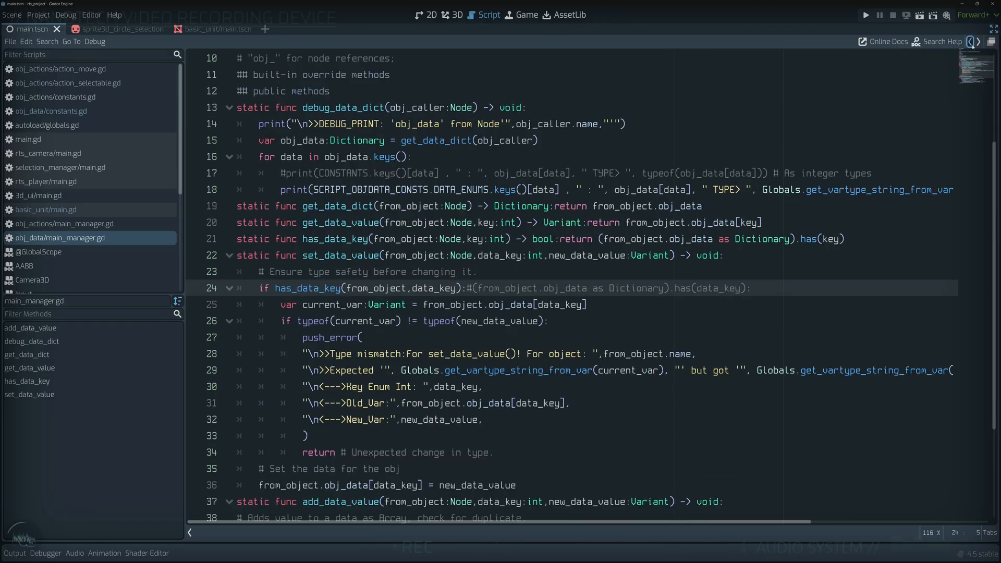
click(46, 209)
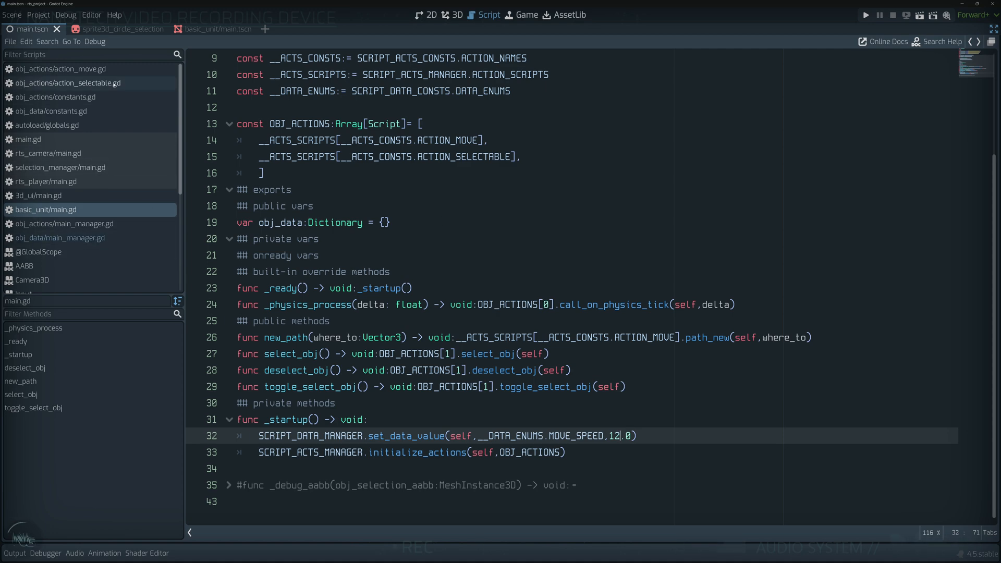
Bring up action_move.gd at its path_follow function.
click(61, 69)
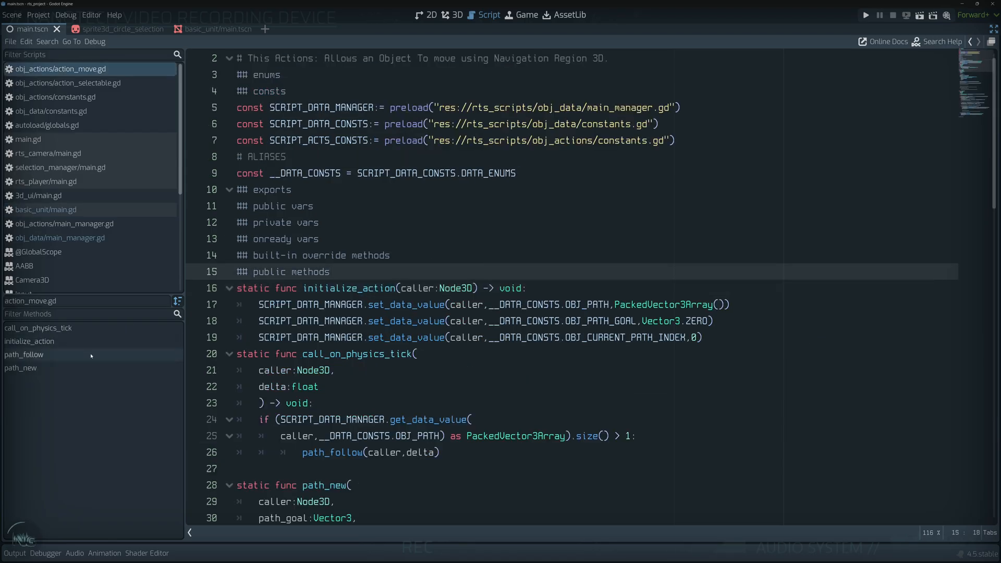
click(24, 354)
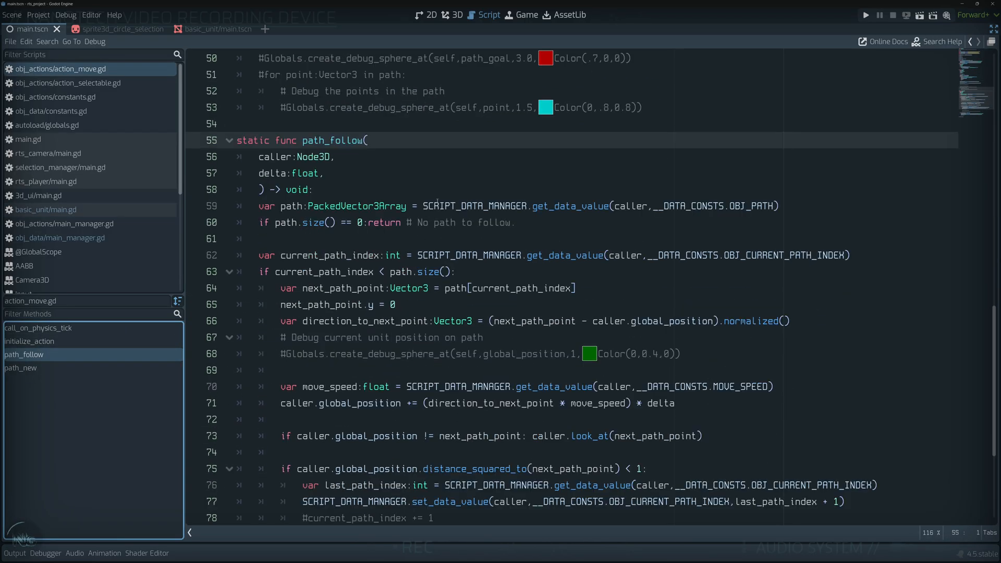
scroll(down, 3)
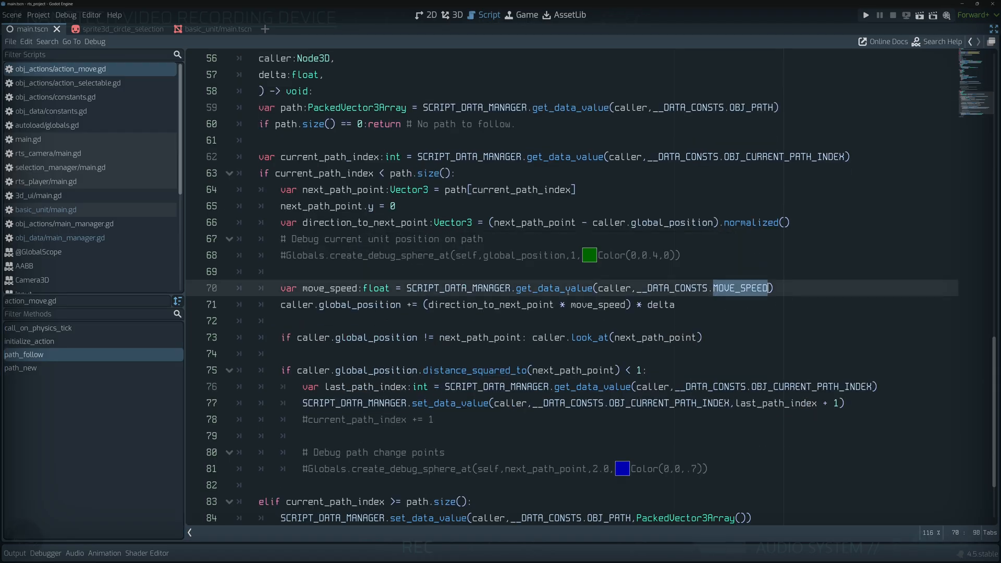
scroll(up, 3)
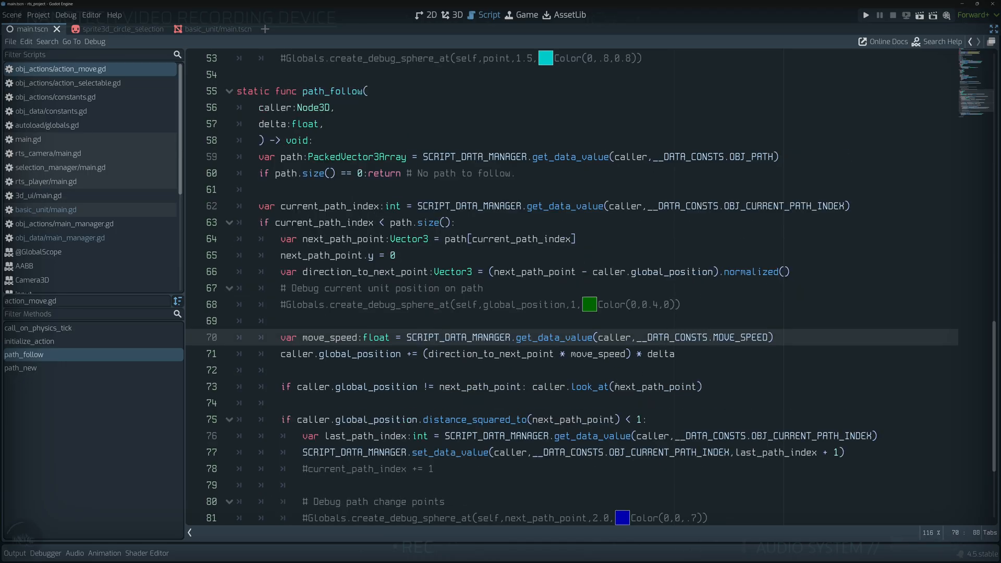
scroll(up, 3)
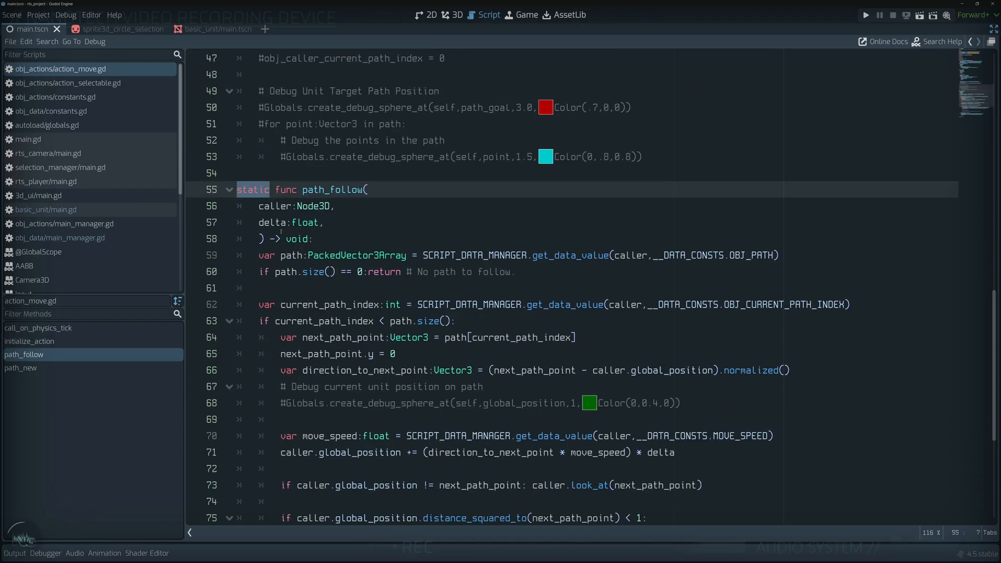
scroll(down, 3)
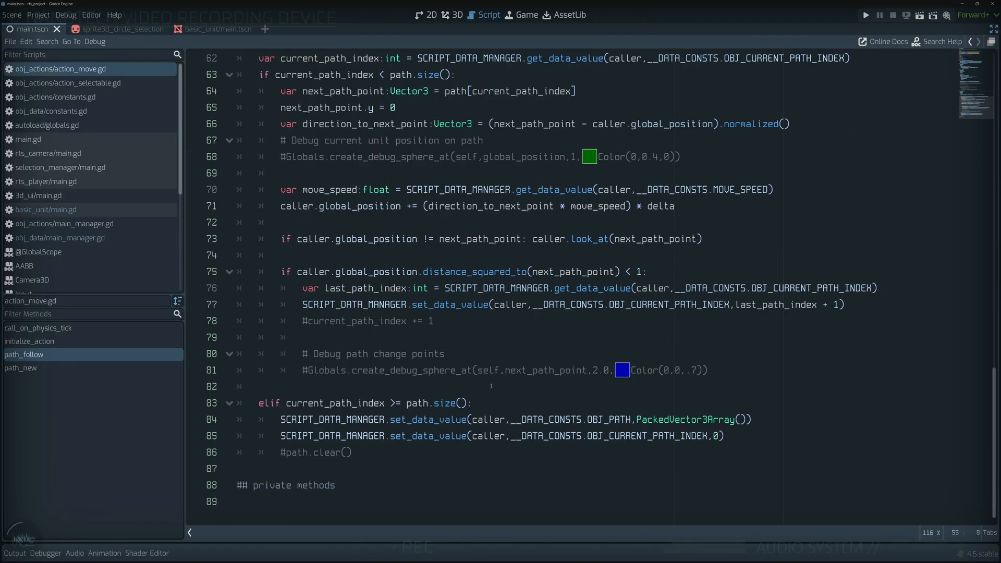
Review path_follow, highlighting the current_path_index lookup line.
scroll(up, 3)
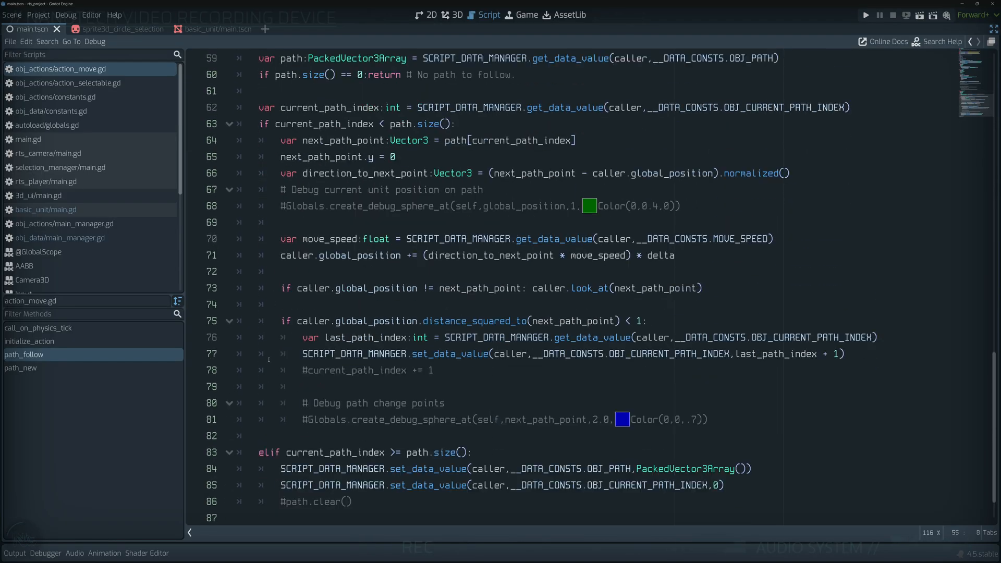
scroll(up, 3)
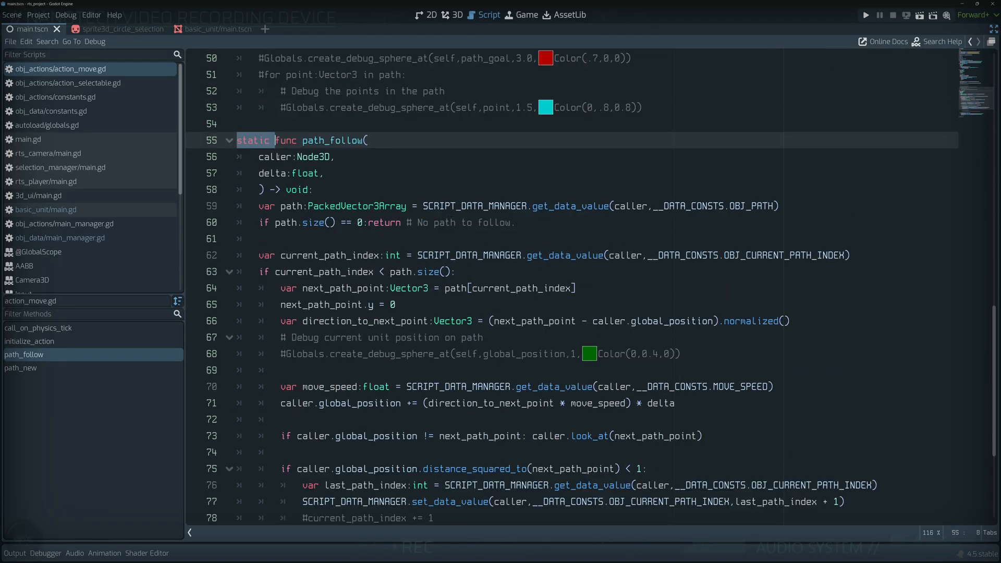
click(325, 172)
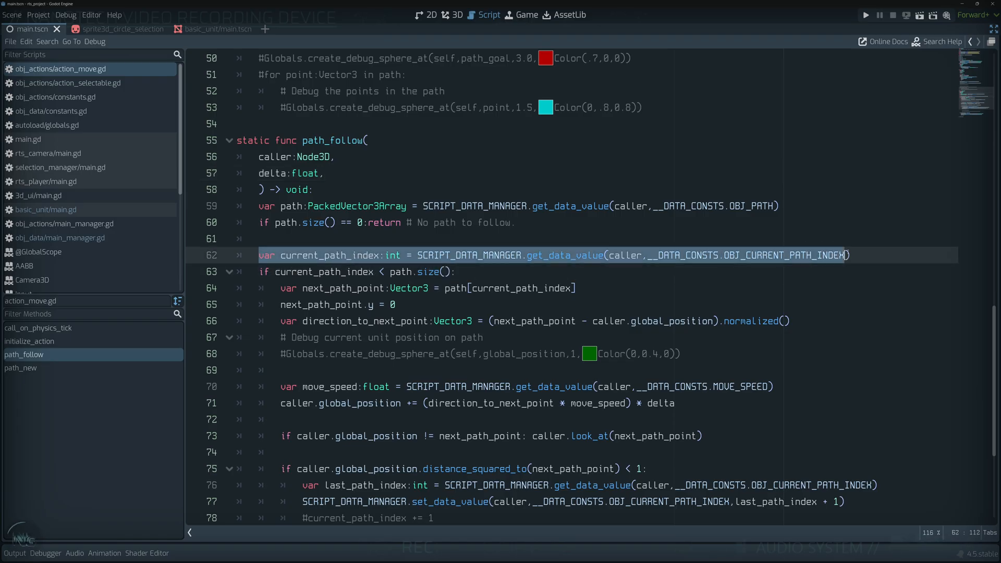
scroll(down, 3)
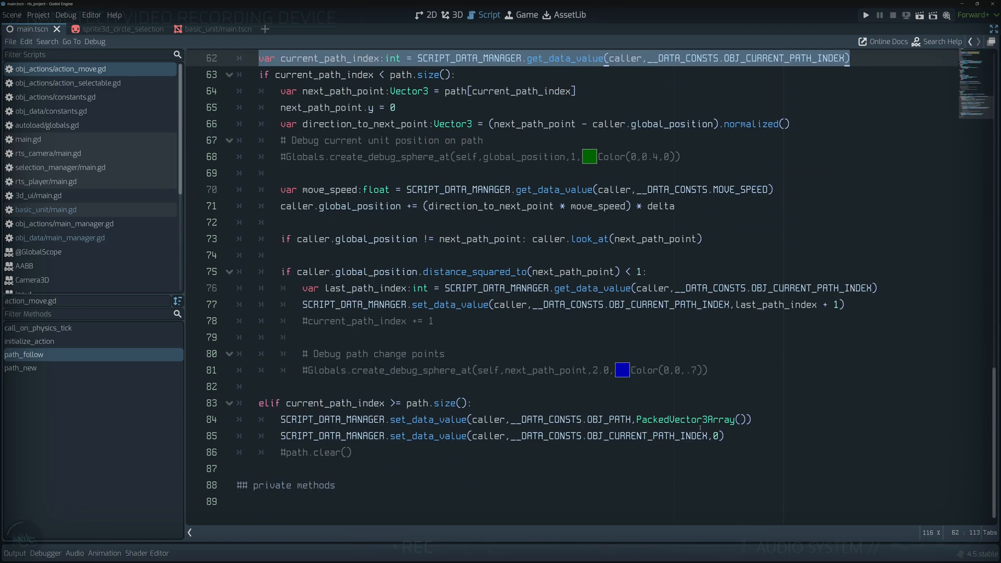
scroll(up, 3)
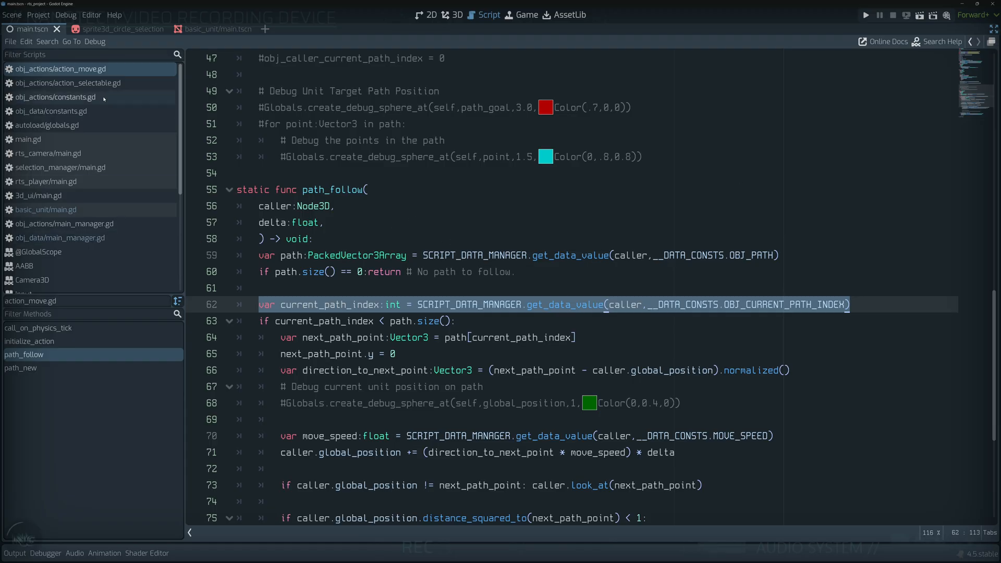
Step through basic_unit/main.gd, obj_data/main_manager.gd and action_move.gd, then show rts_player/main.gd.
click(45, 210)
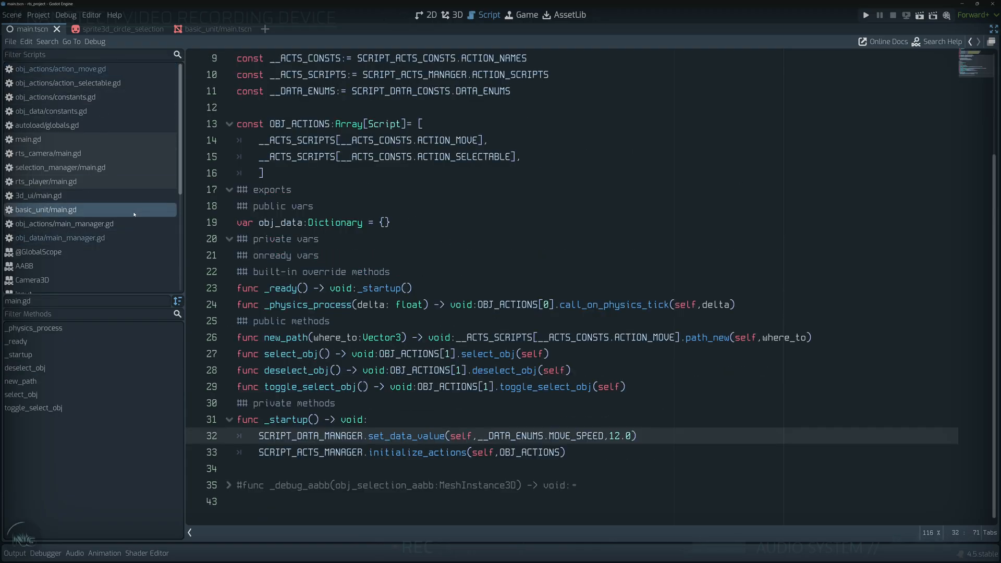
click(62, 238)
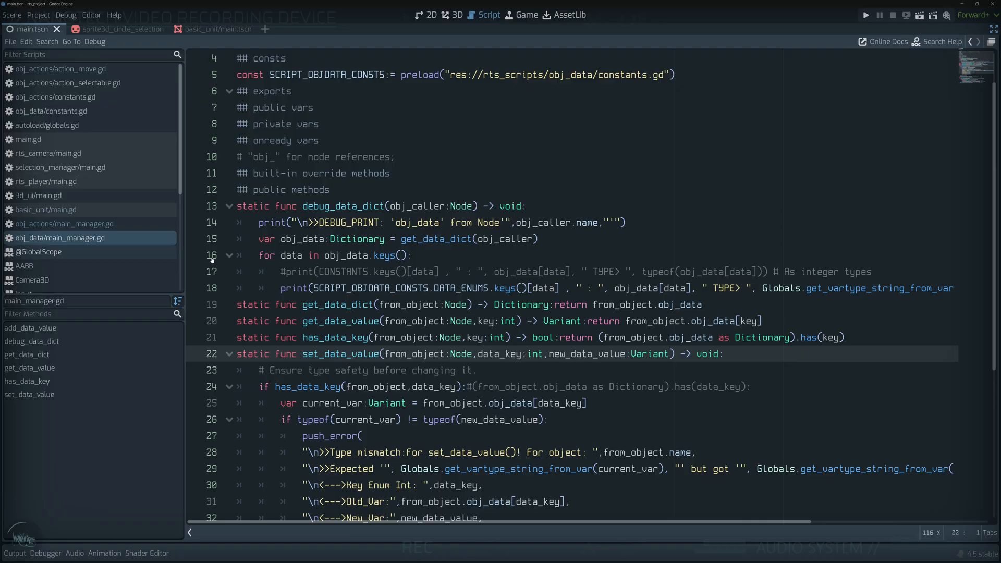
scroll(down, 3)
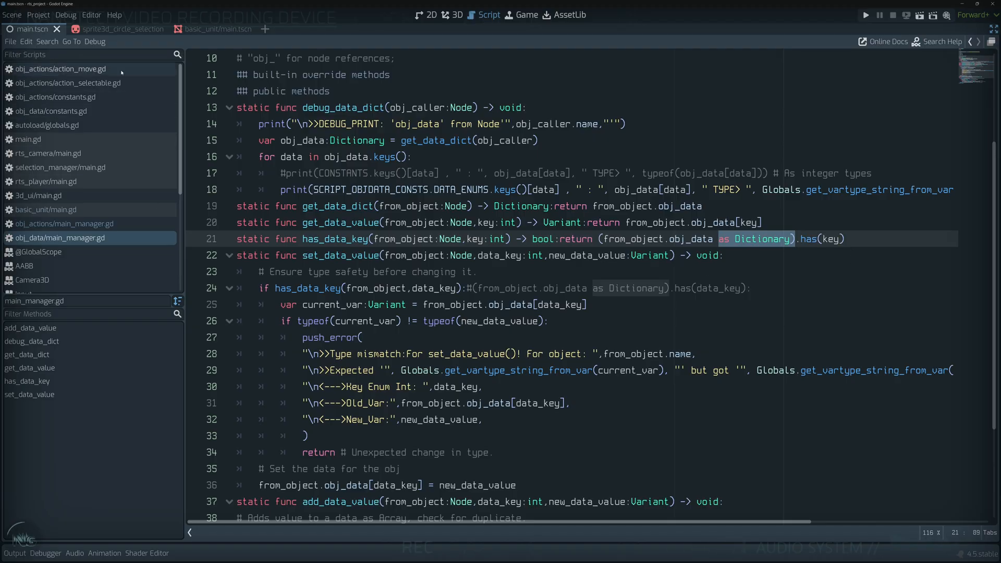
click(60, 69)
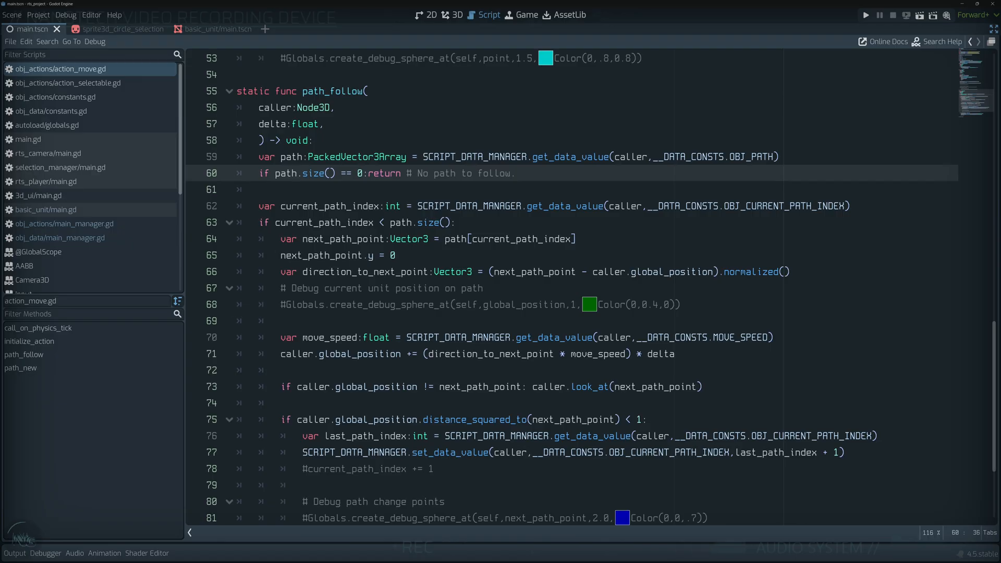
mouse_move(444, 197)
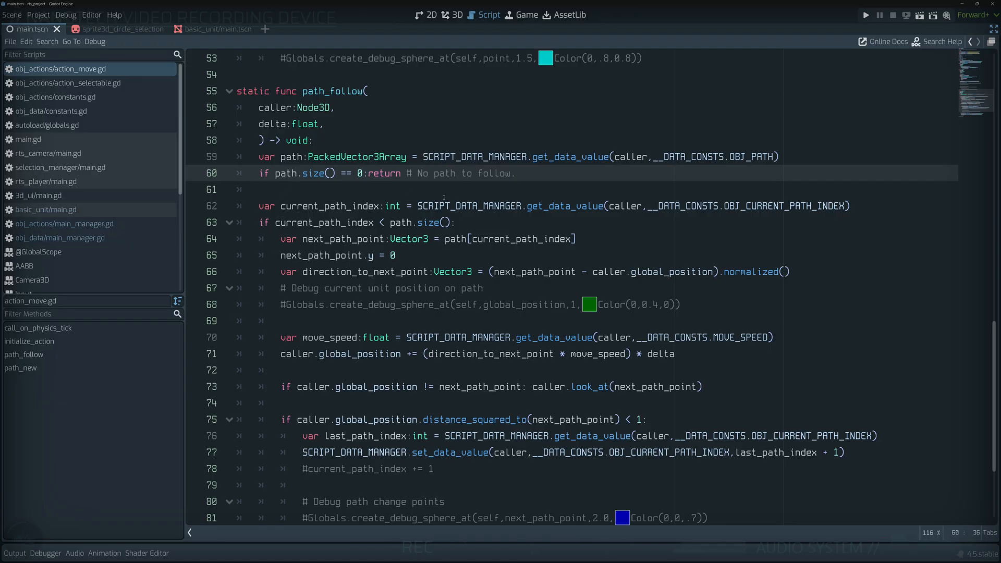
mouse_move(509, 122)
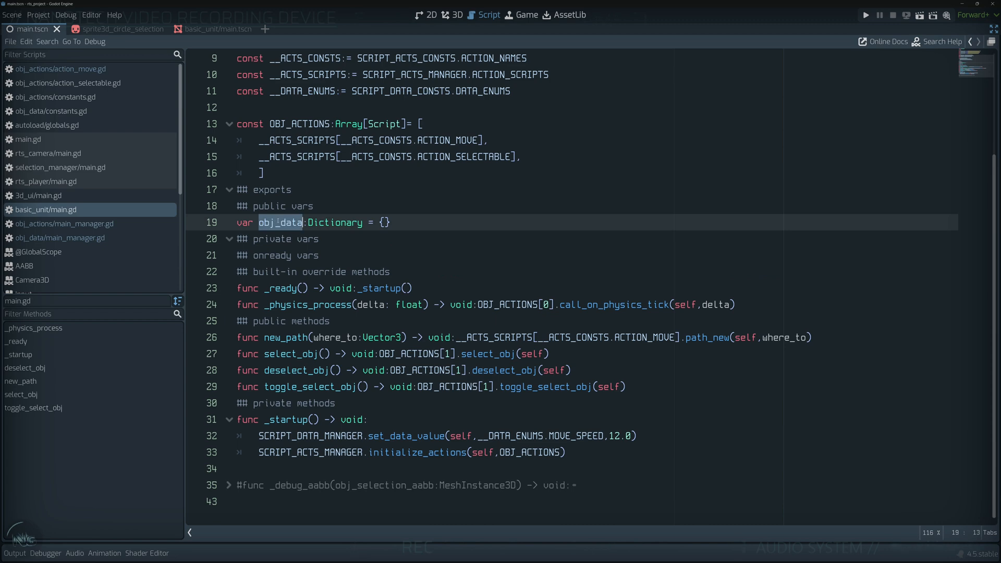
scroll(up, 3)
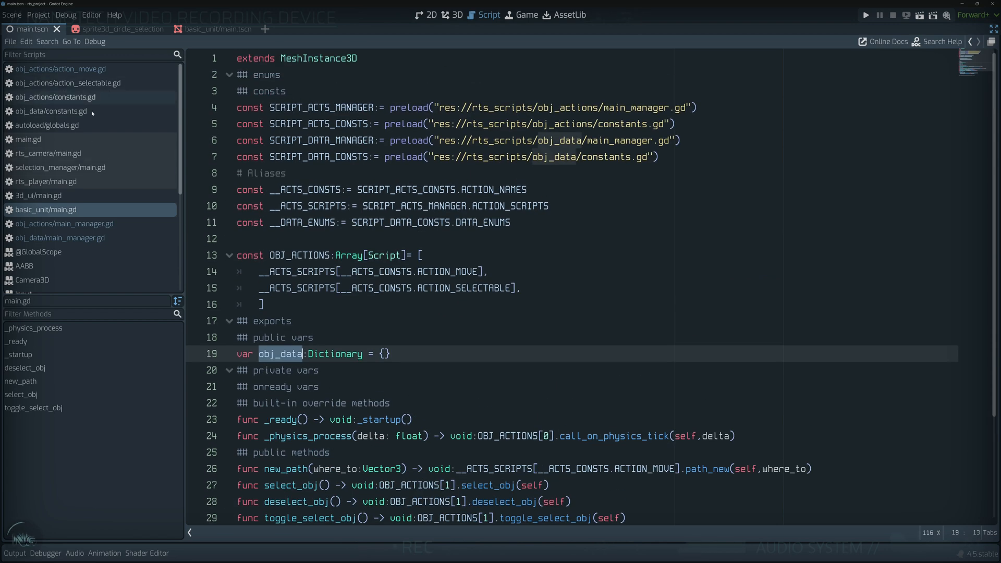
click(47, 181)
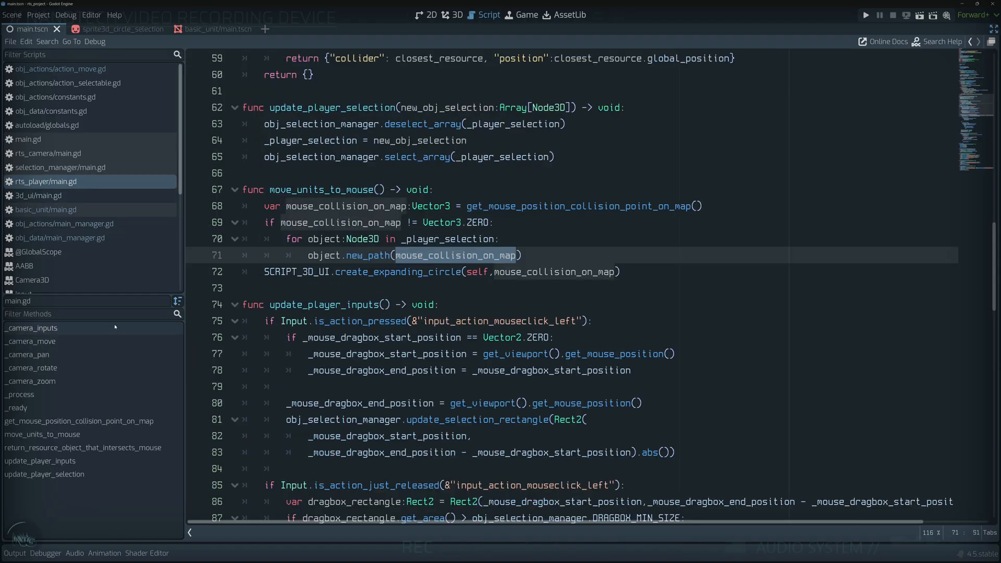
Highlight the RTS player script's drag-box and selection variables, then switch to the first diagram page.
scroll(up, 3)
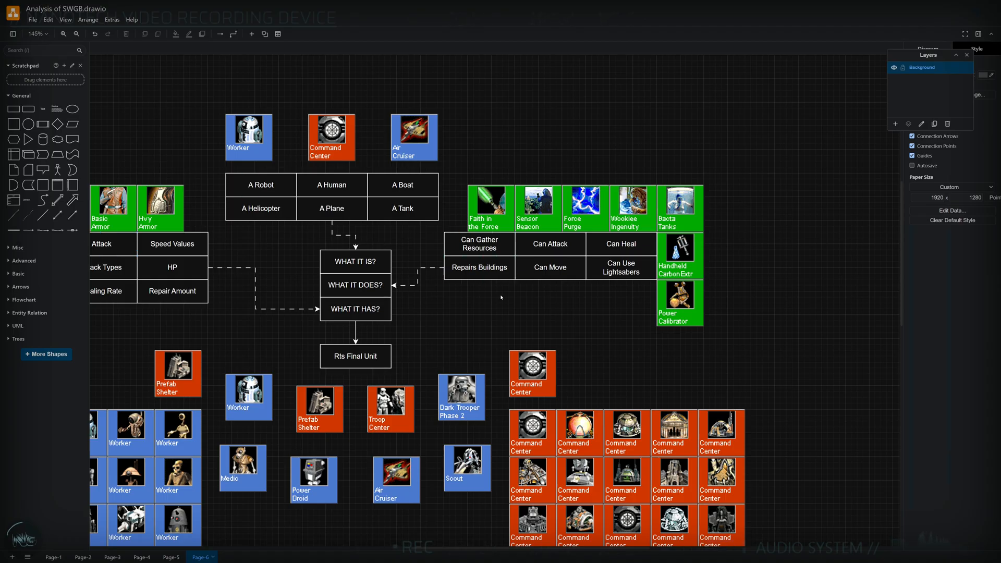
mouse_move(295, 325)
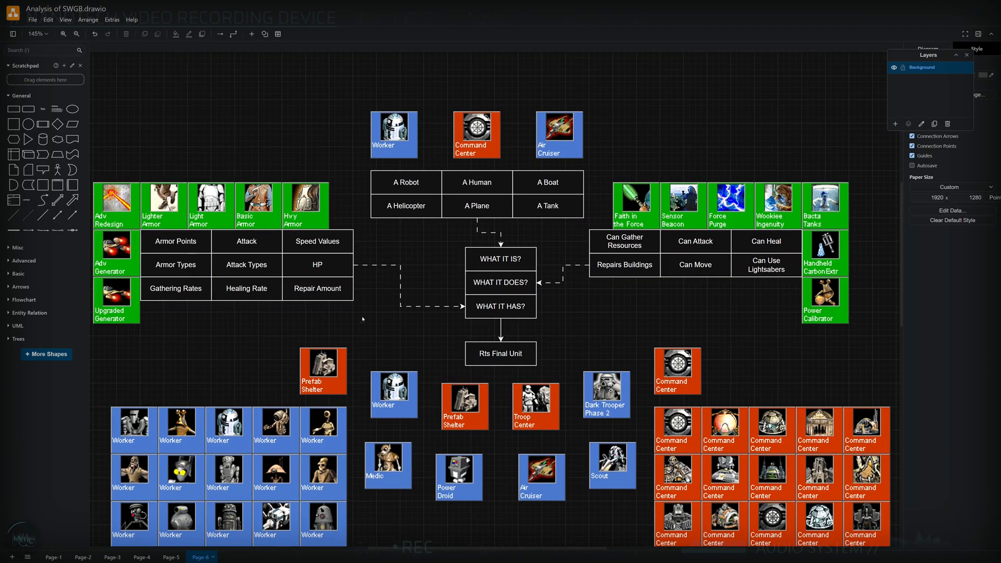
click(246, 264)
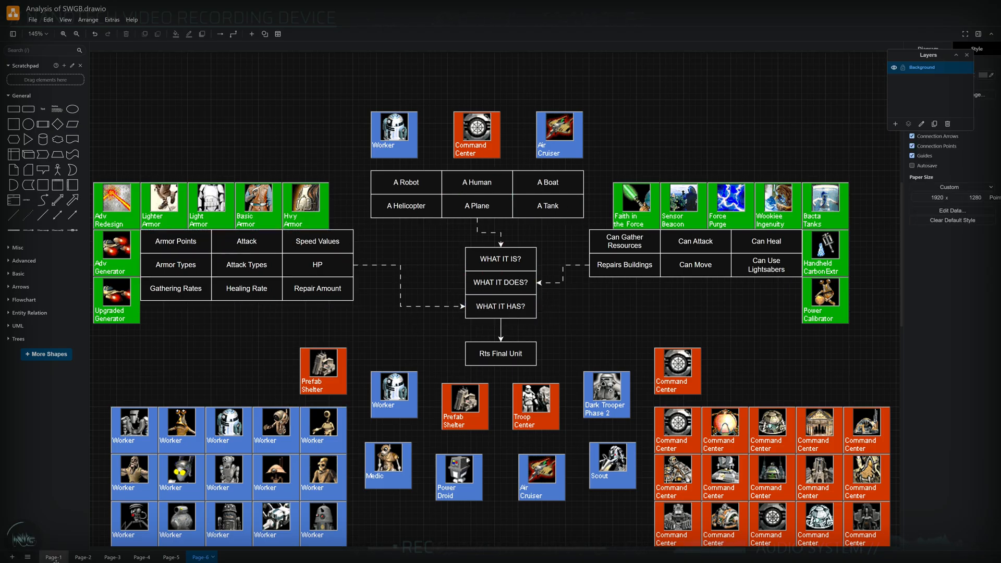
click(53, 557)
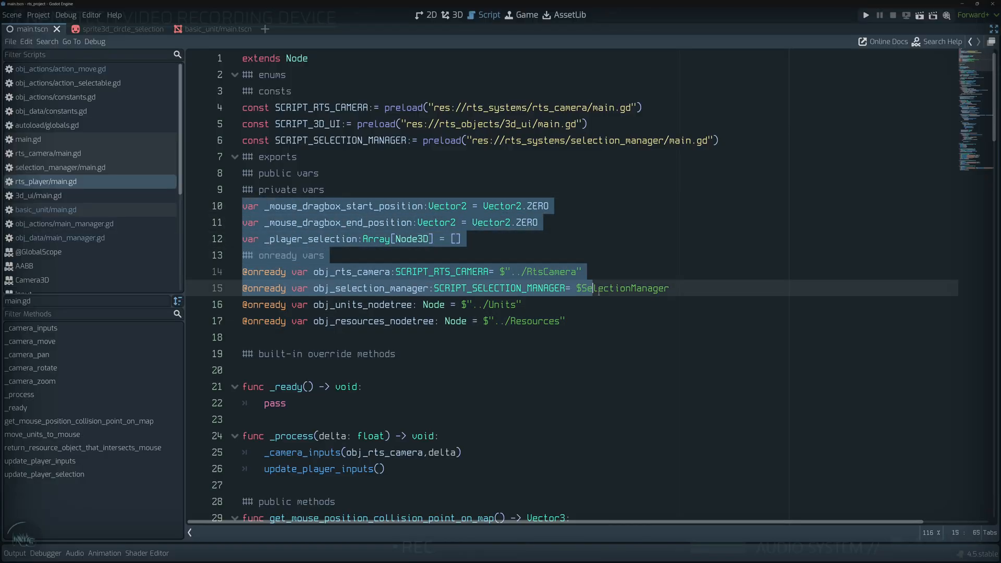
From basic_unit/main.gd's data manager preload, bring up obj_data/main_manager.gd.
click(398, 288)
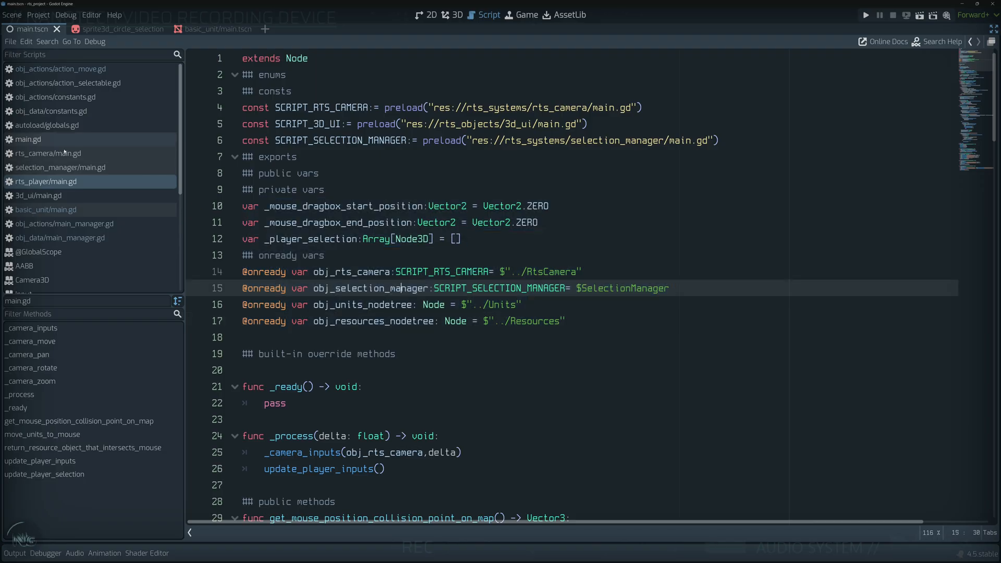
click(45, 210)
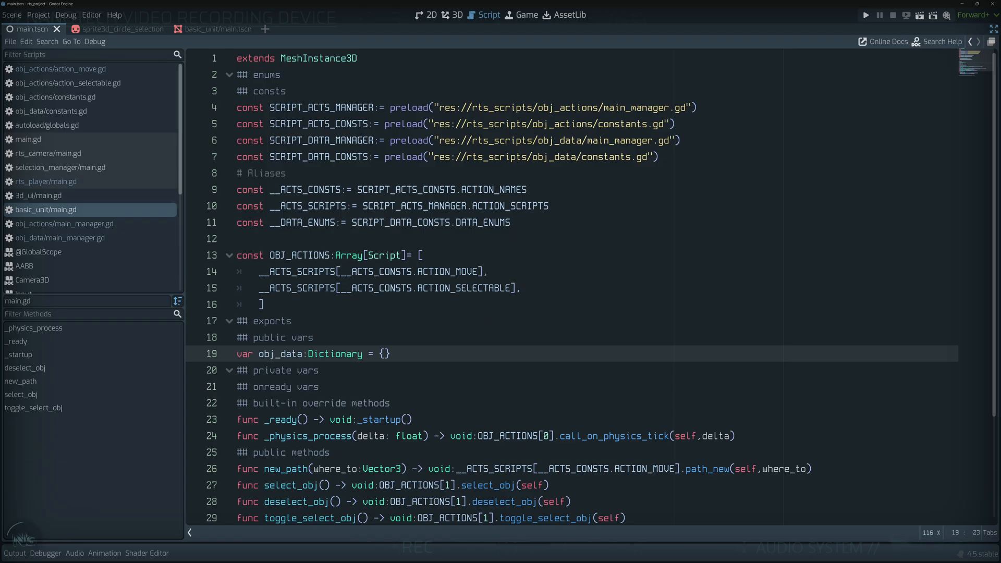
click(383, 353)
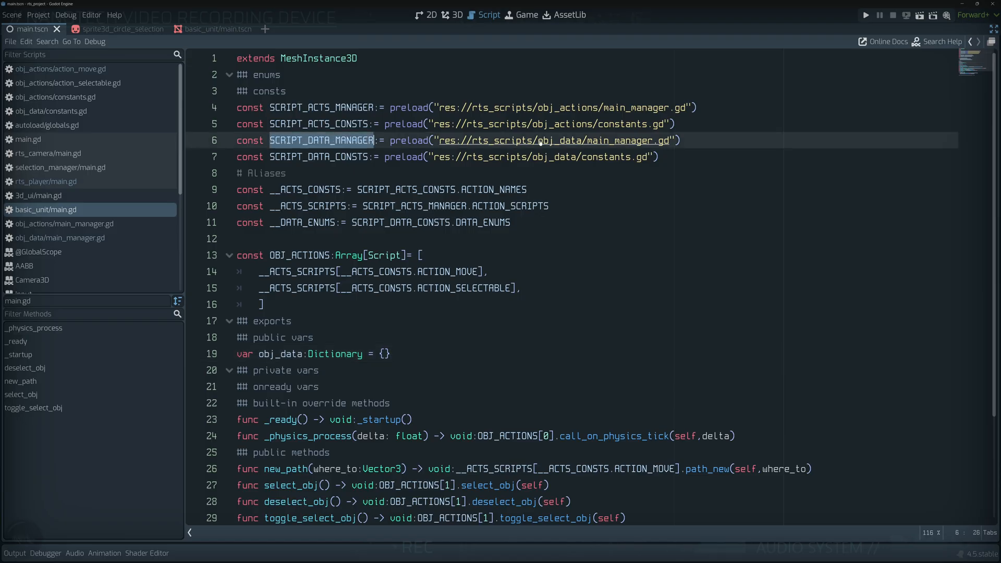
click(60, 238)
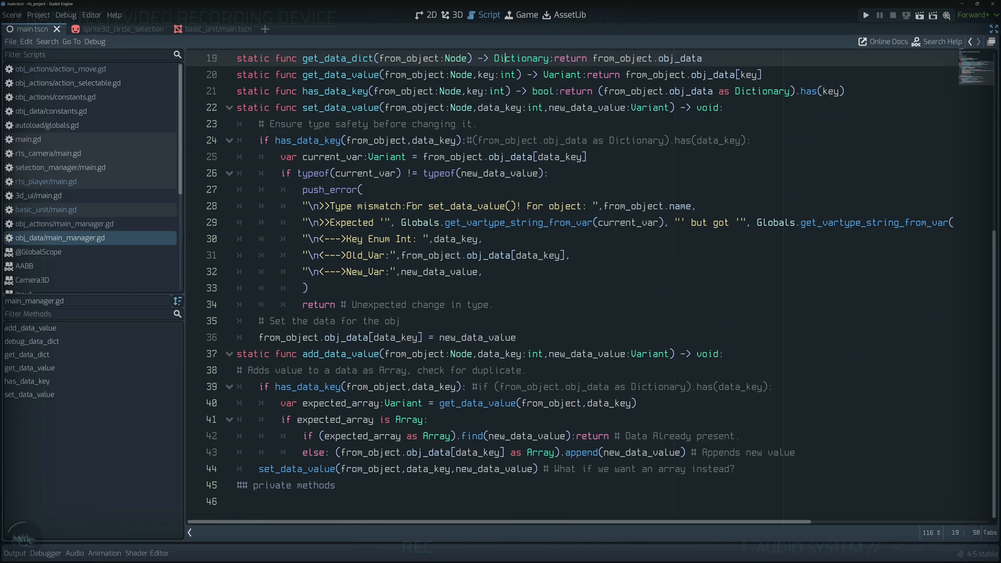
scroll(up, 3)
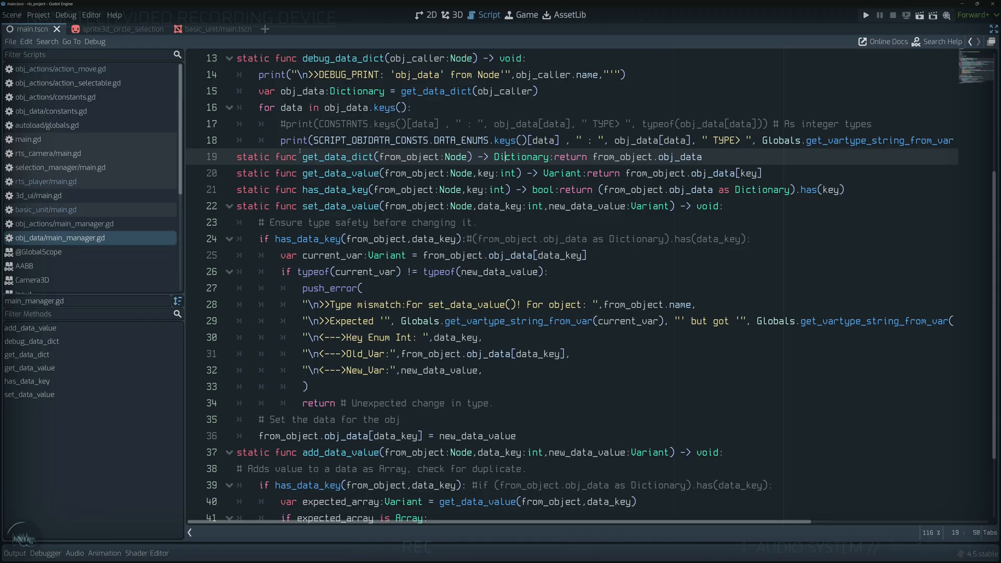
scroll(up, 3)
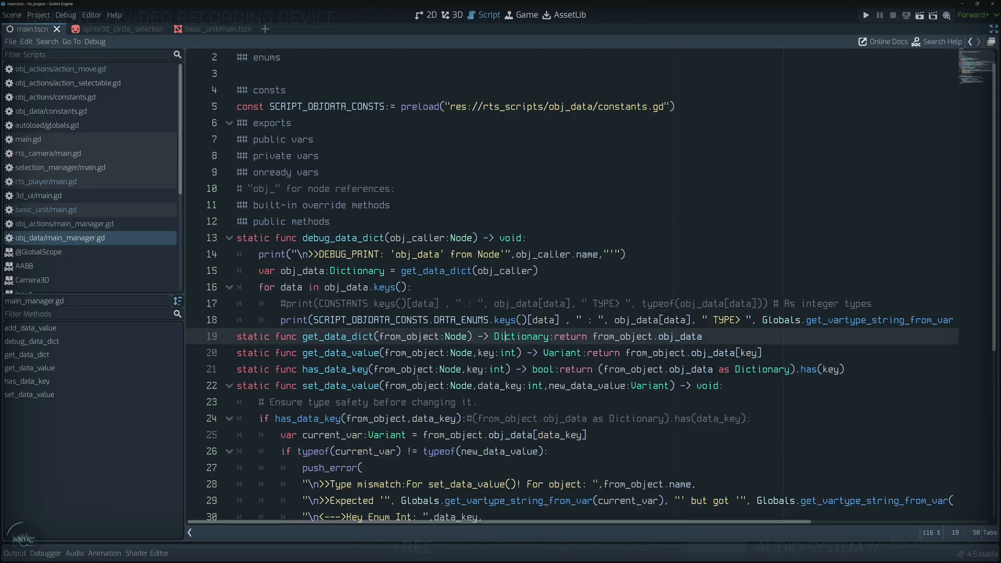
Review the data manager's getter and setter functions, then return to basic_unit/main.gd.
scroll(up, 3)
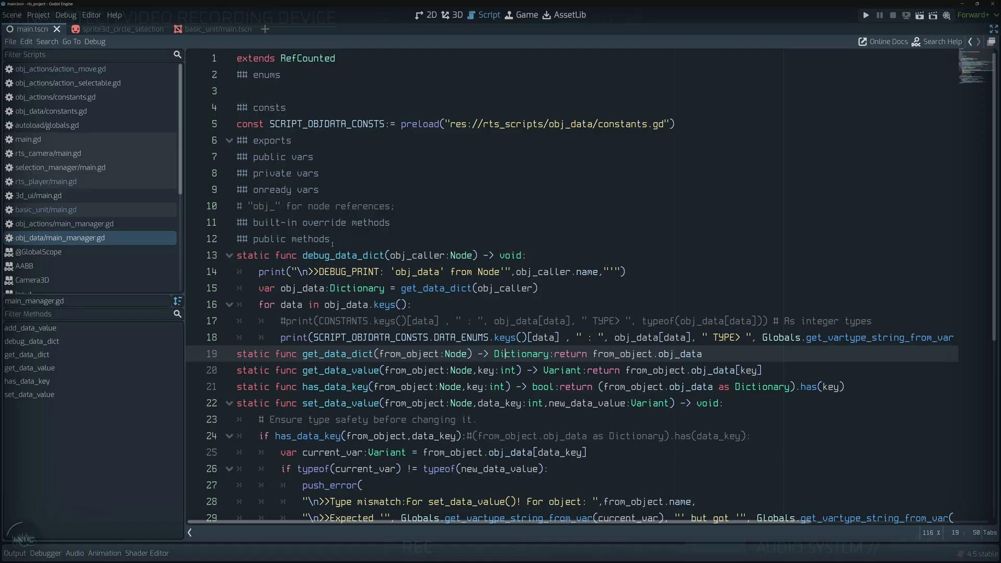
scroll(down, 3)
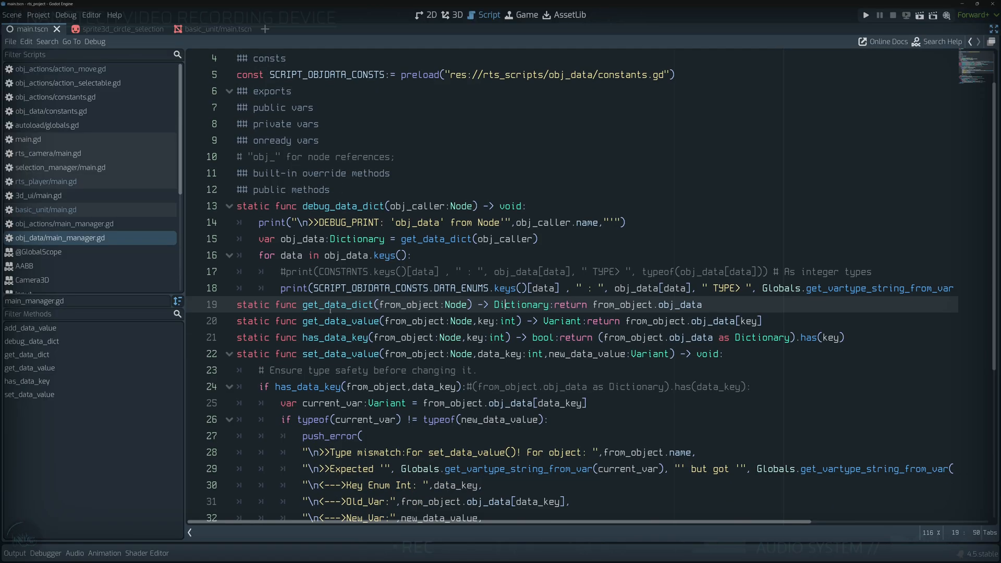
double_click(337, 304)
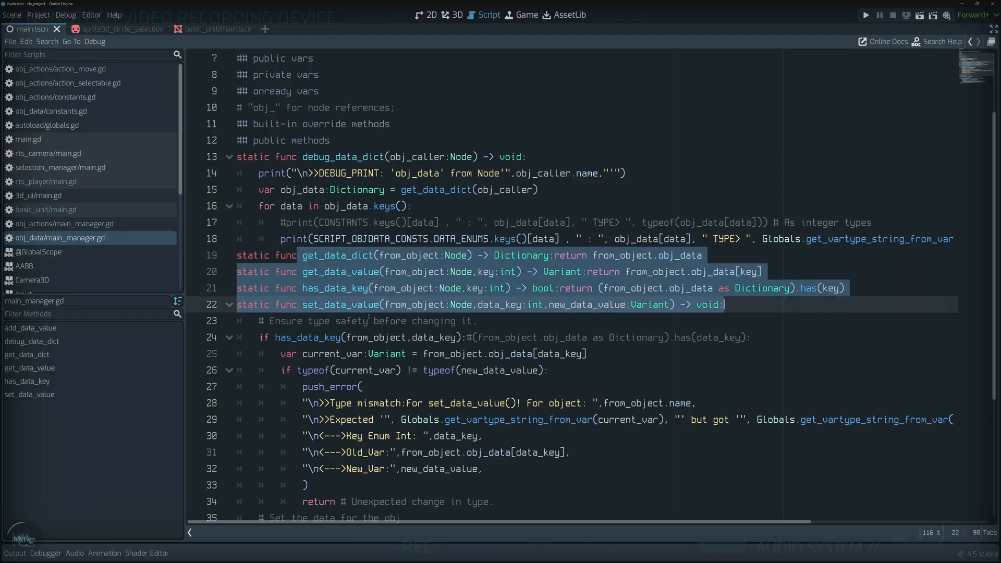
scroll(down, 3)
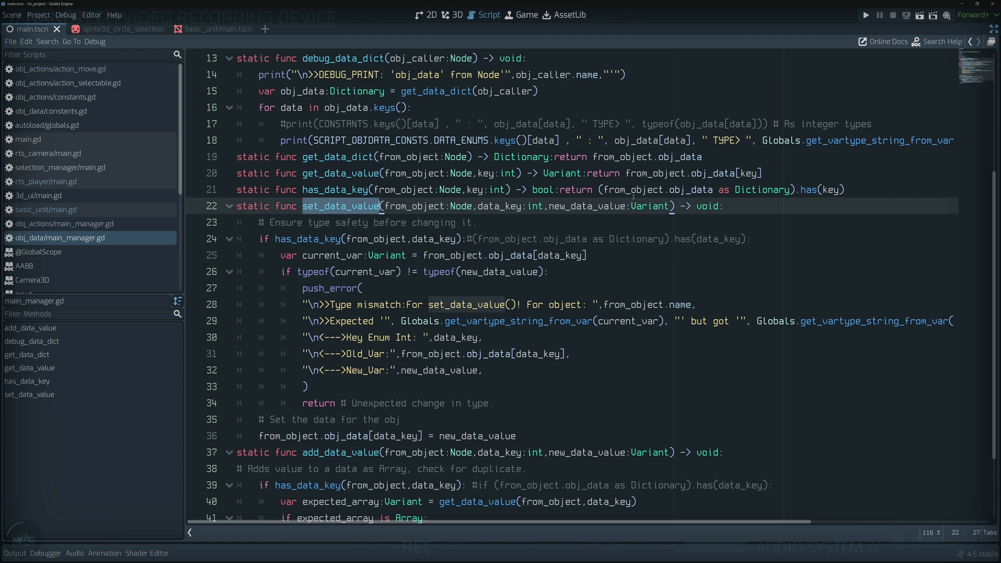
click(258, 238)
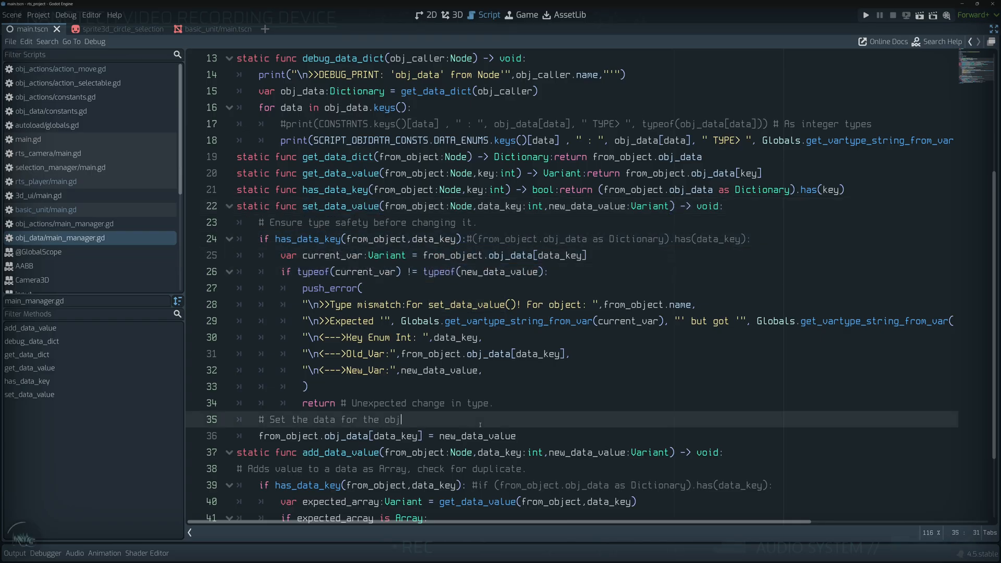
click(44, 209)
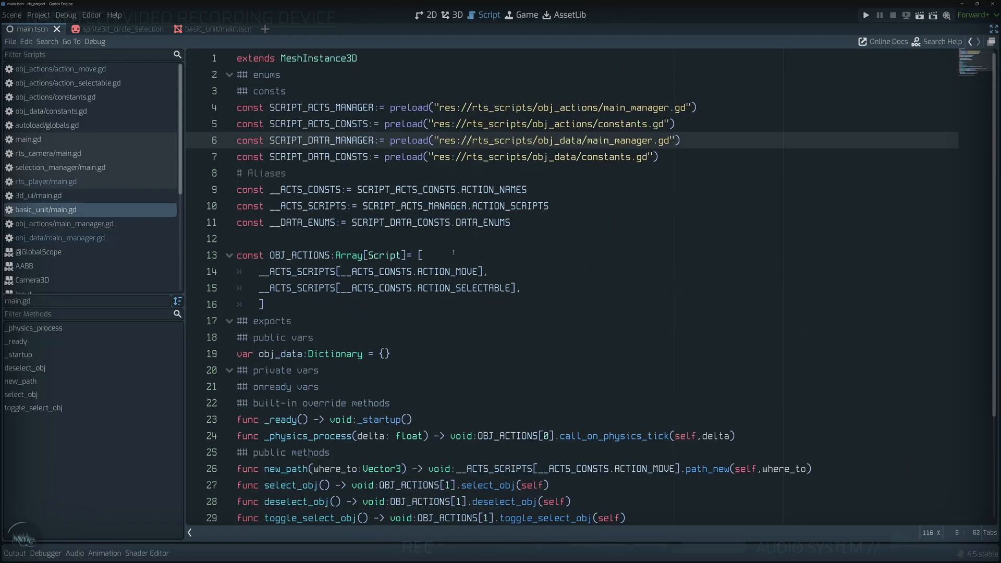
Return to the unit script code and pick out the move and selectable action scripts in FileSystem.
click(423, 254)
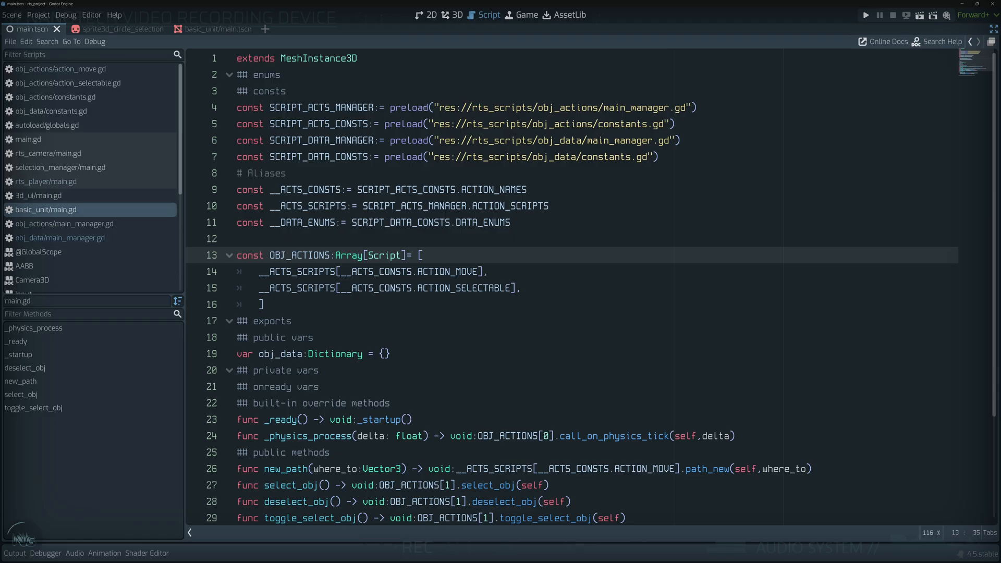
scroll(down, 3)
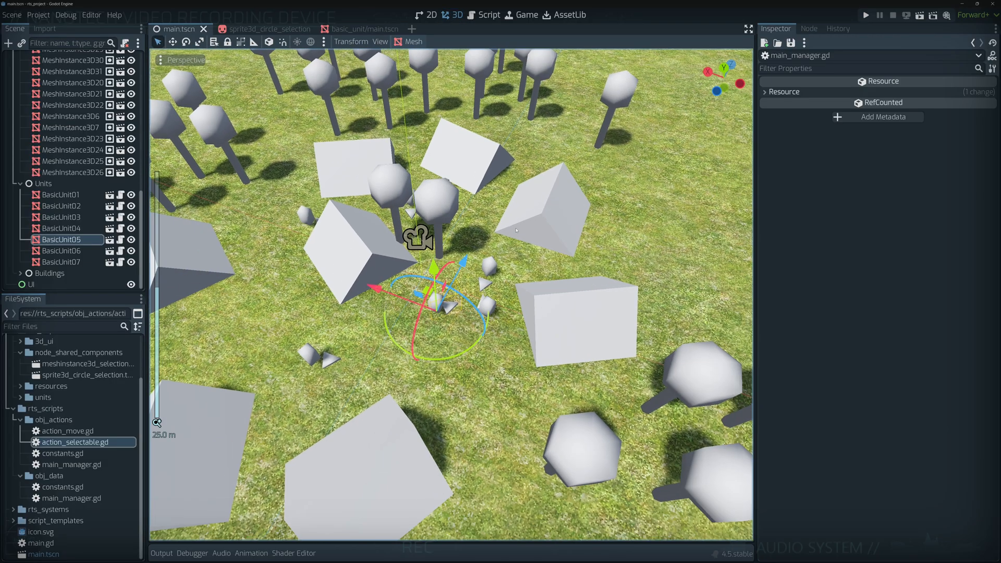
click(865, 14)
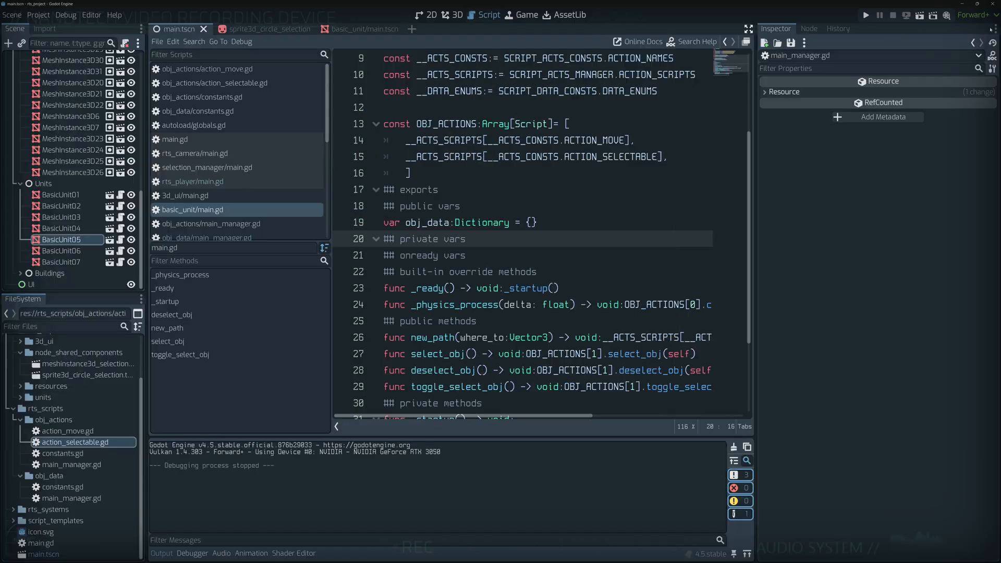
click(66, 431)
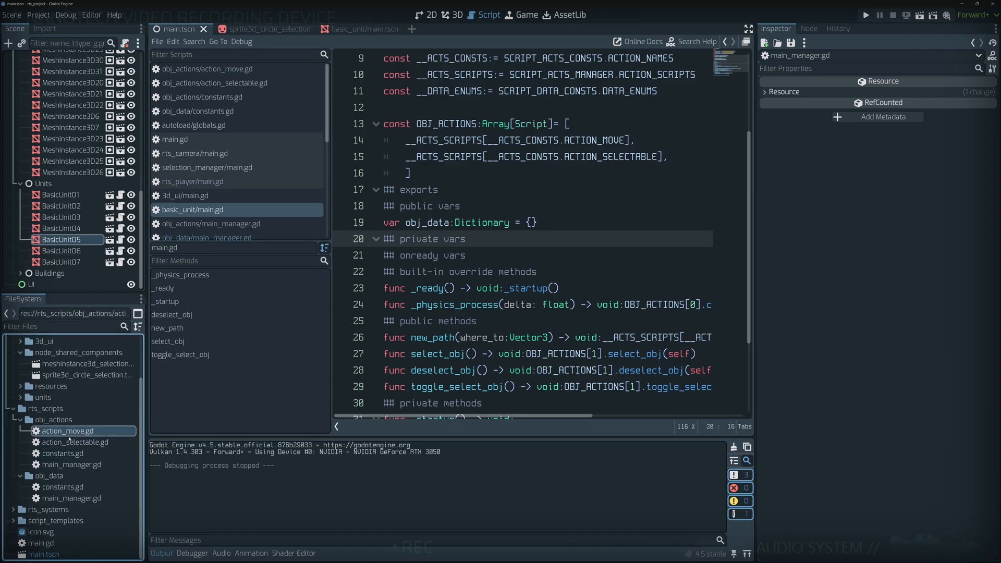
click(76, 442)
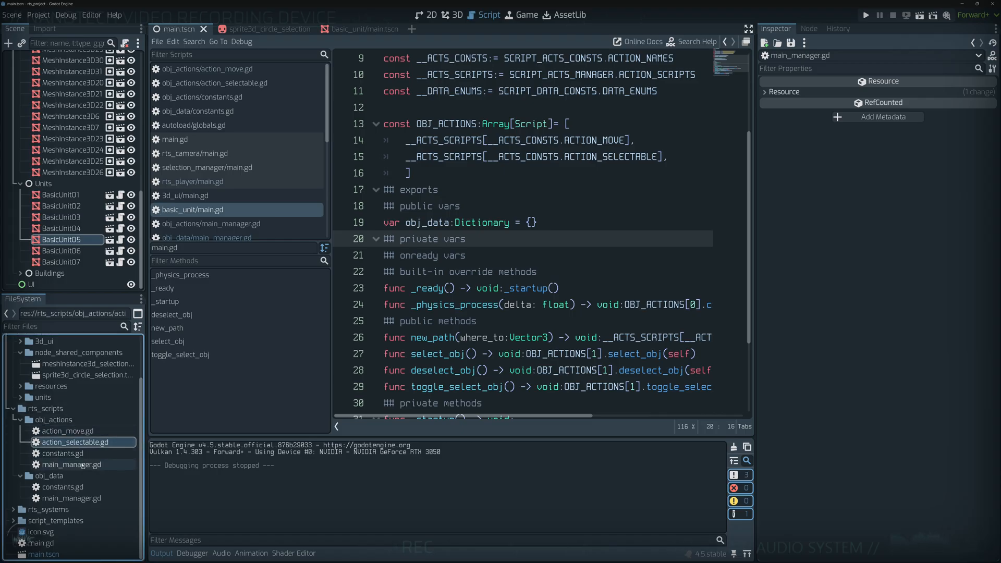
scroll(down, 3)
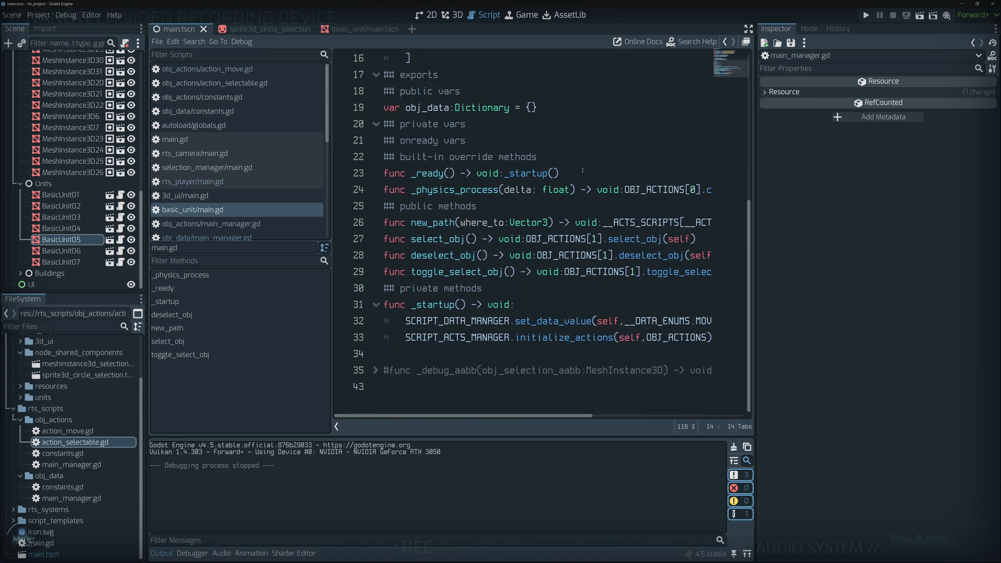
mouse_move(193, 209)
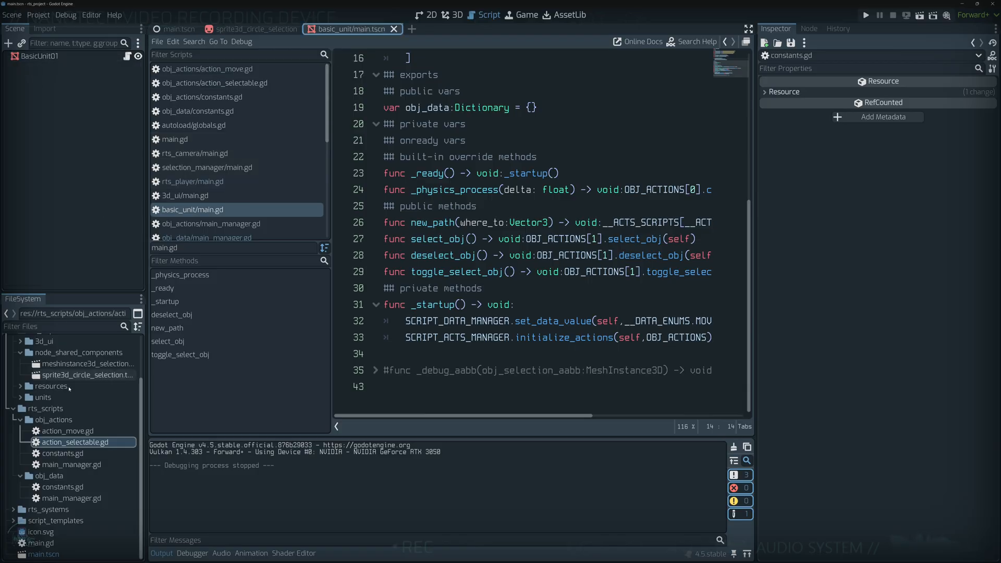
mouse_move(79, 396)
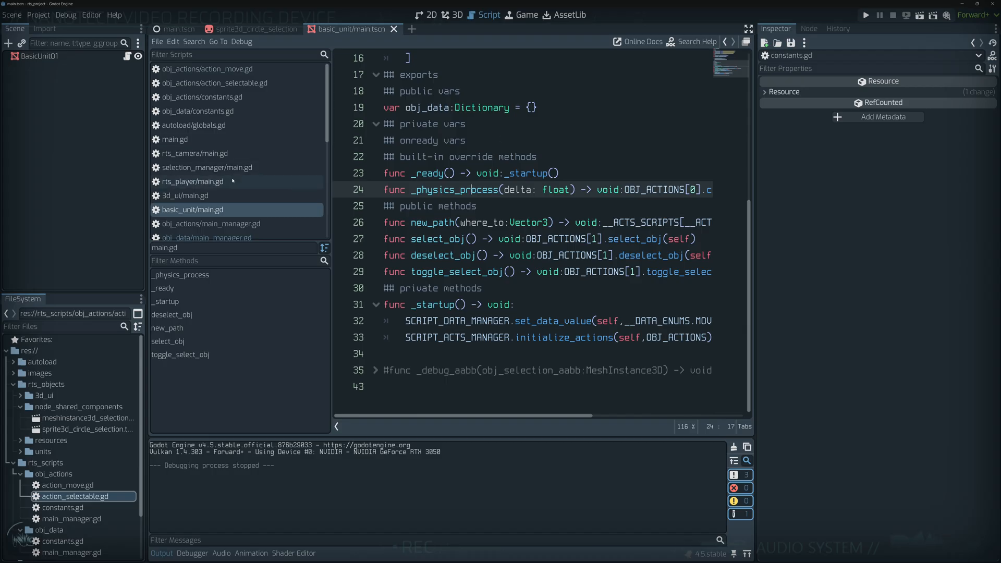
mouse_move(227, 83)
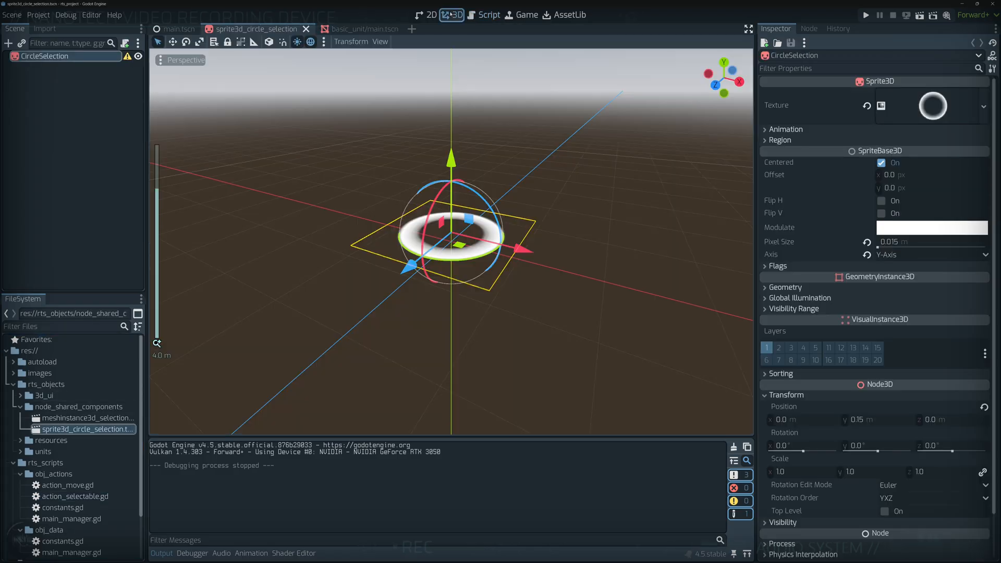
click(489, 13)
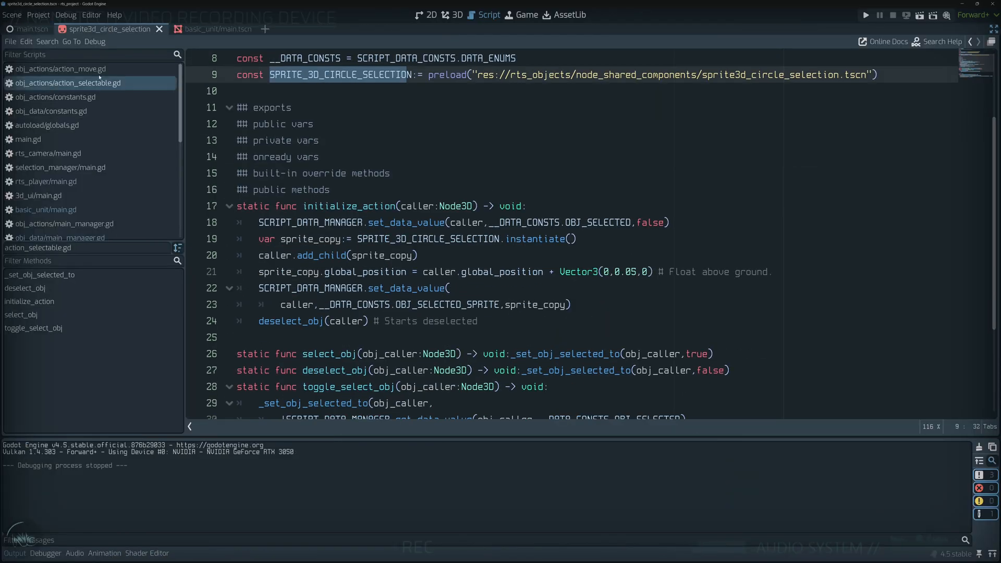
scroll(down, 3)
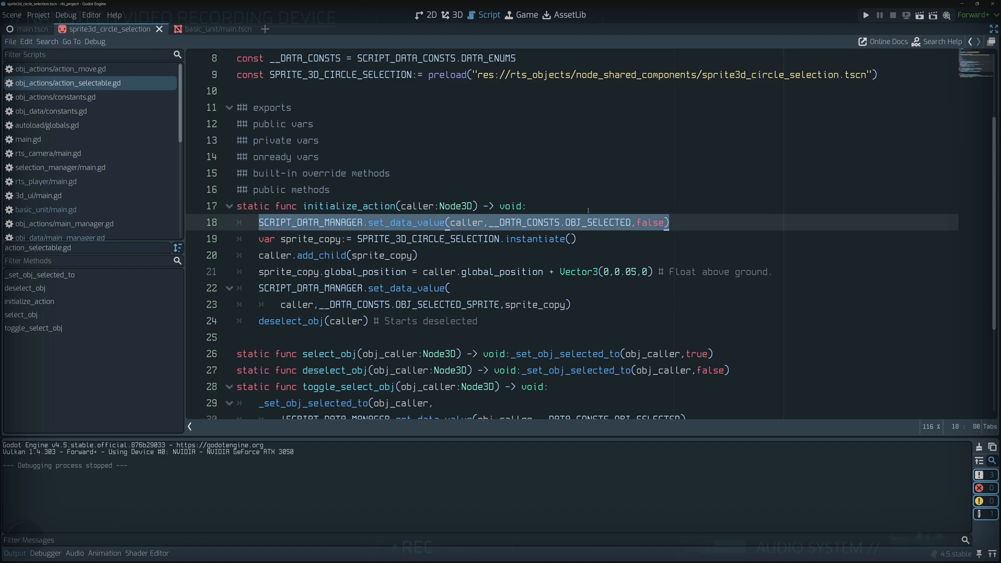
click(289, 254)
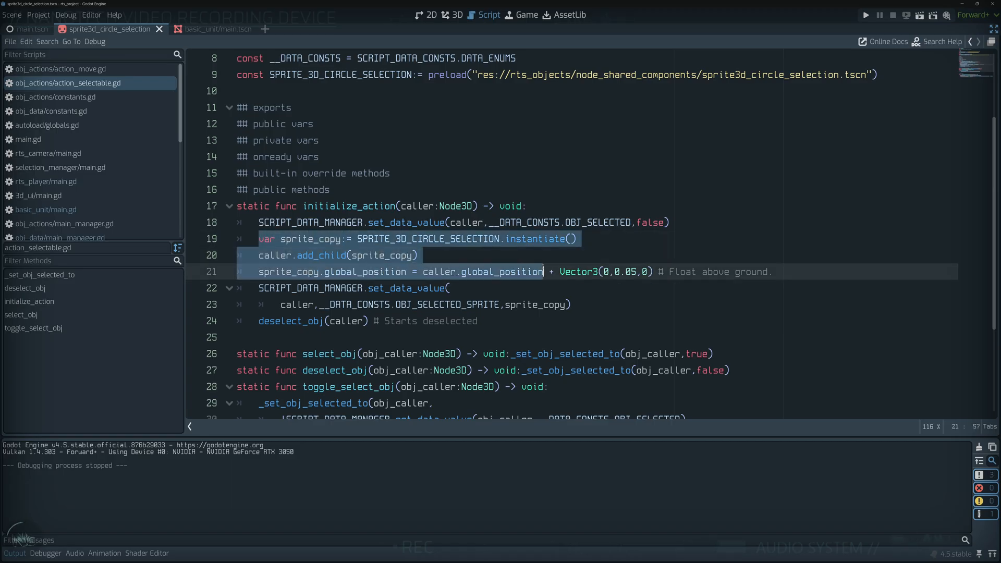
click(419, 255)
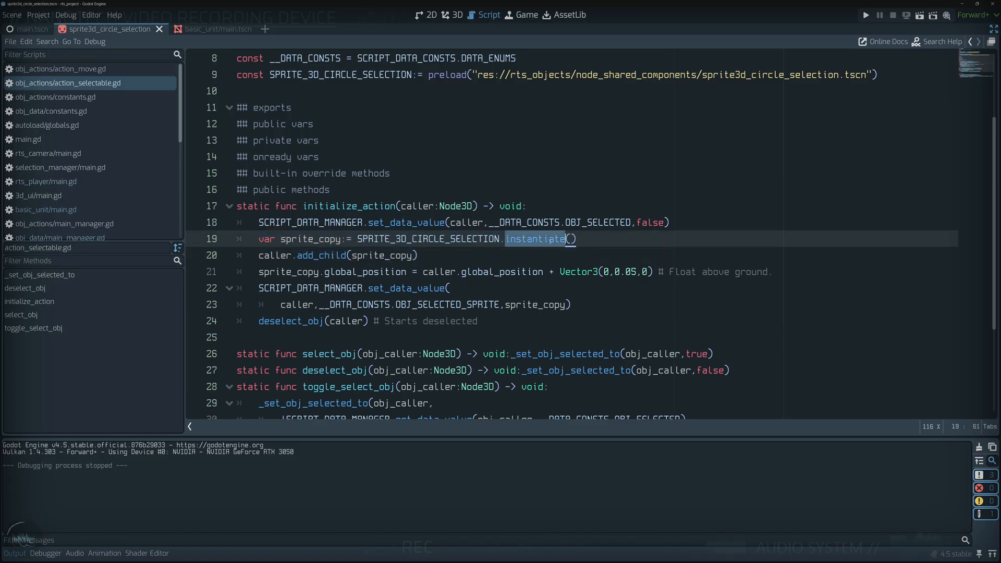
scroll(up, 3)
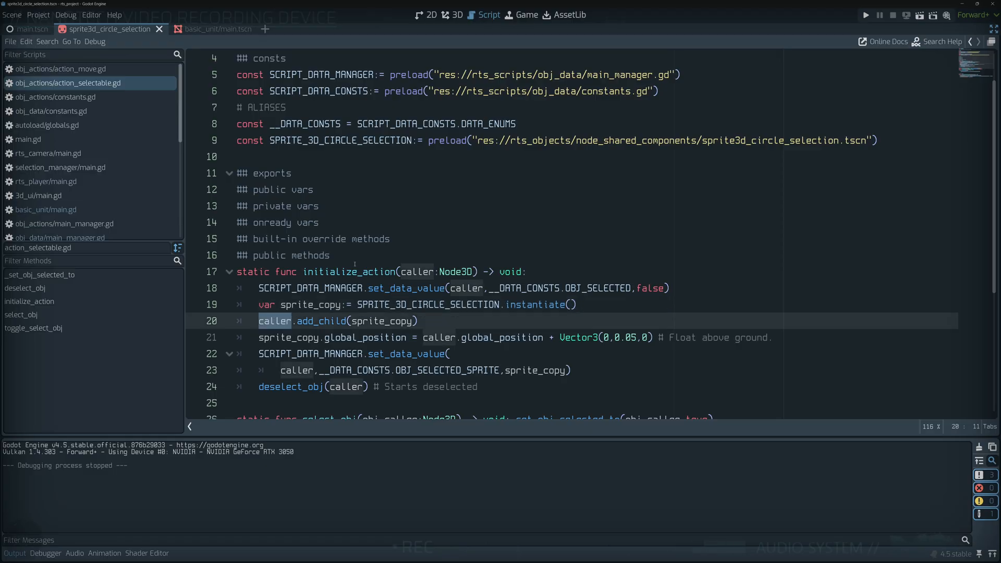
scroll(down, 3)
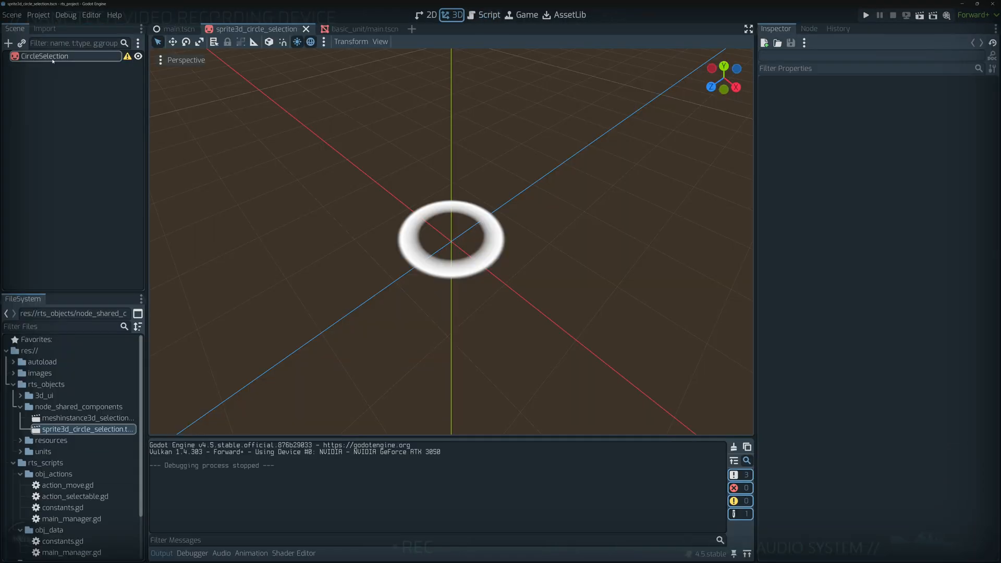
Review the selectable action script's _set_obj_selected_to toggling the sprite's visibility.
click(488, 15)
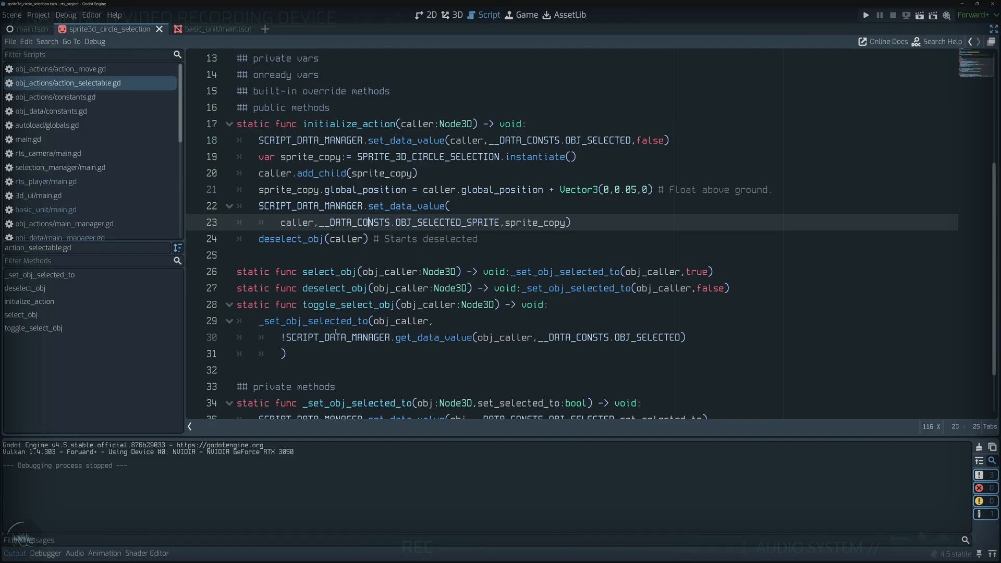
scroll(down, 3)
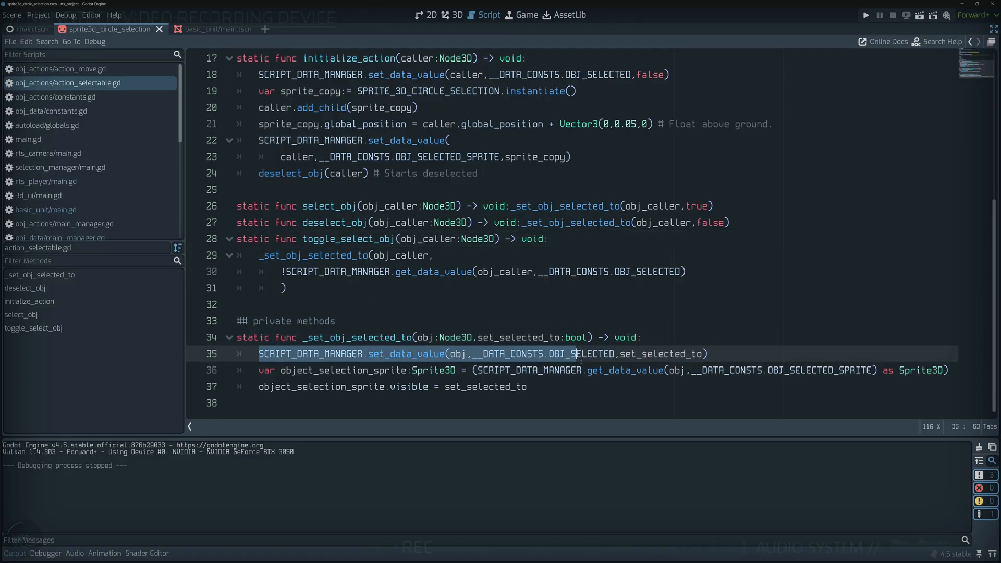
click(323, 386)
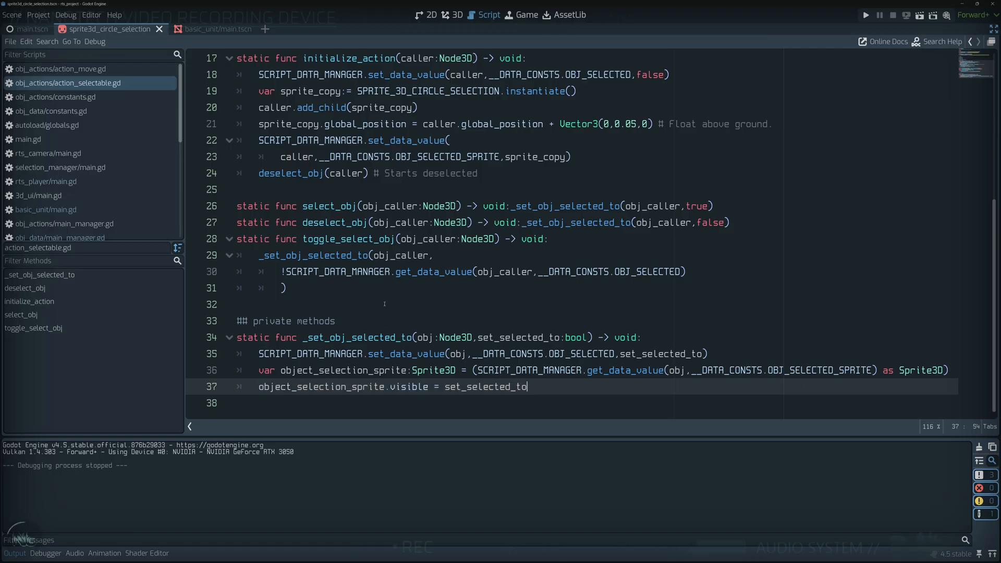
click(331, 320)
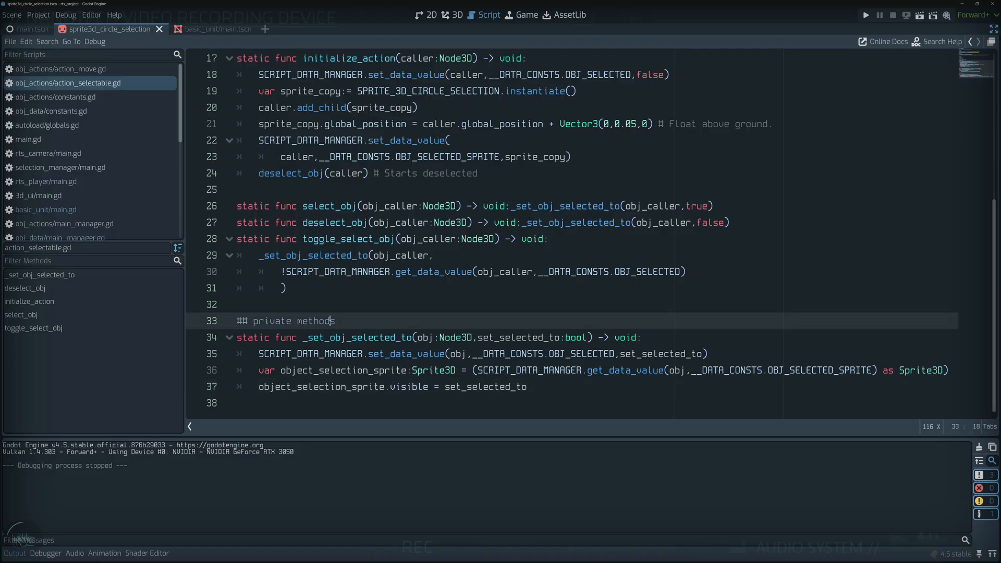
scroll(up, 3)
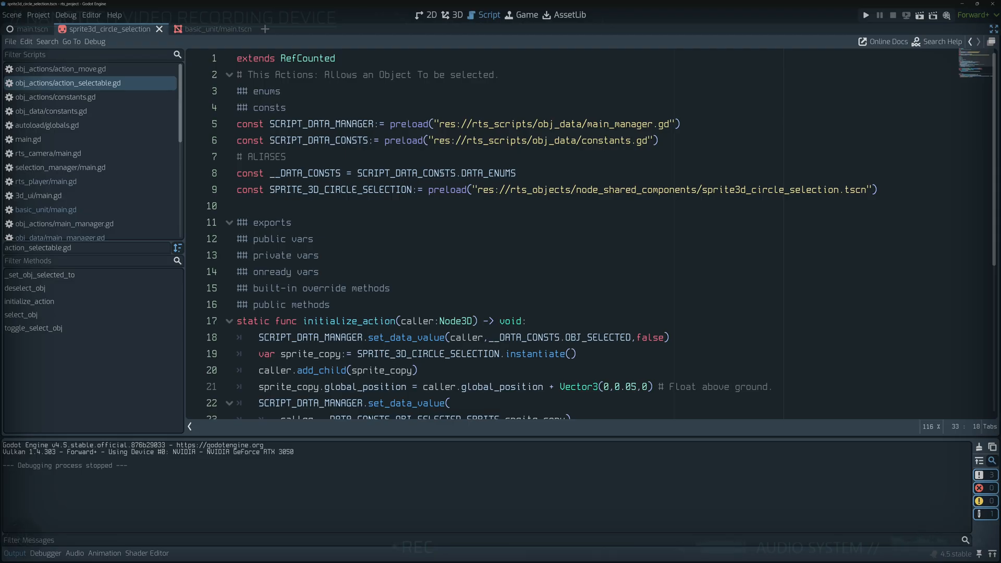
Show the sprite3d_circle_selection scene's white ring in the 3D workspace.
click(381, 140)
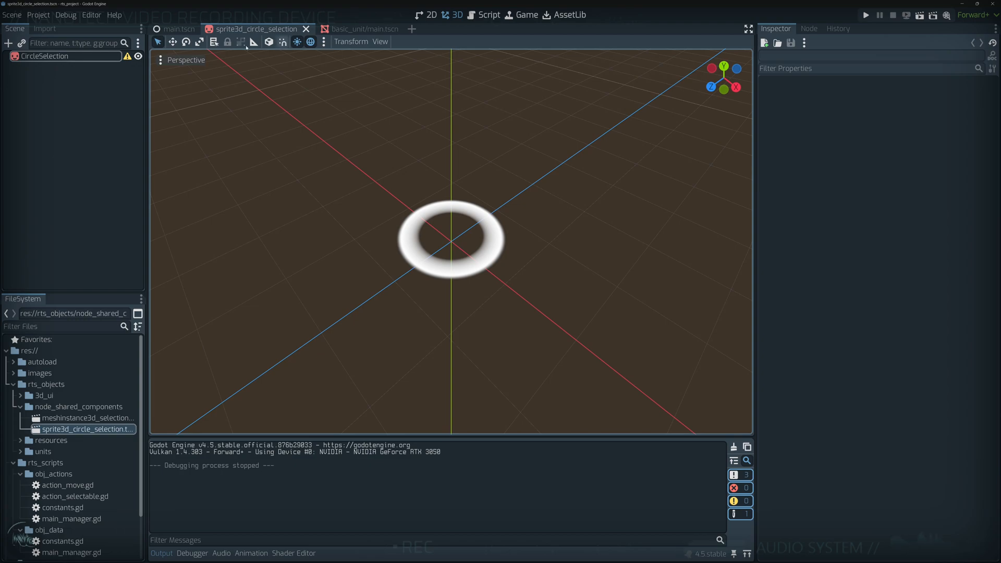
click(179, 29)
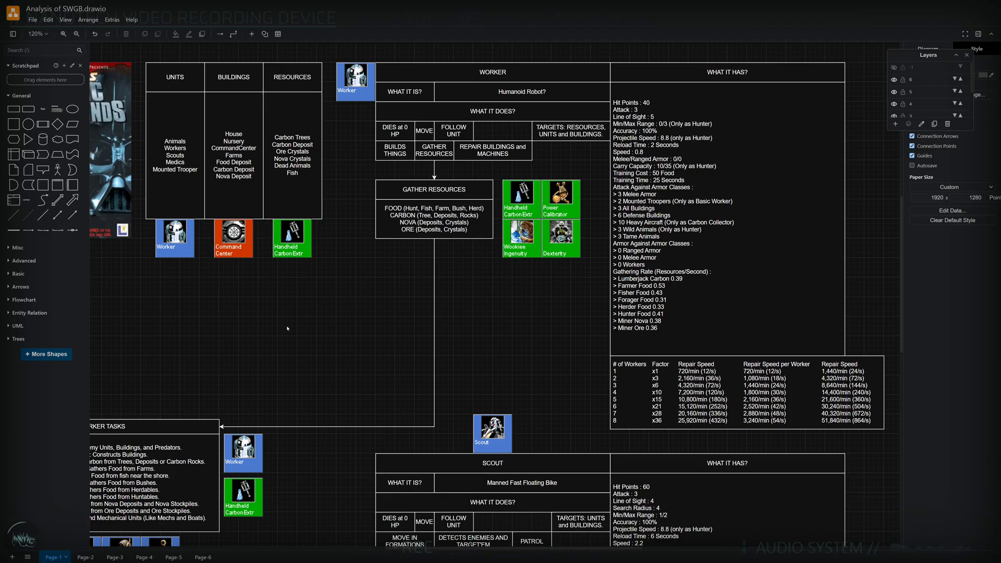
mouse_move(273, 351)
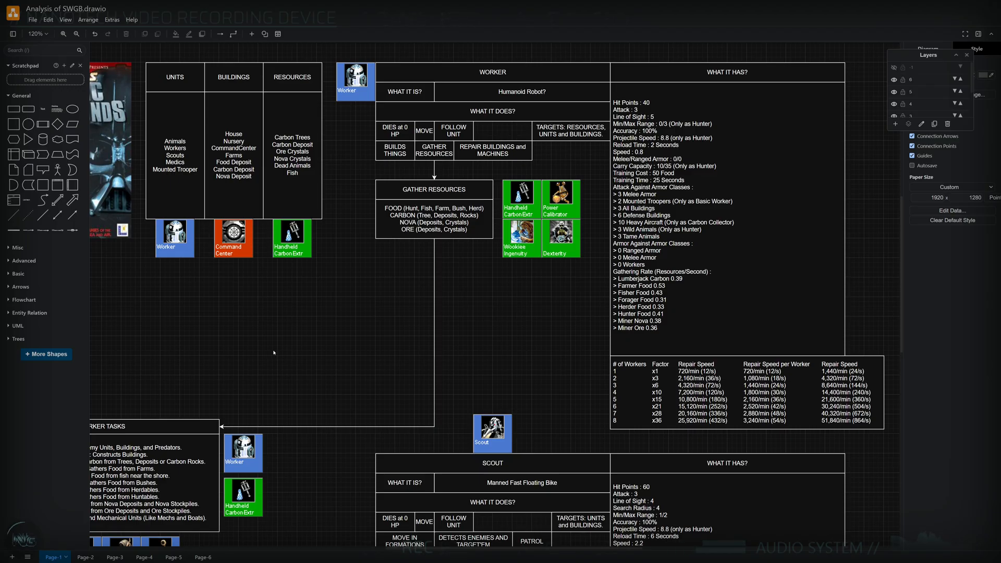
mouse_move(241, 289)
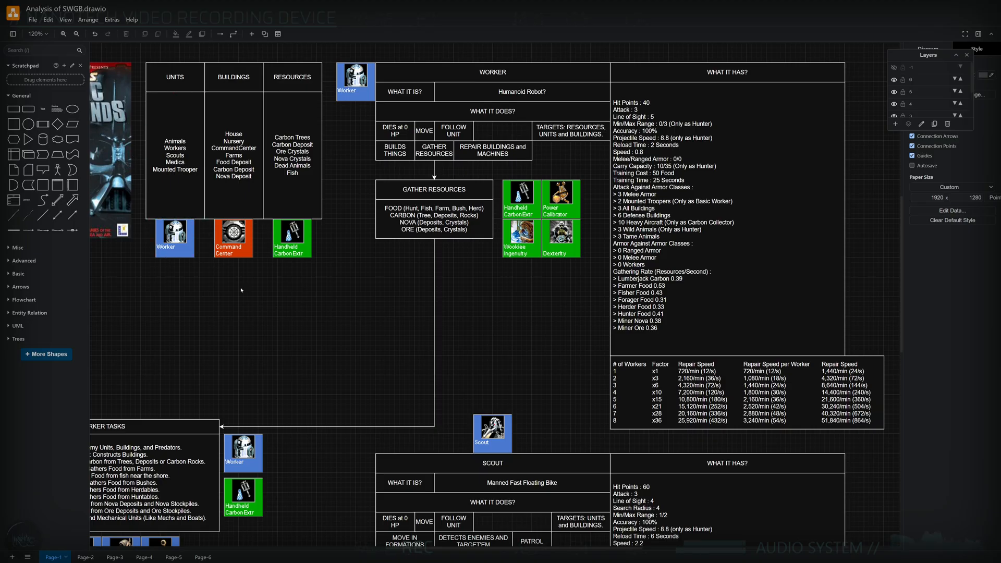
mouse_move(769, 267)
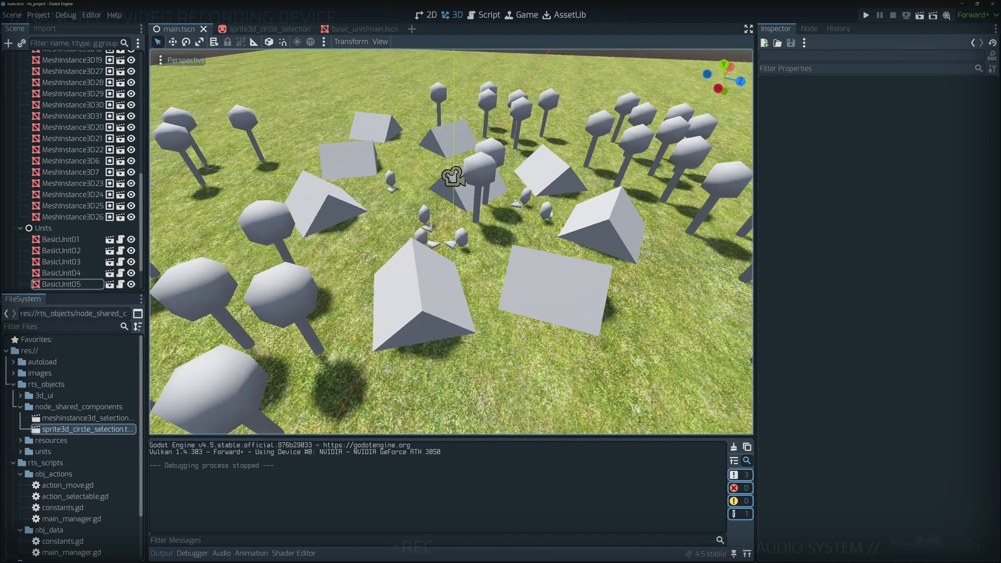
Scroll the FileSystem dock before quitting to the Project Manager list.
scroll(down, 3)
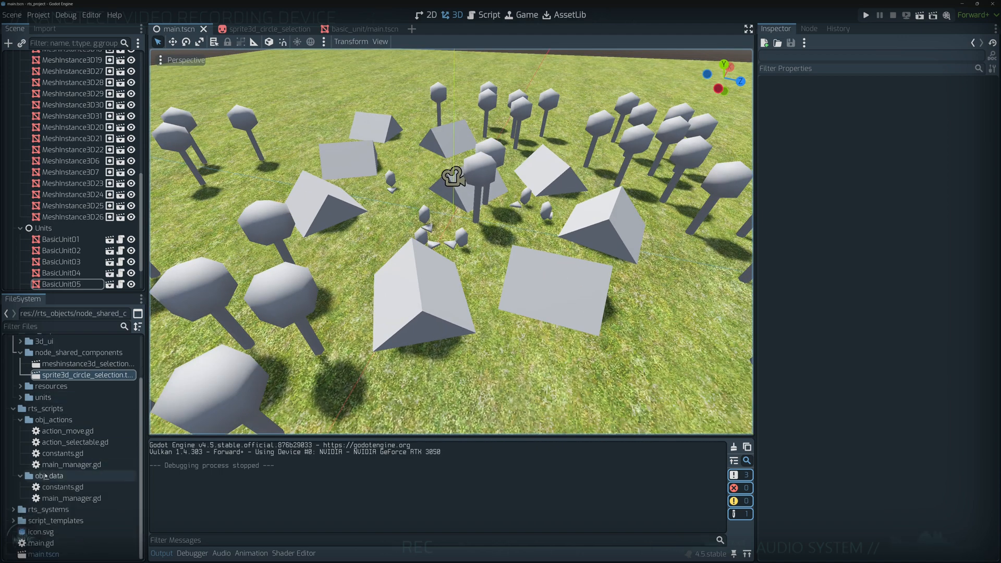
scroll(up, 3)
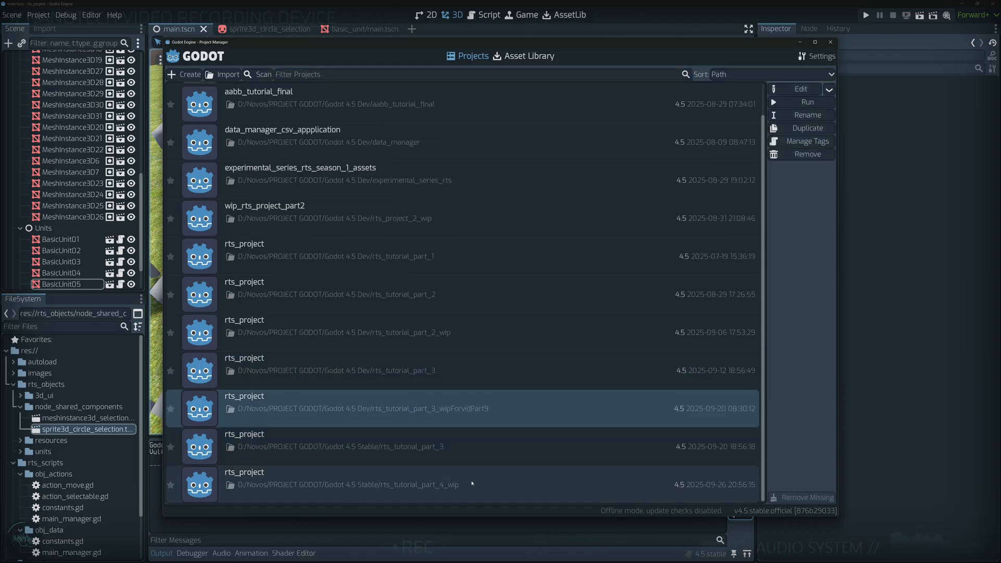
mouse_move(544, 394)
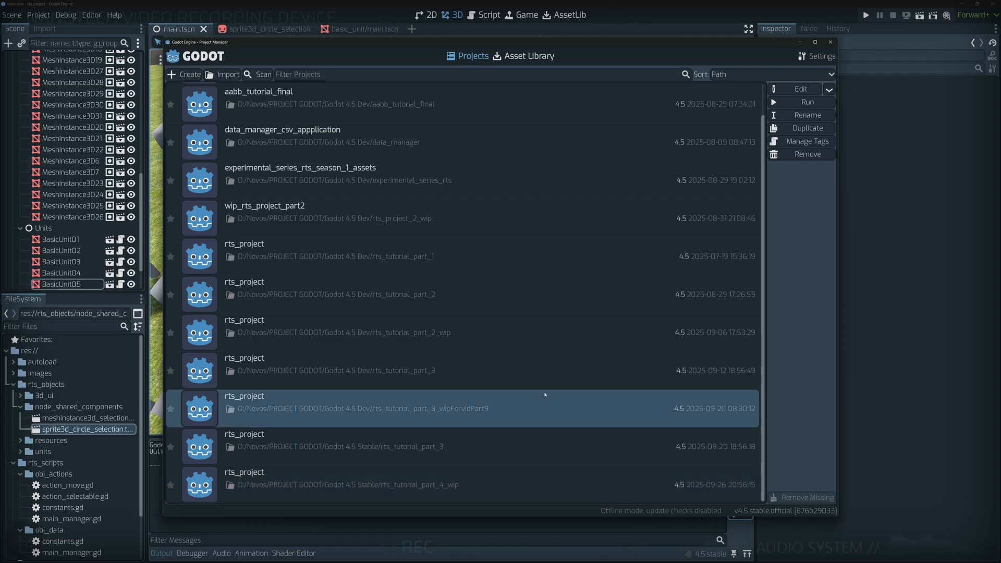
mouse_move(451, 427)
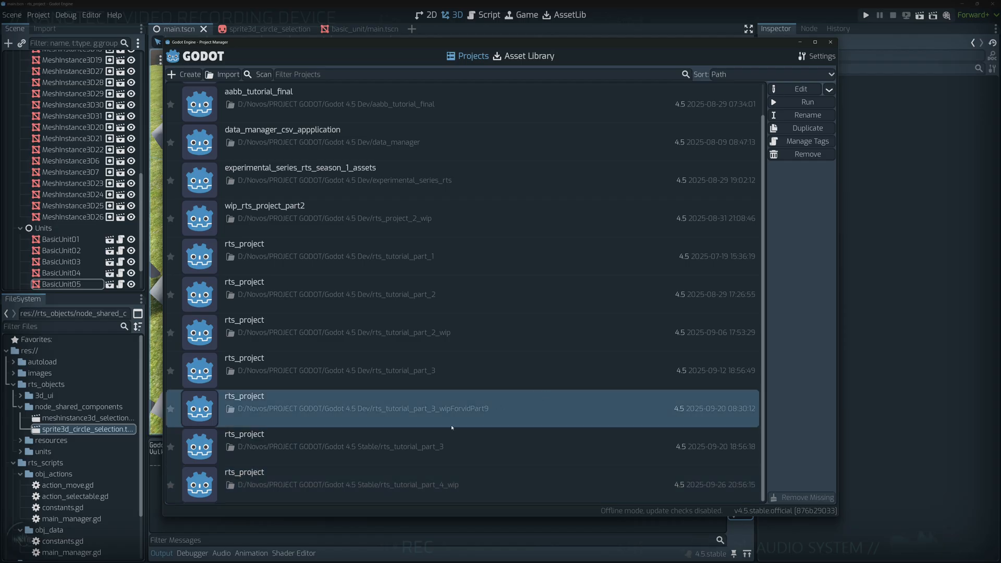
Duplicate the stable rts_tutorial_part_3 project into rts_tutorial_part_4 and open it for editing.
click(452, 446)
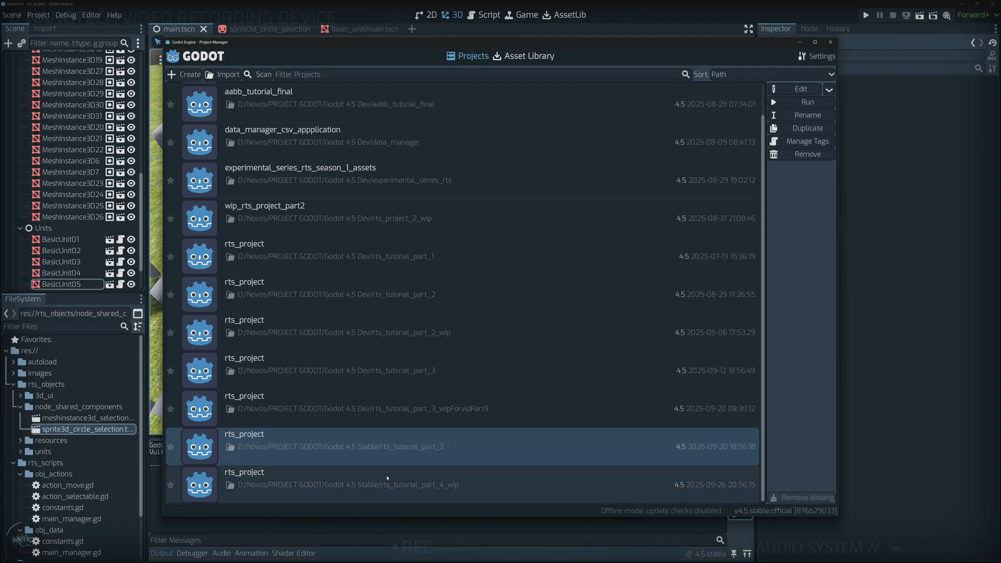
mouse_move(807, 127)
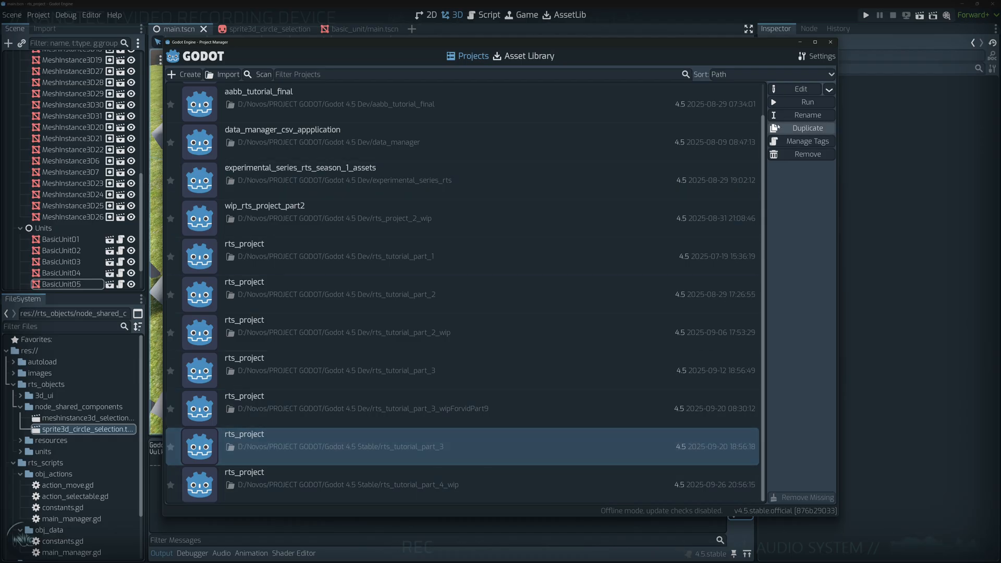
click(807, 127)
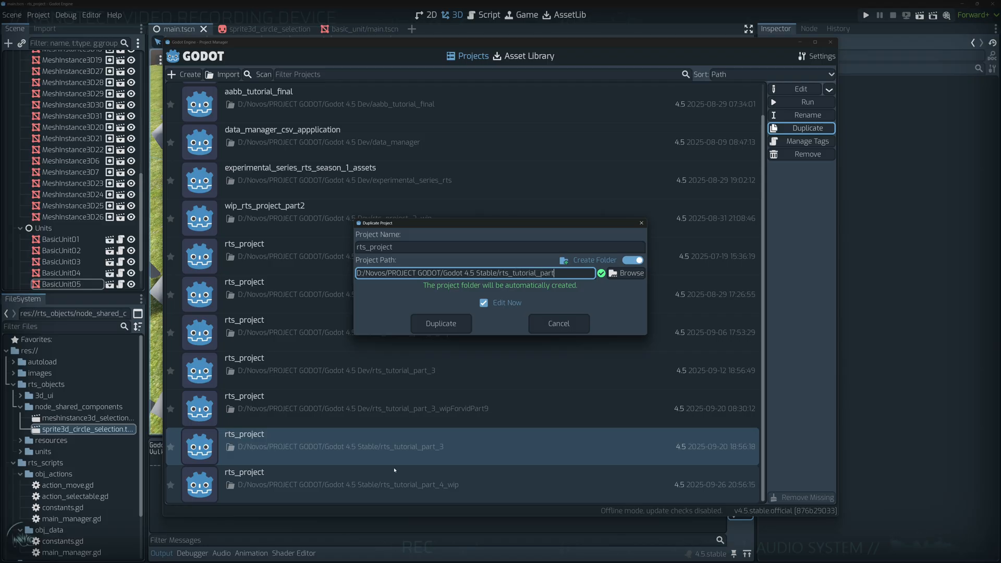
text(_4)
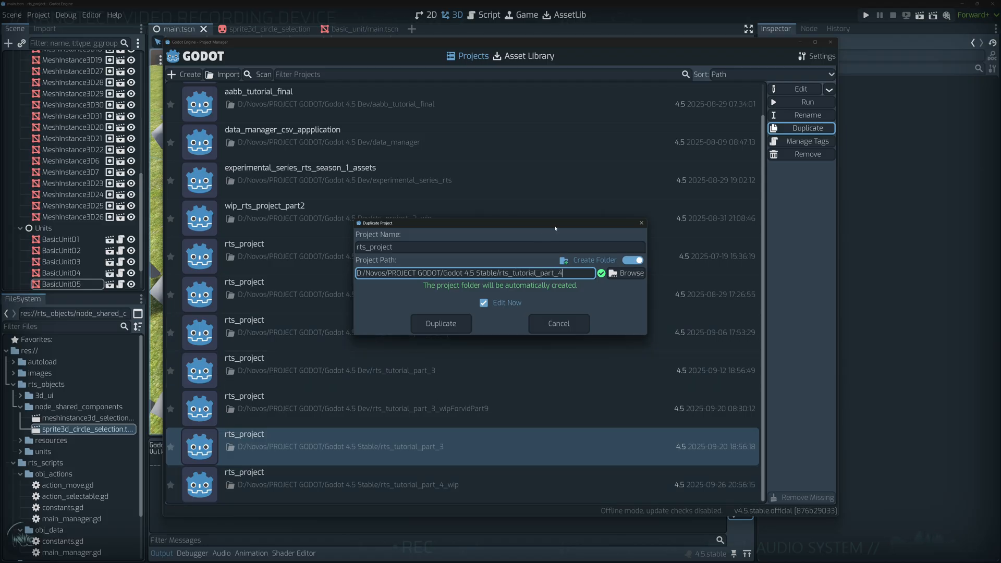
mouse_move(400, 323)
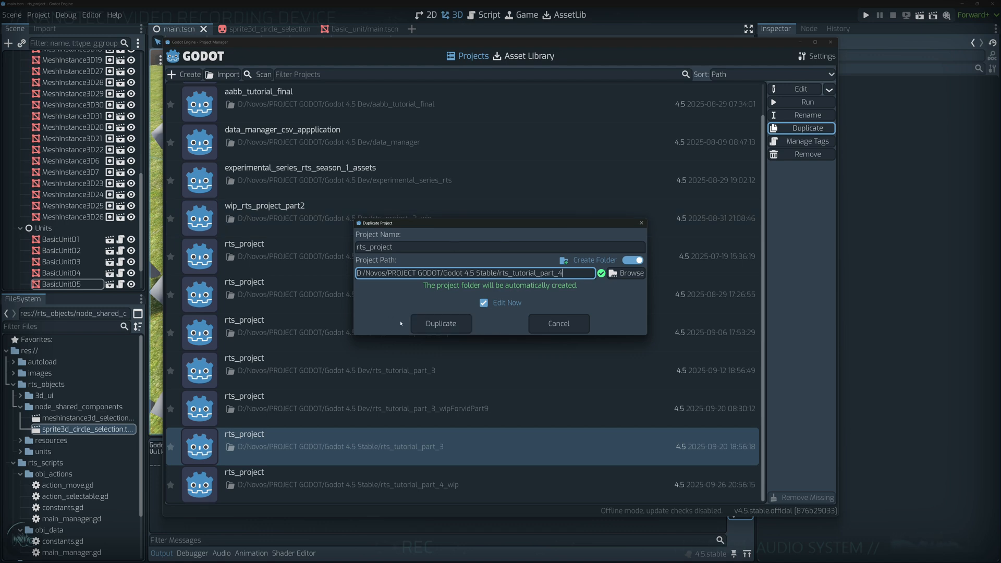
mouse_move(440, 323)
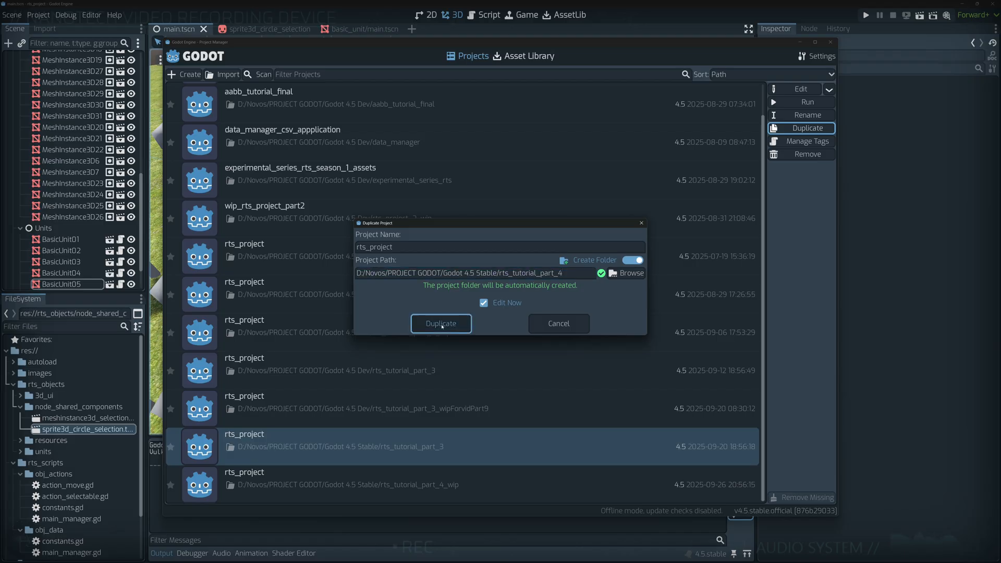
click(440, 323)
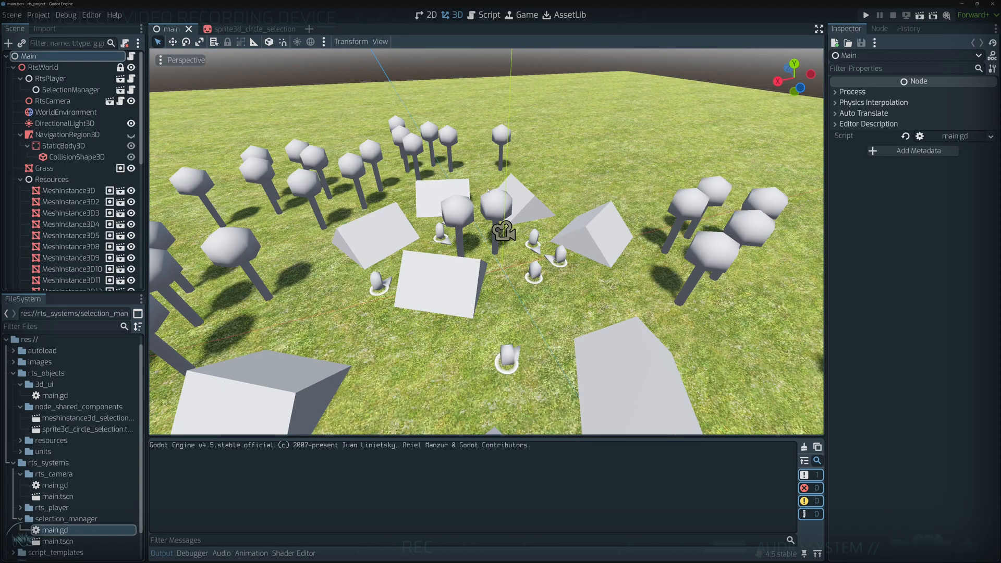
Load units/basic_unit/main.tscn and its attached main.gd script.
click(488, 14)
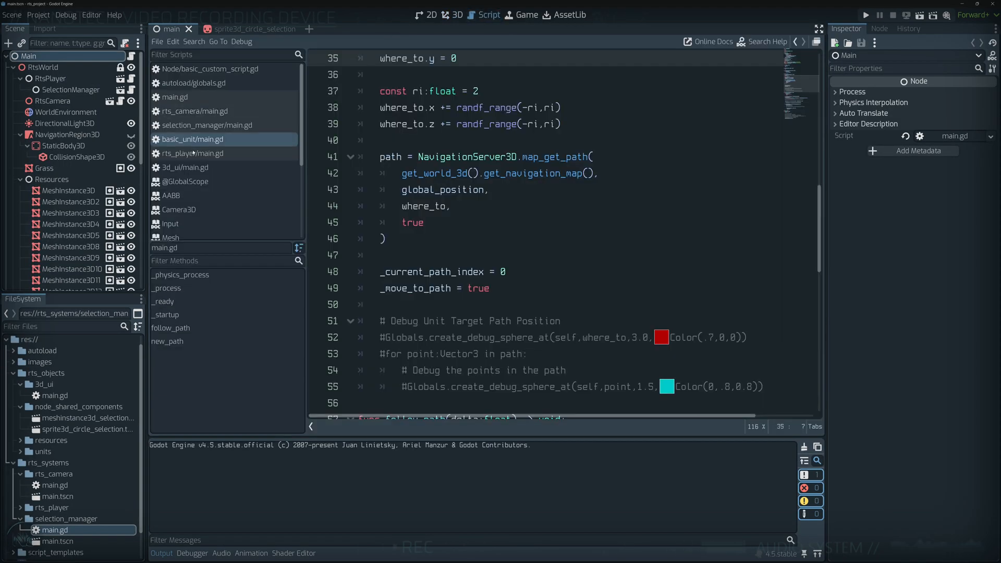
click(452, 14)
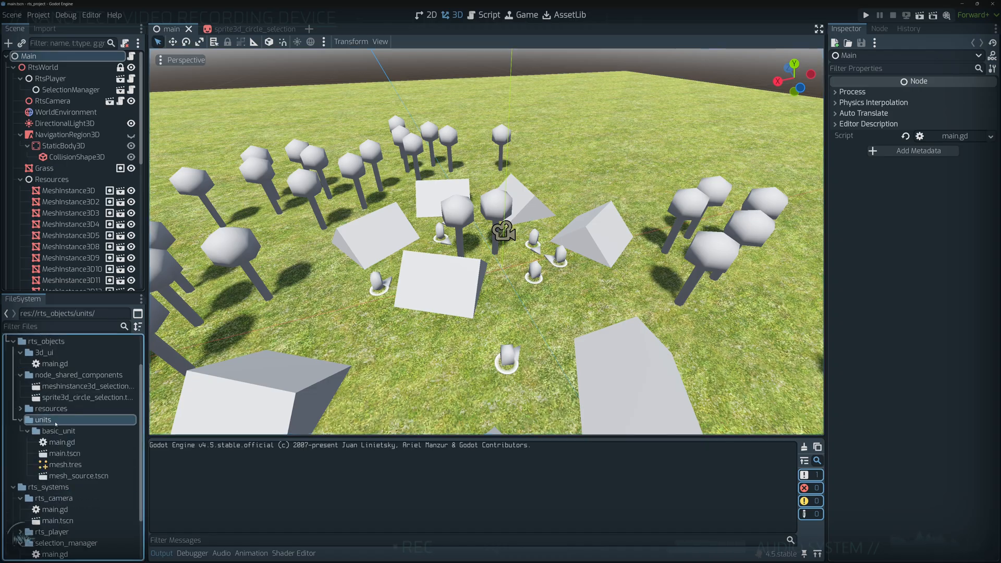
double_click(62, 452)
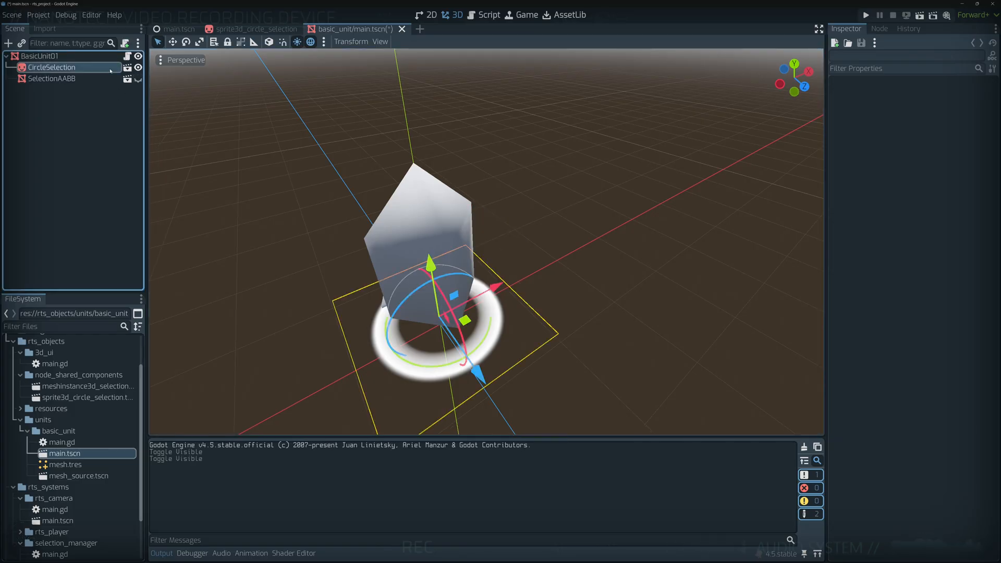
click(489, 14)
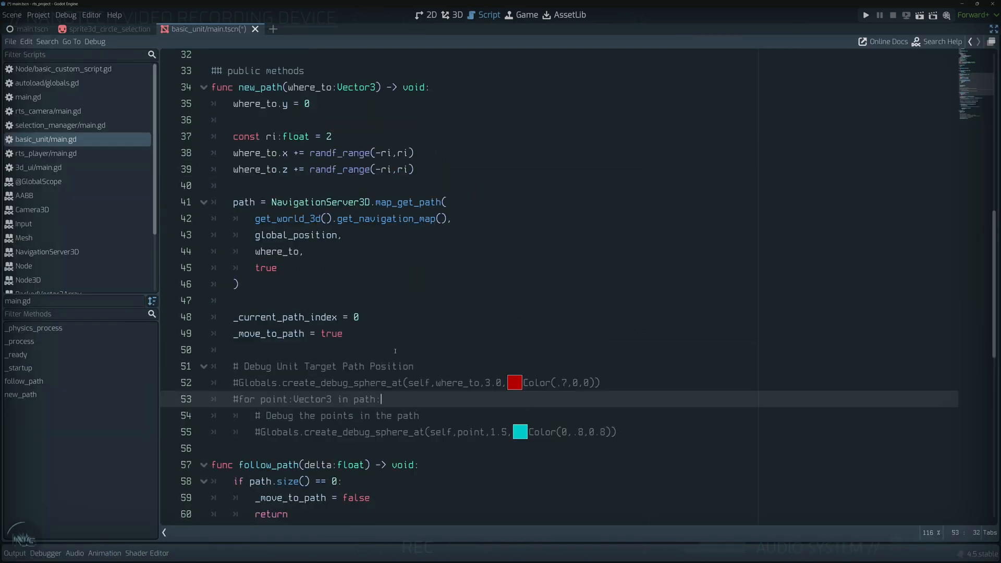
Highlight the onready selection sprite and bounding box lines and scroll through the old monolithic unit code.
scroll(up, 3)
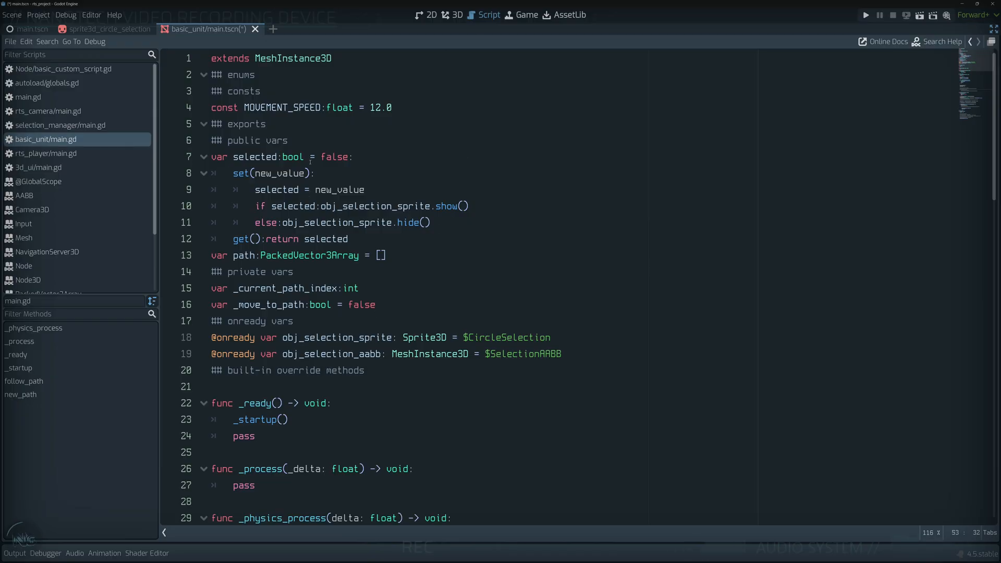
double_click(255, 157)
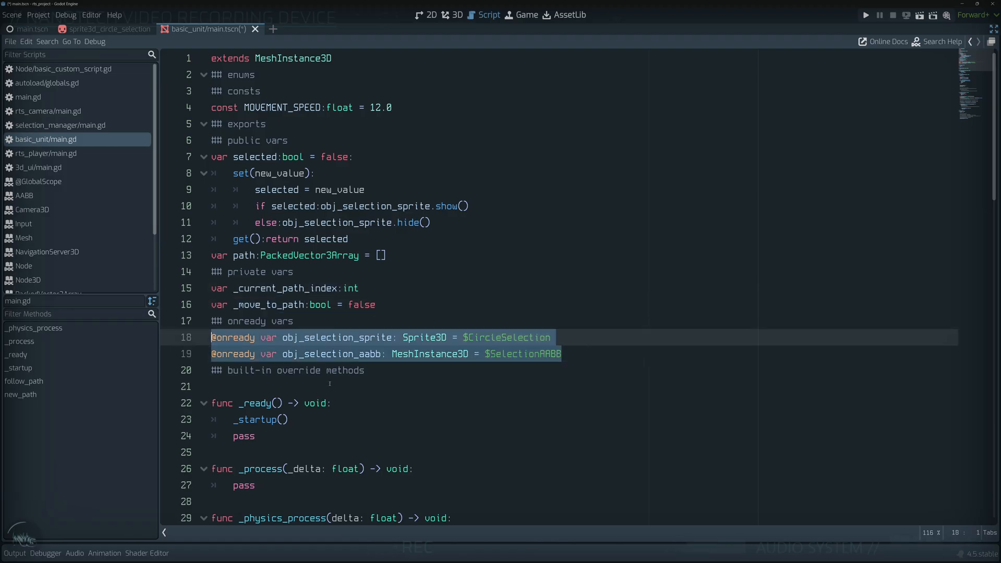
scroll(down, 3)
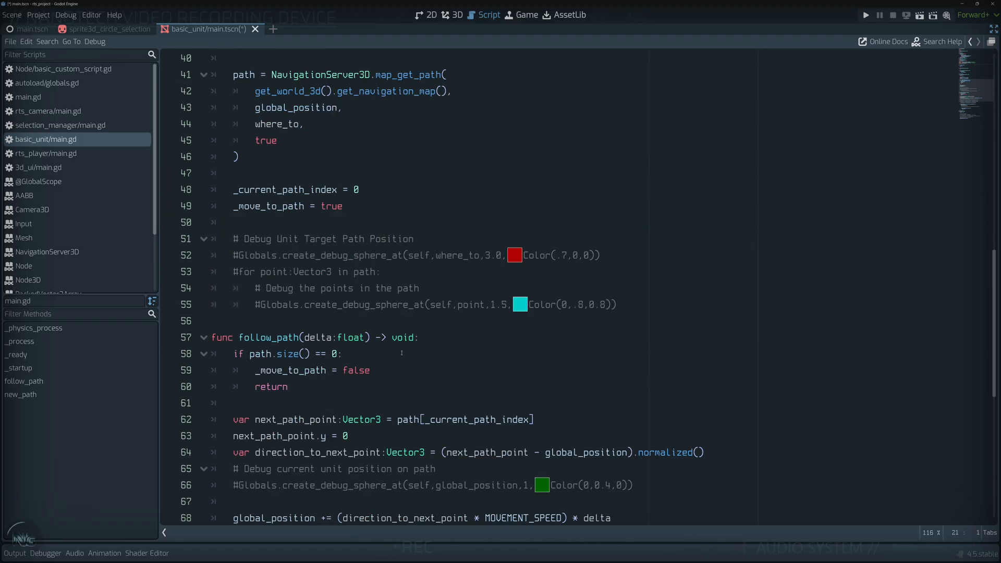
scroll(down, 3)
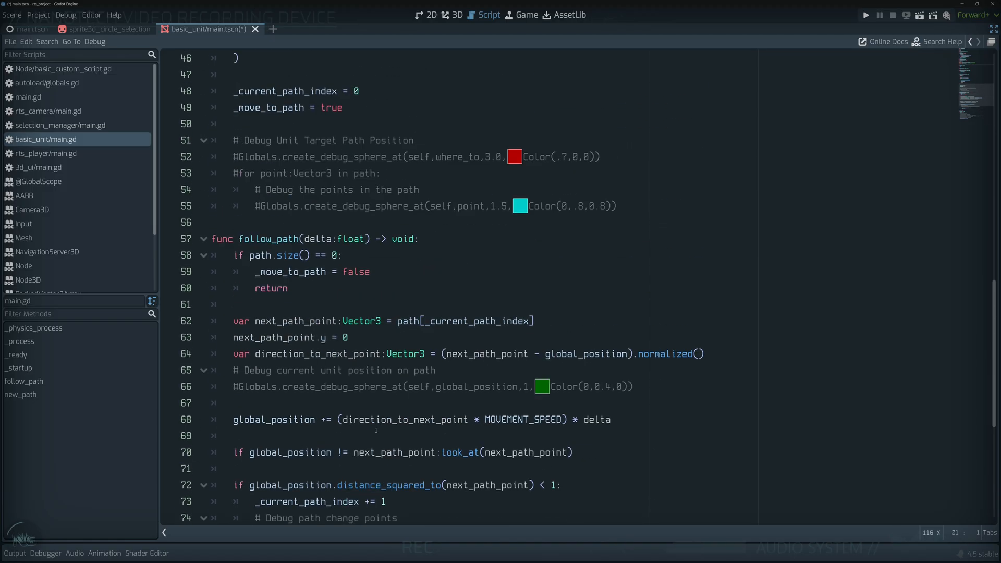
scroll(up, 3)
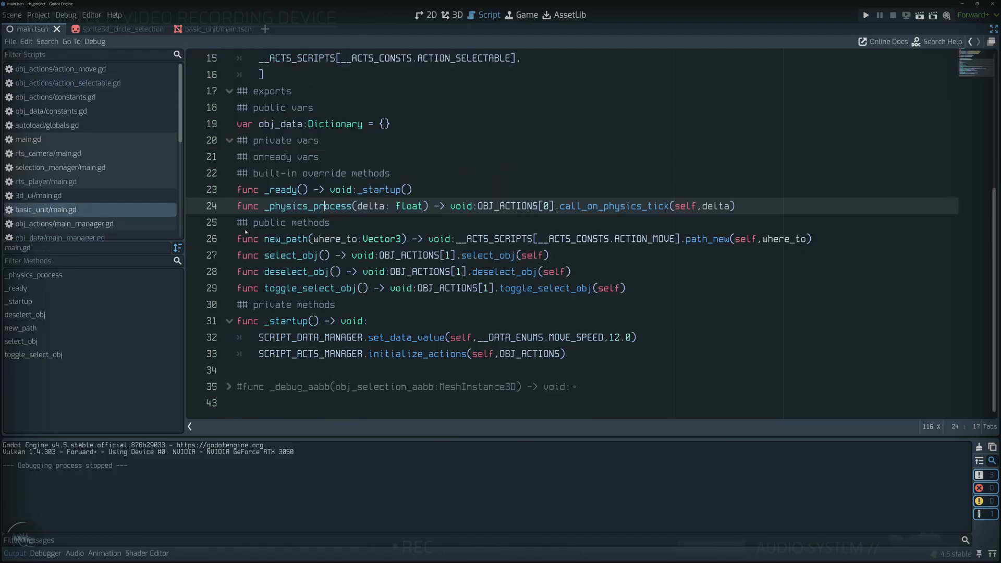
Scroll the delegating basic unit script from its preloads and aliases down to its startup code.
scroll(up, 3)
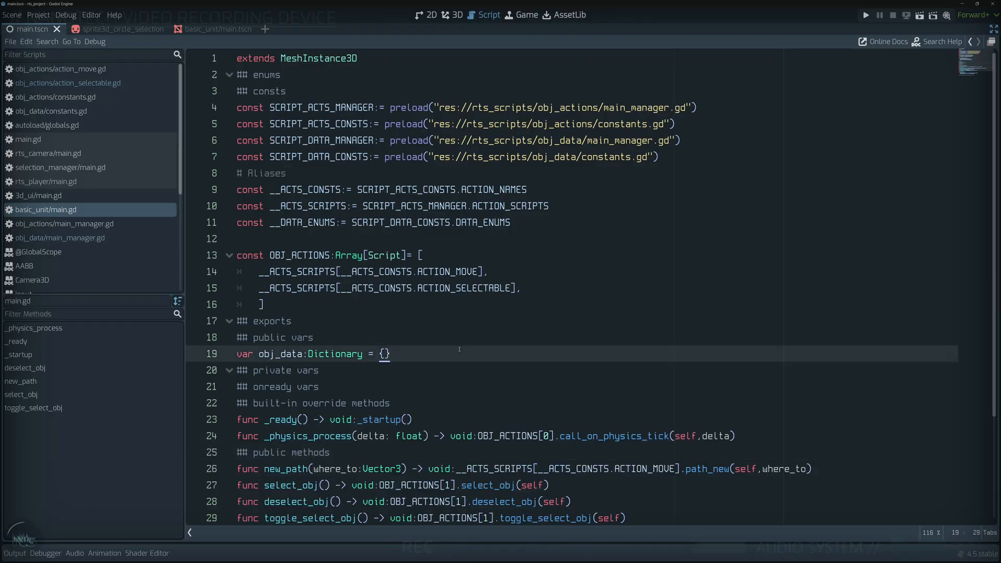
scroll(down, 3)
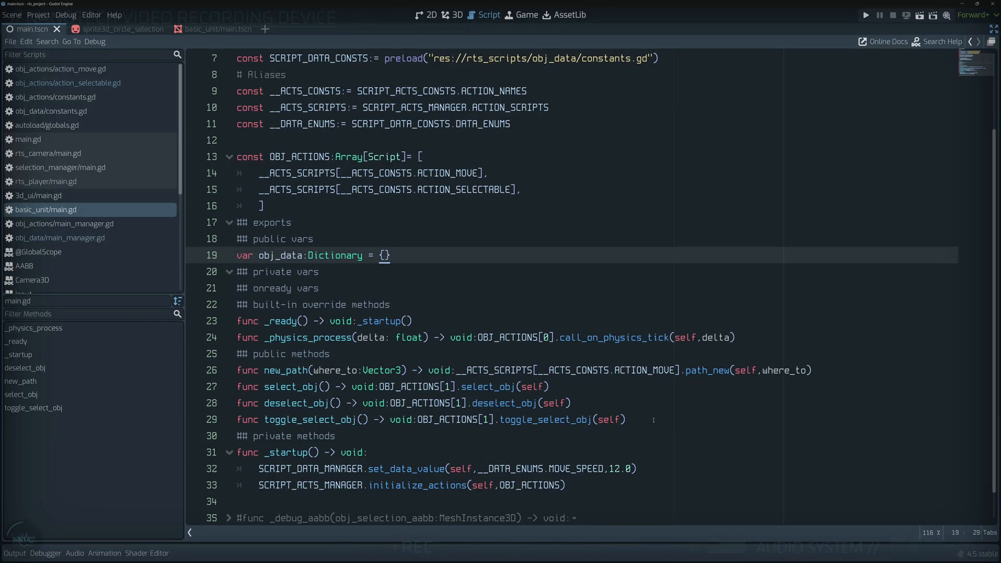